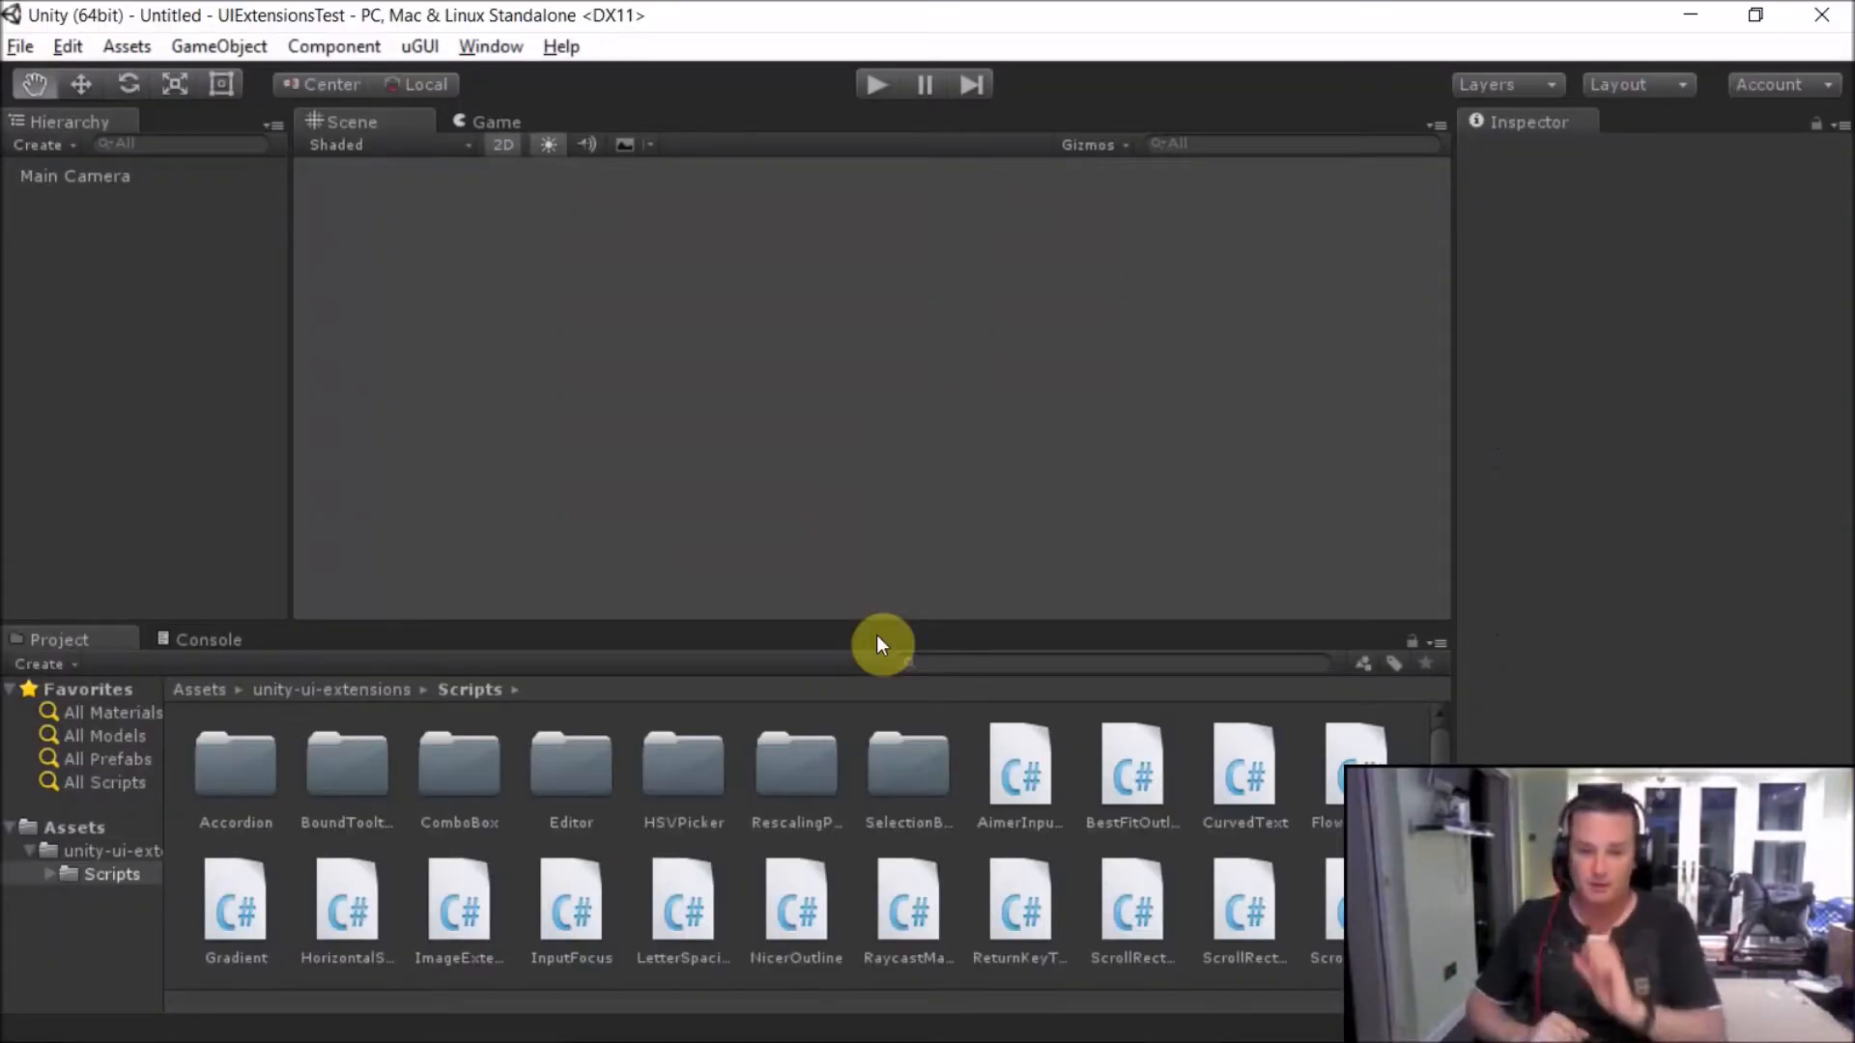
- Bring up the GameObject > UI > Extensions list of controls to add
click(219, 46)
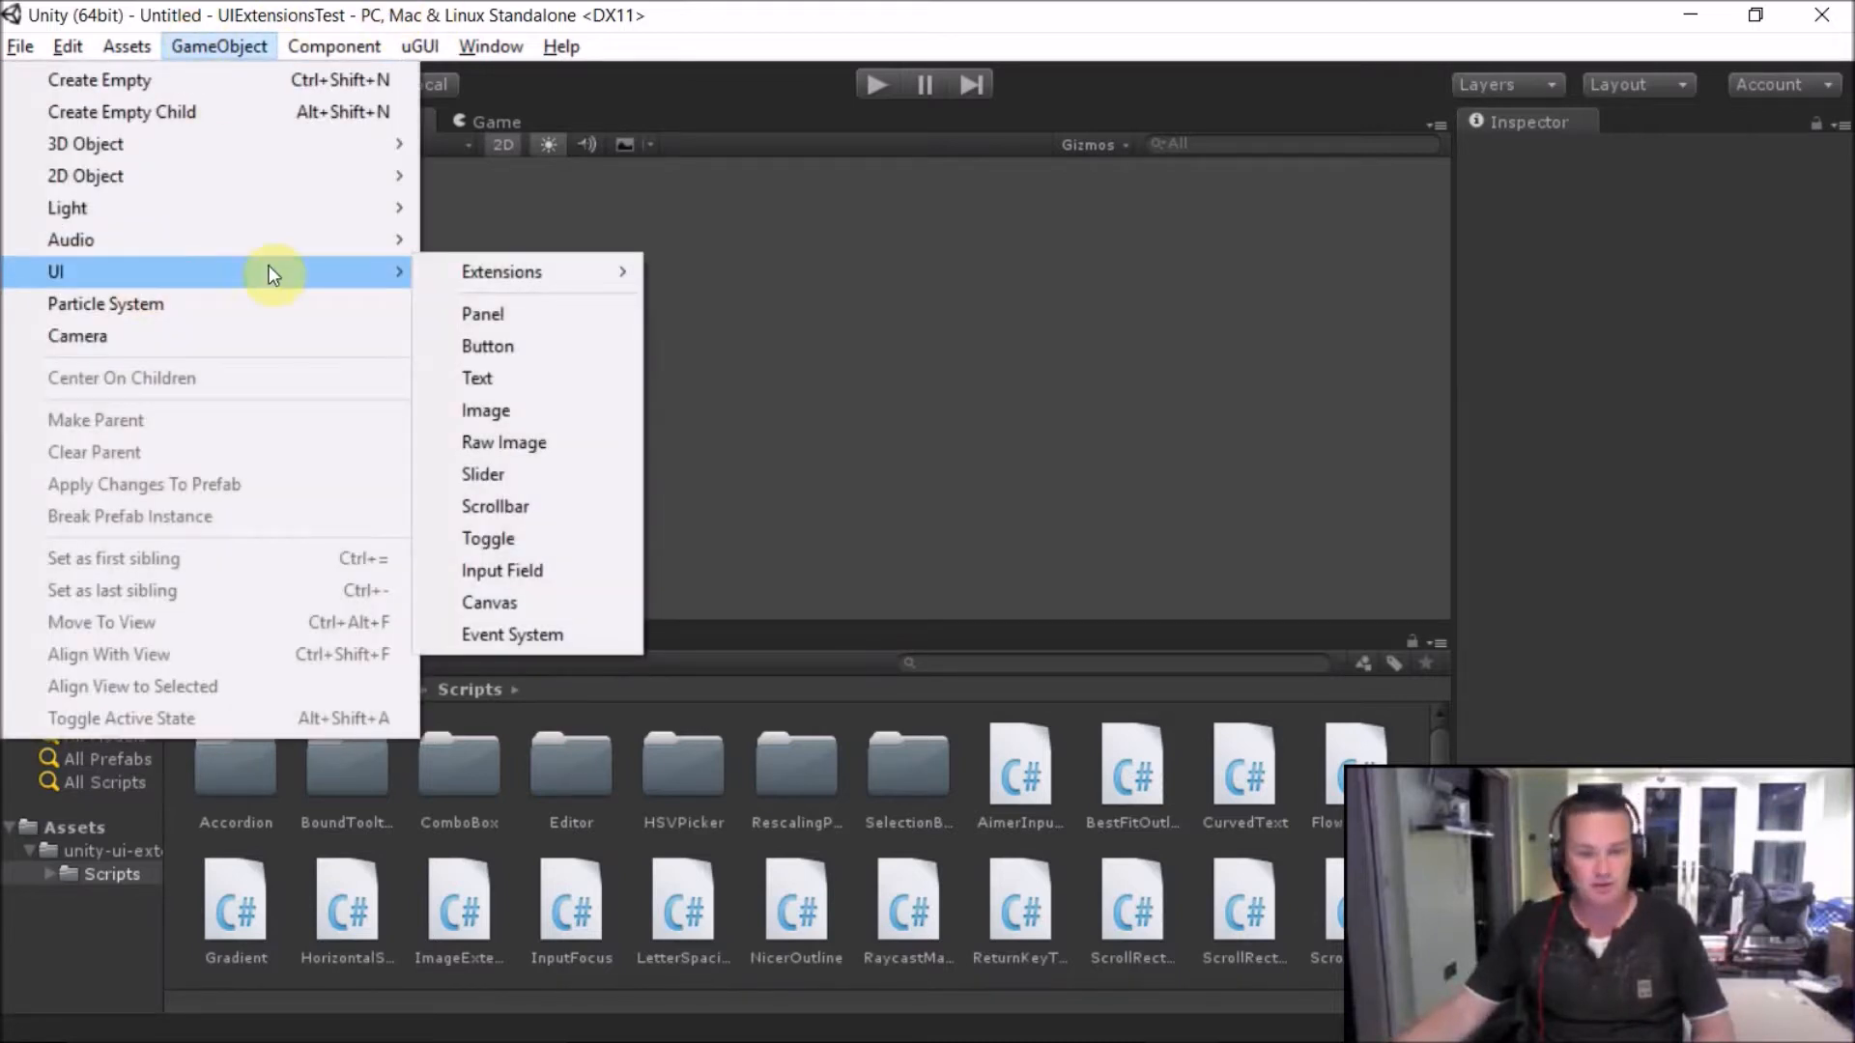
mouse_move(545, 272)
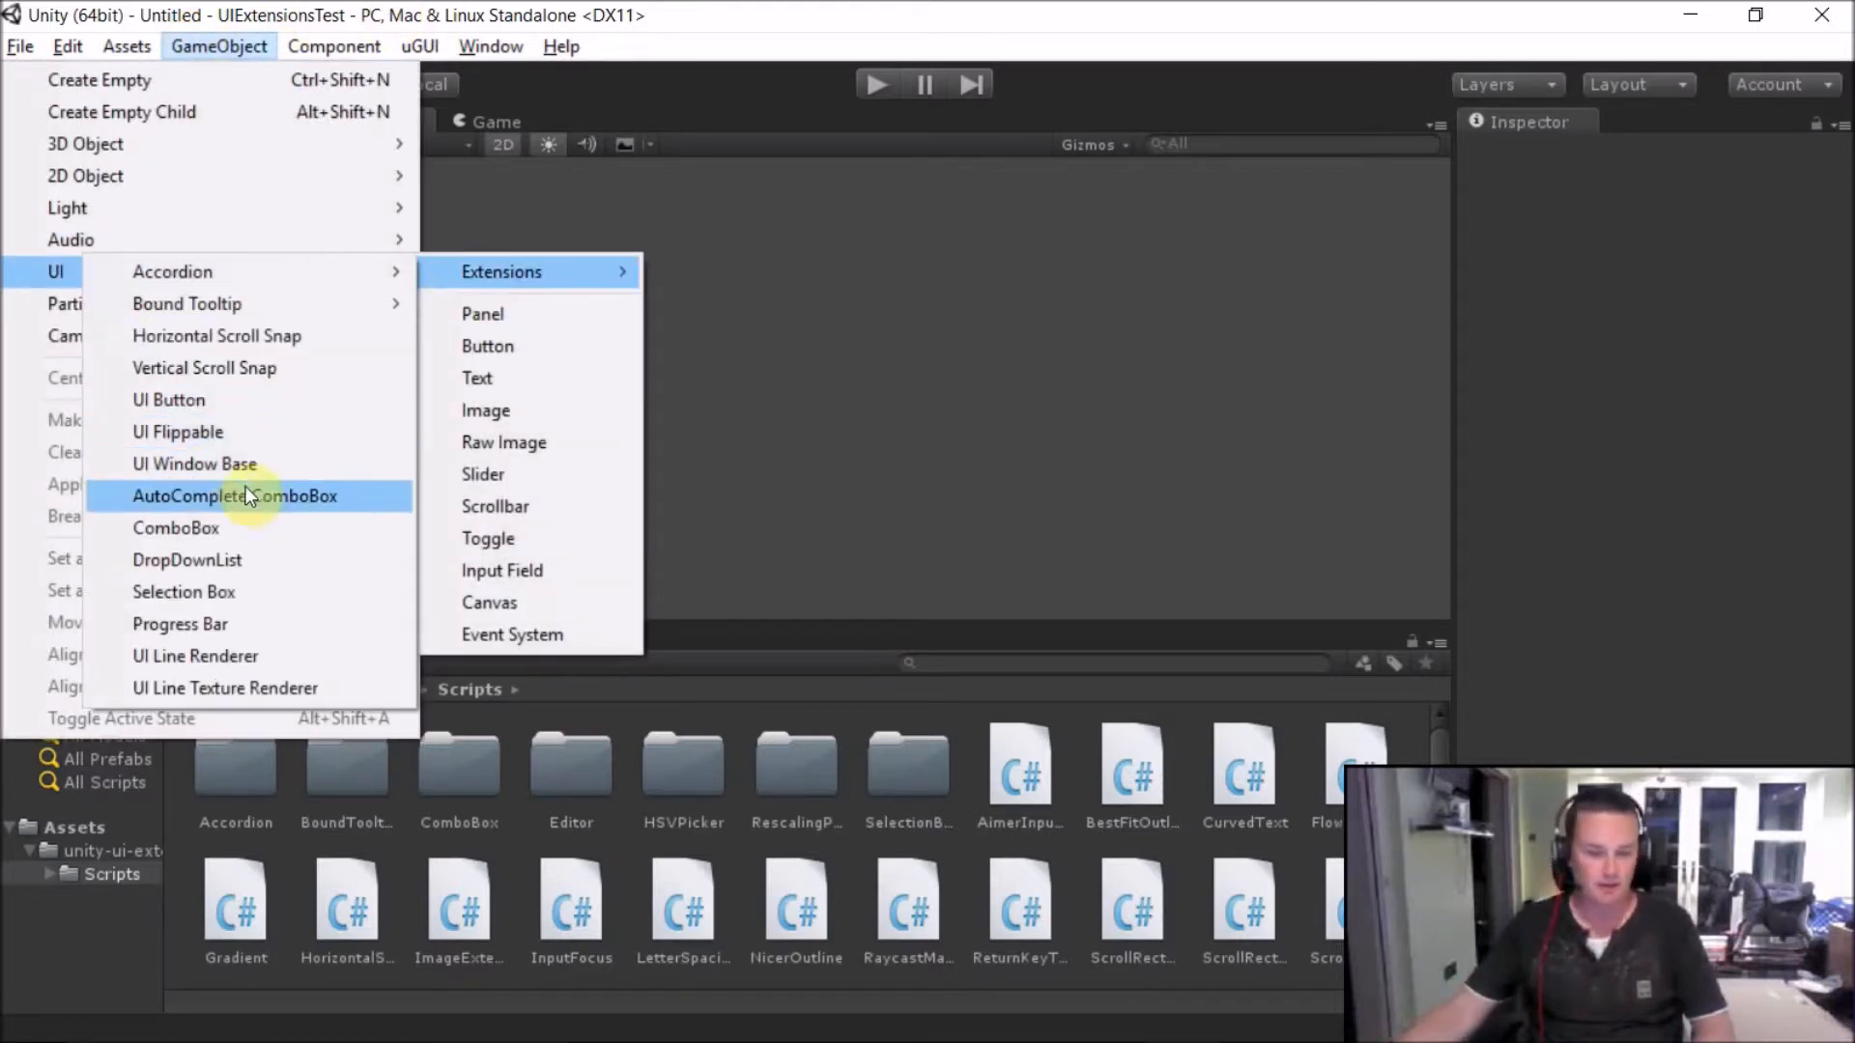
mouse_move(234, 561)
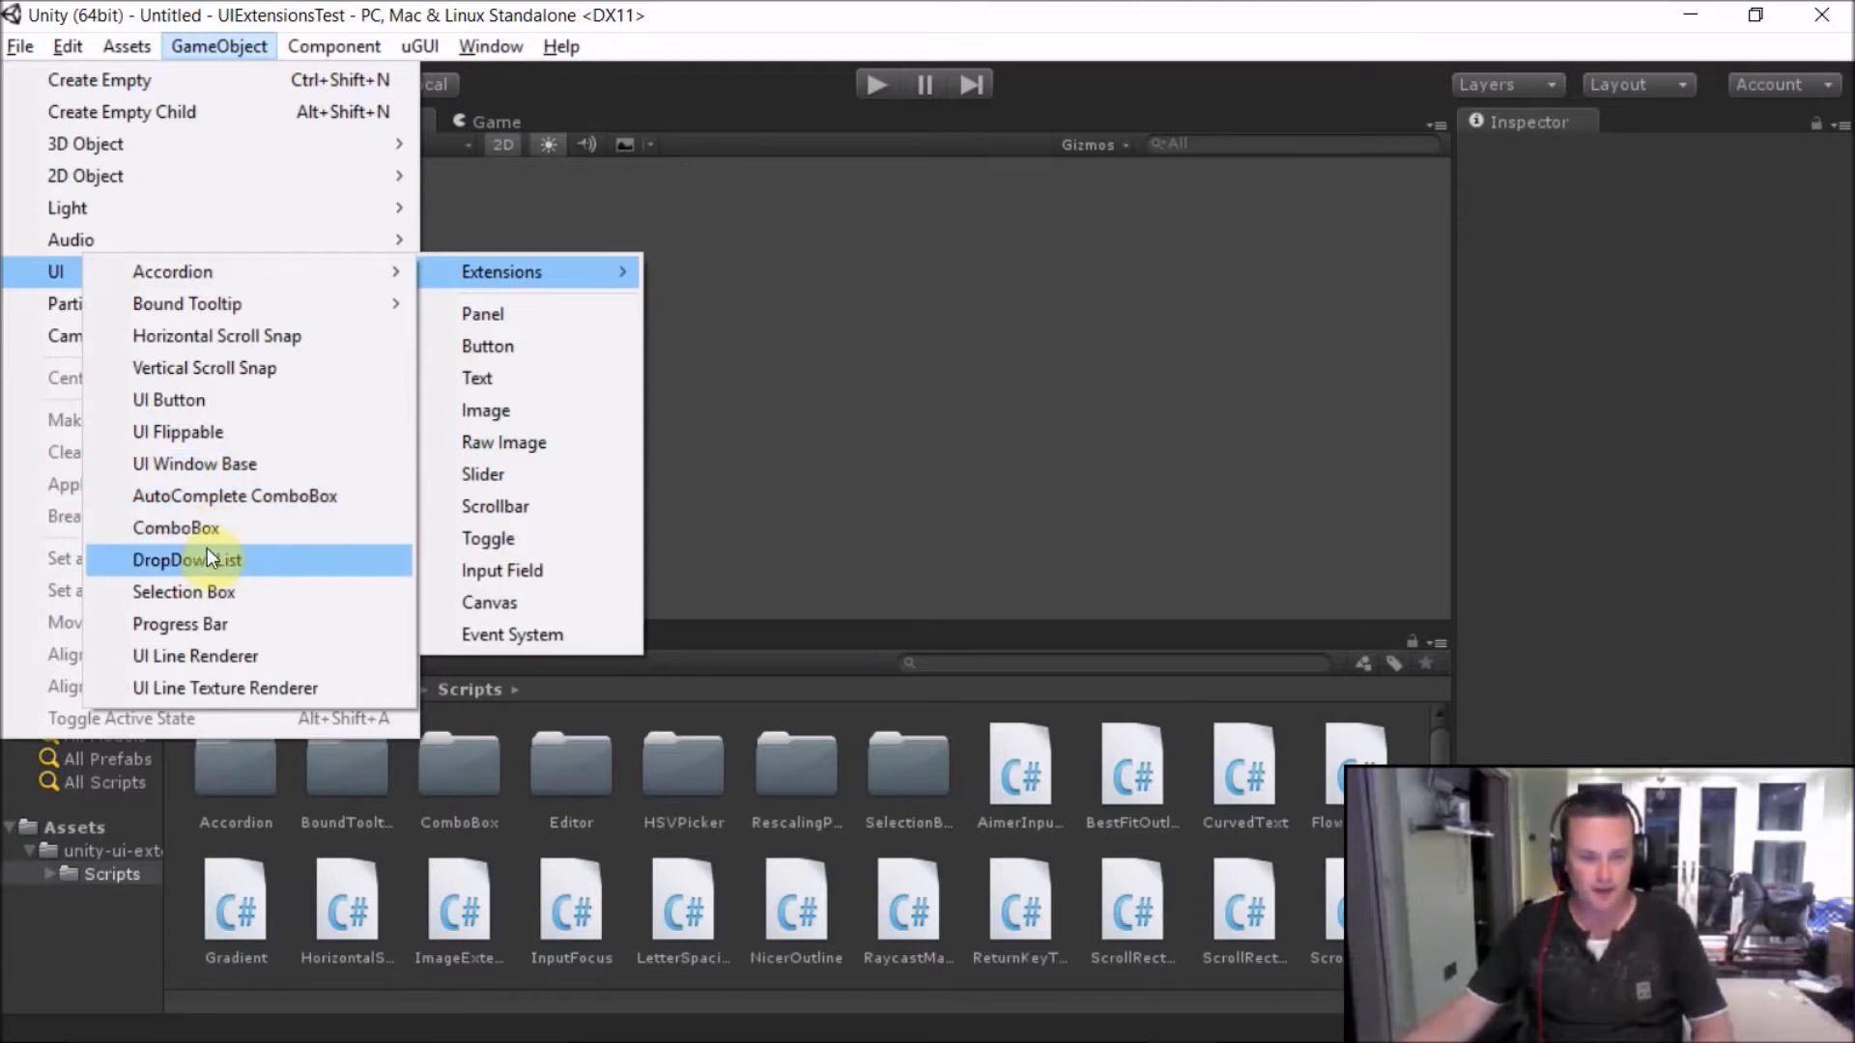
- Add a ComboBox with five options ending in 'Here?' and three items to display
click(176, 528)
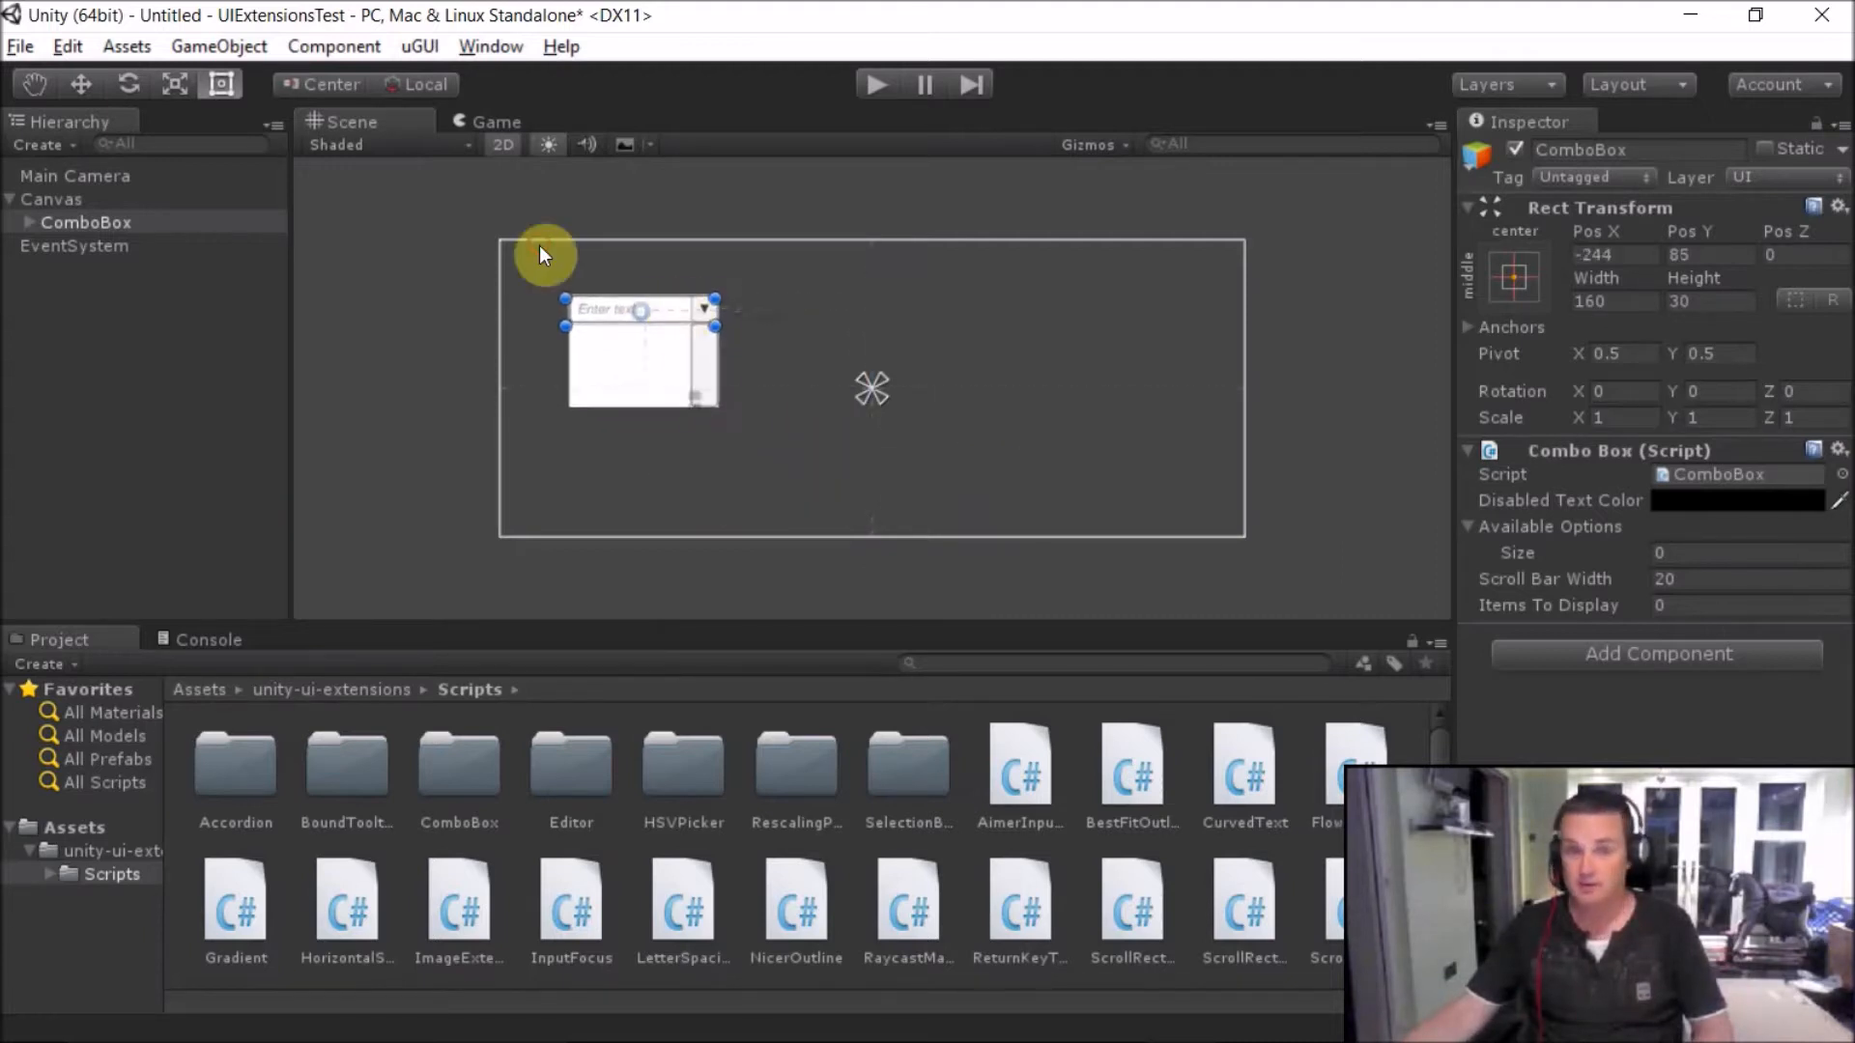
mouse_move(1544, 577)
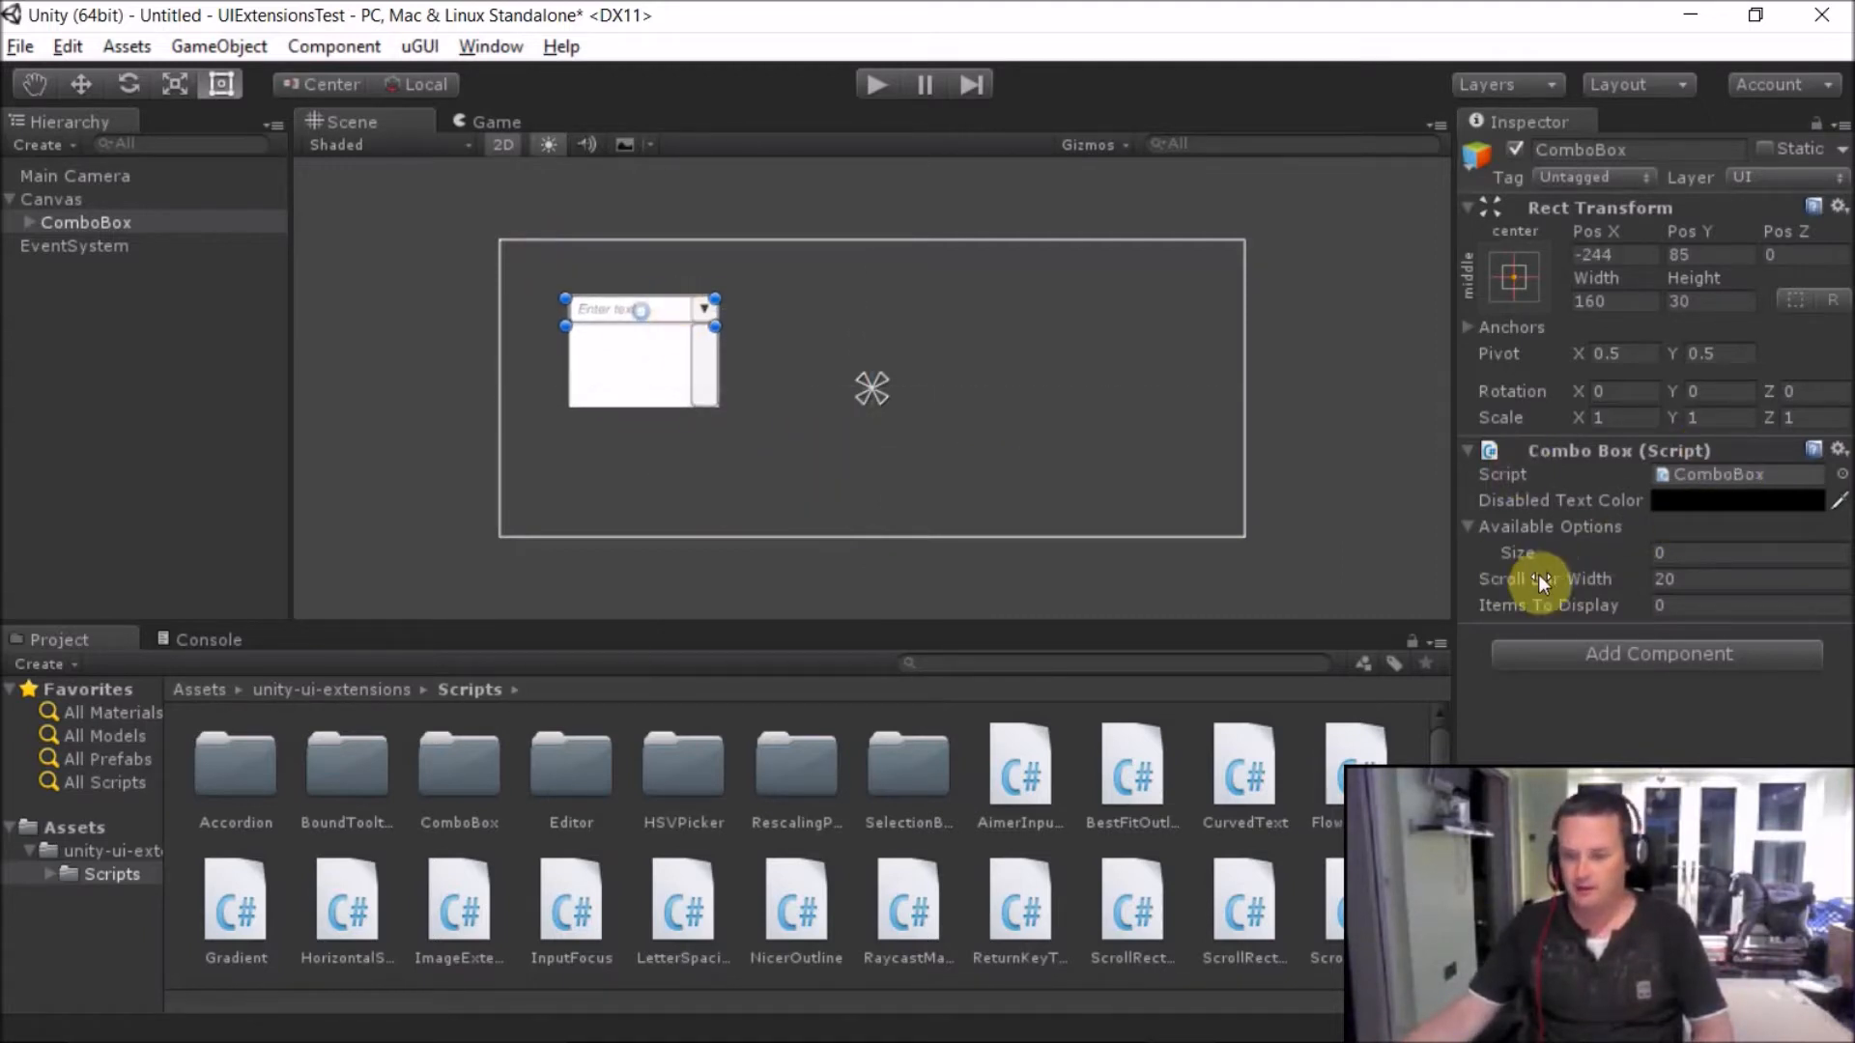
mouse_move(1712, 485)
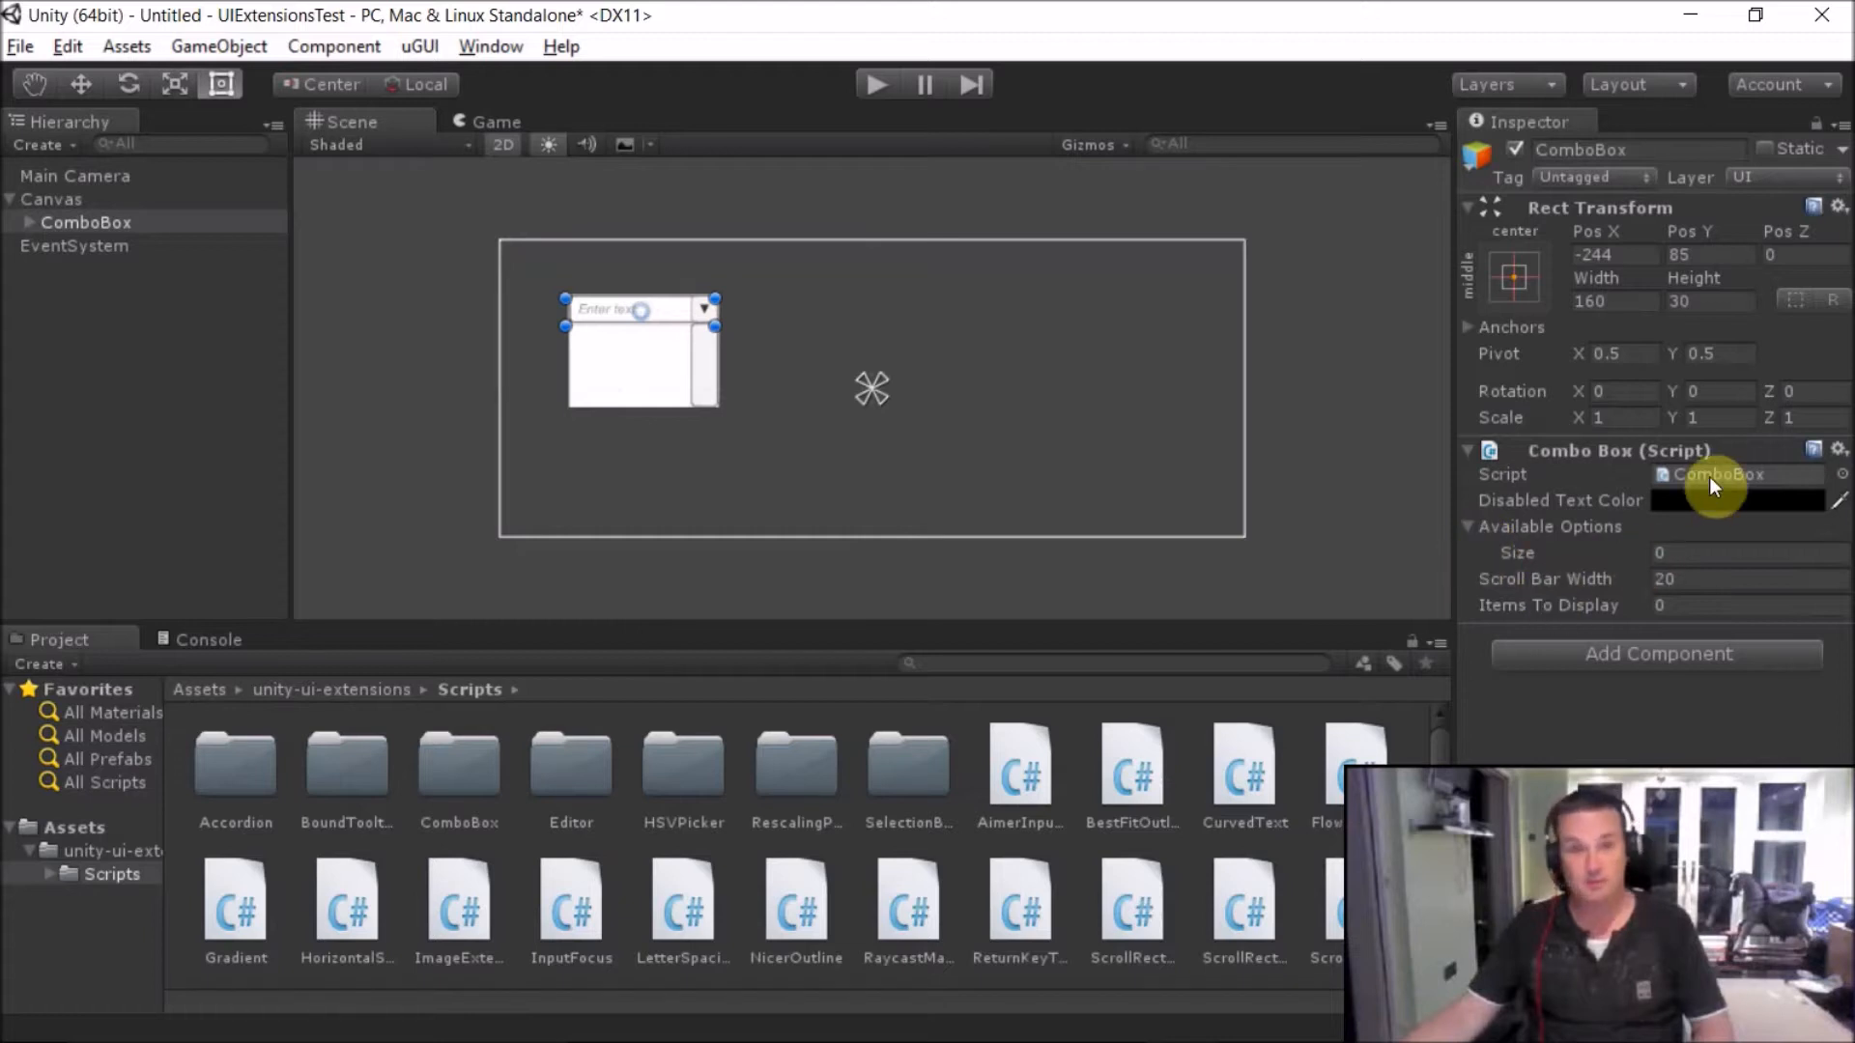
click(1748, 552)
text(Do)
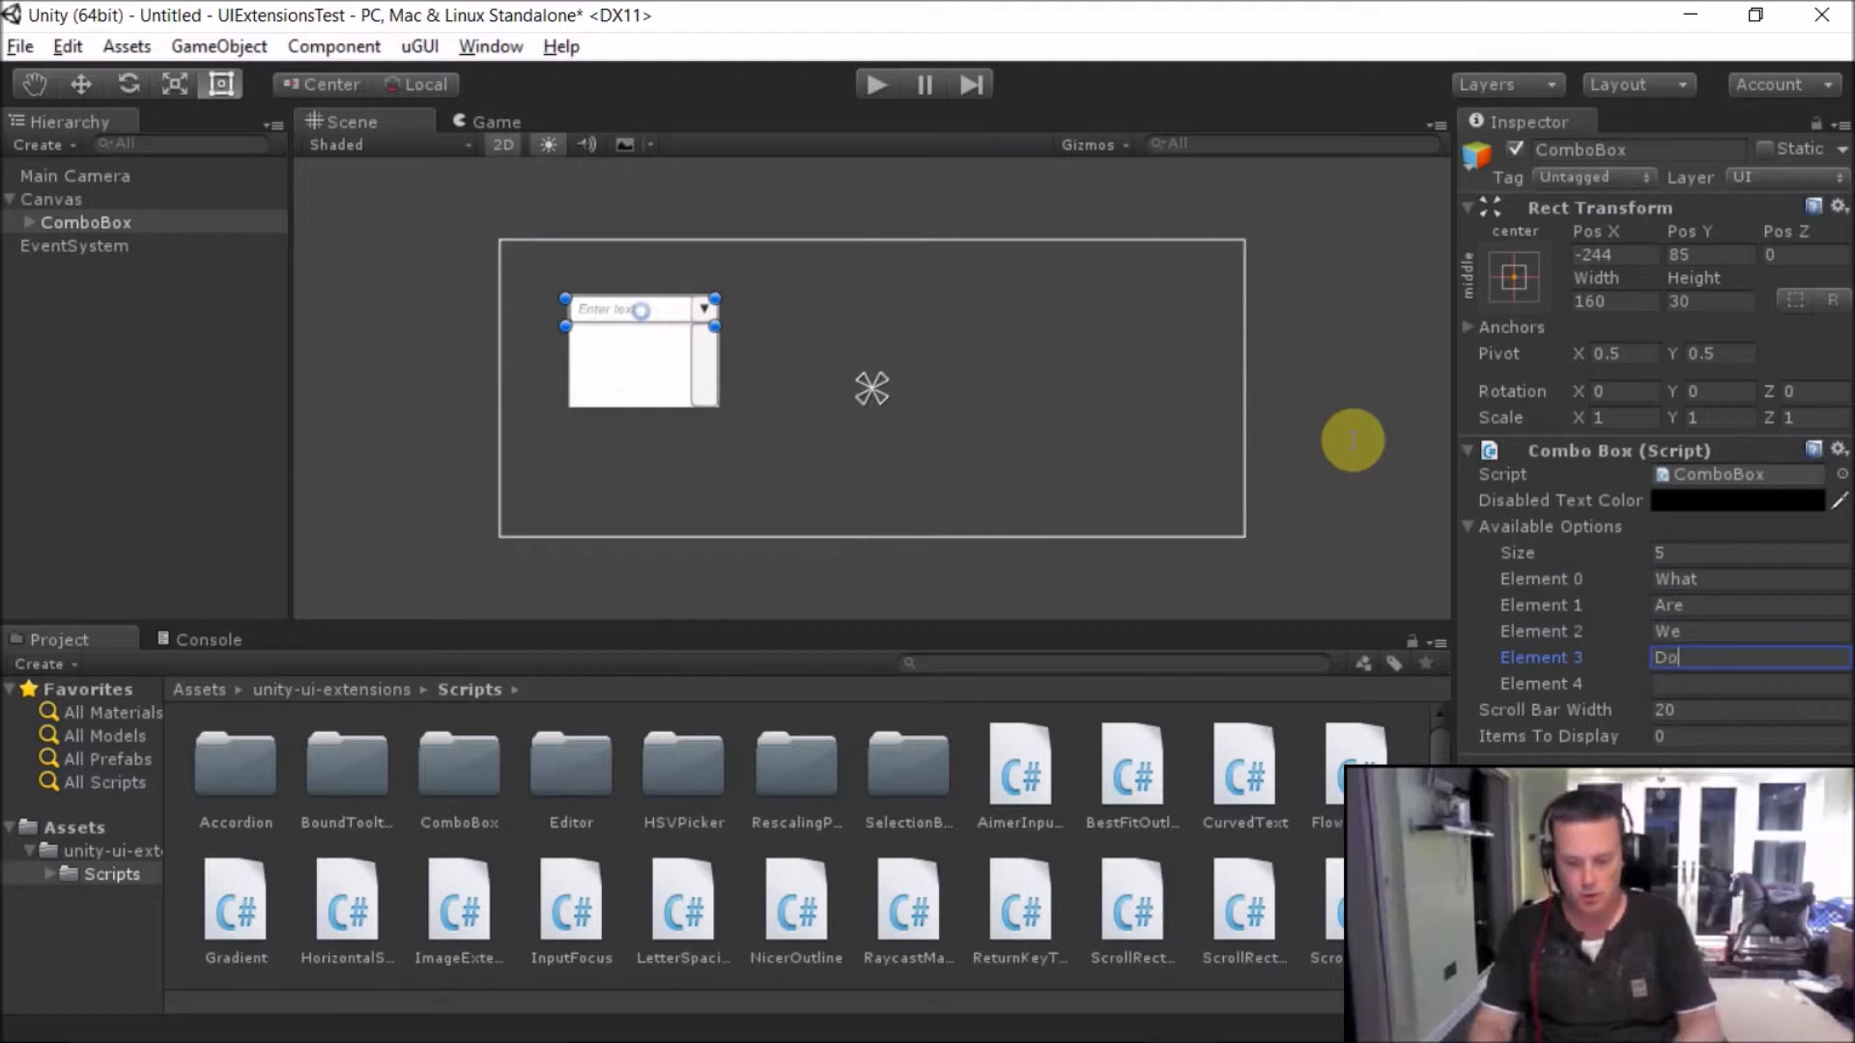
text(Here)
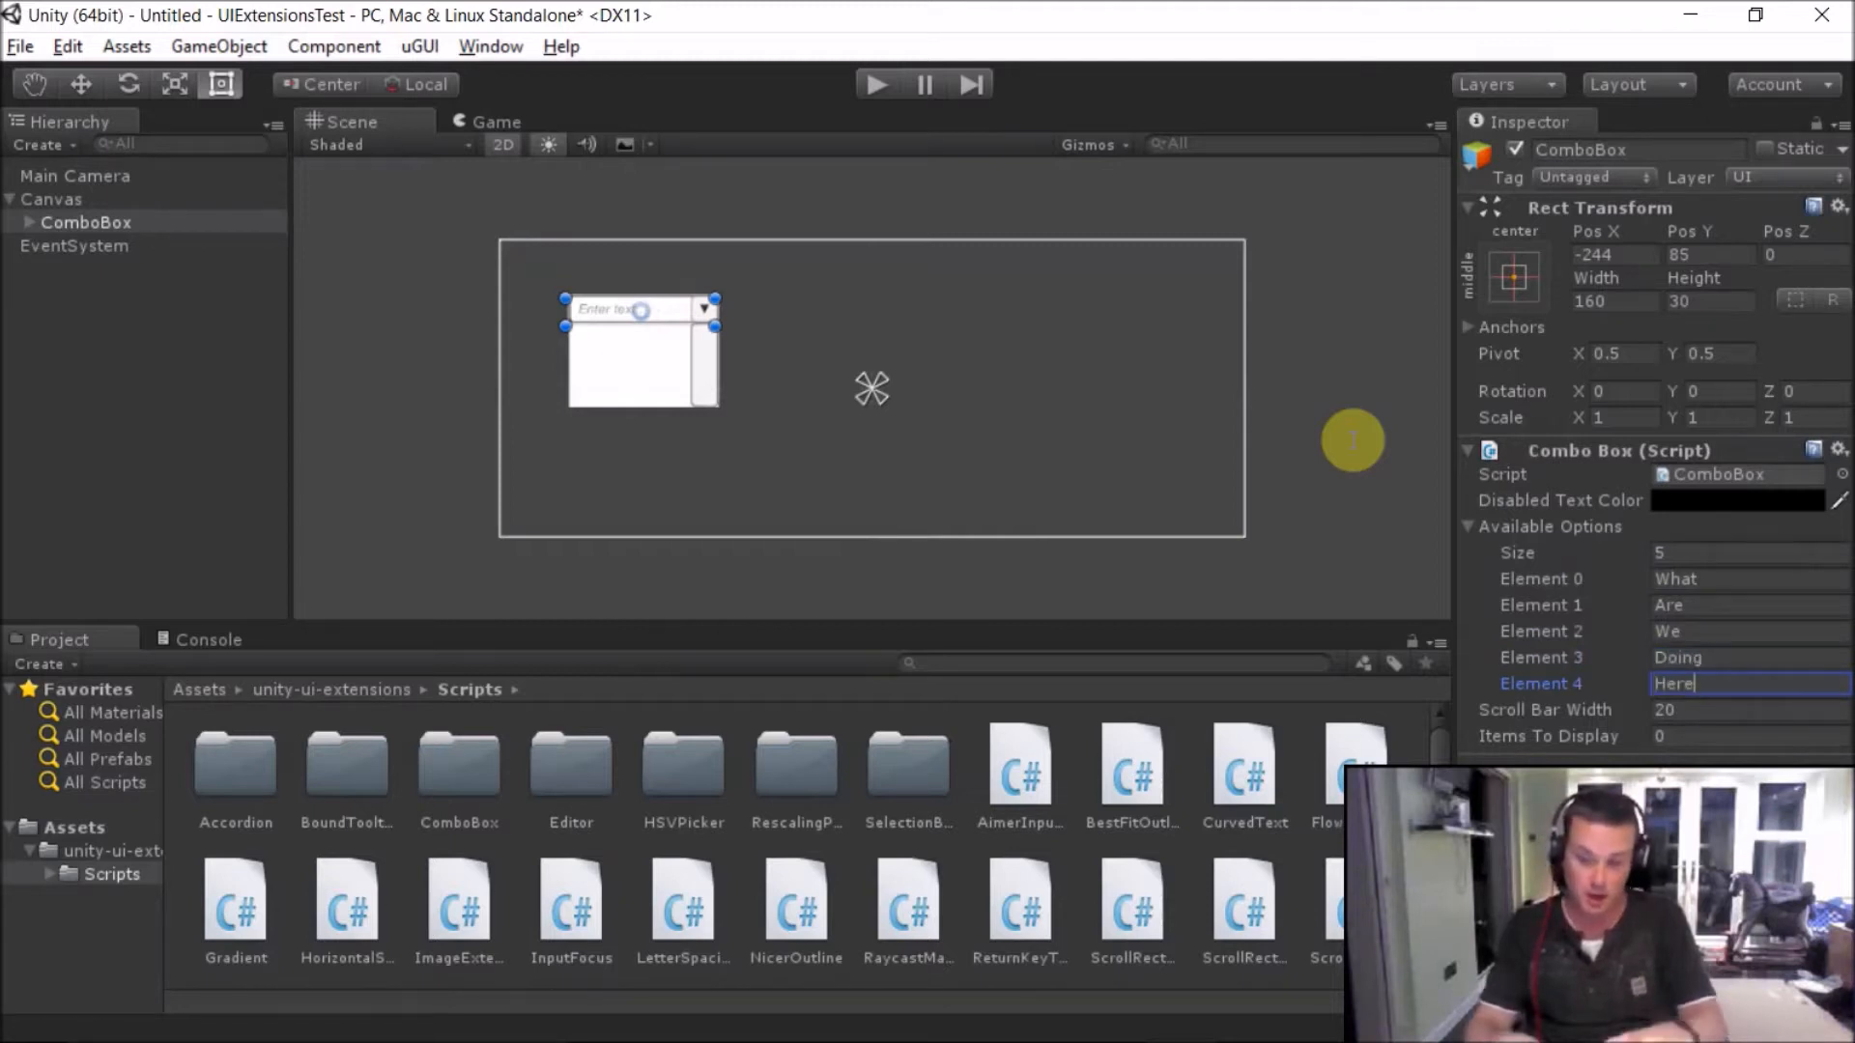
text(?)
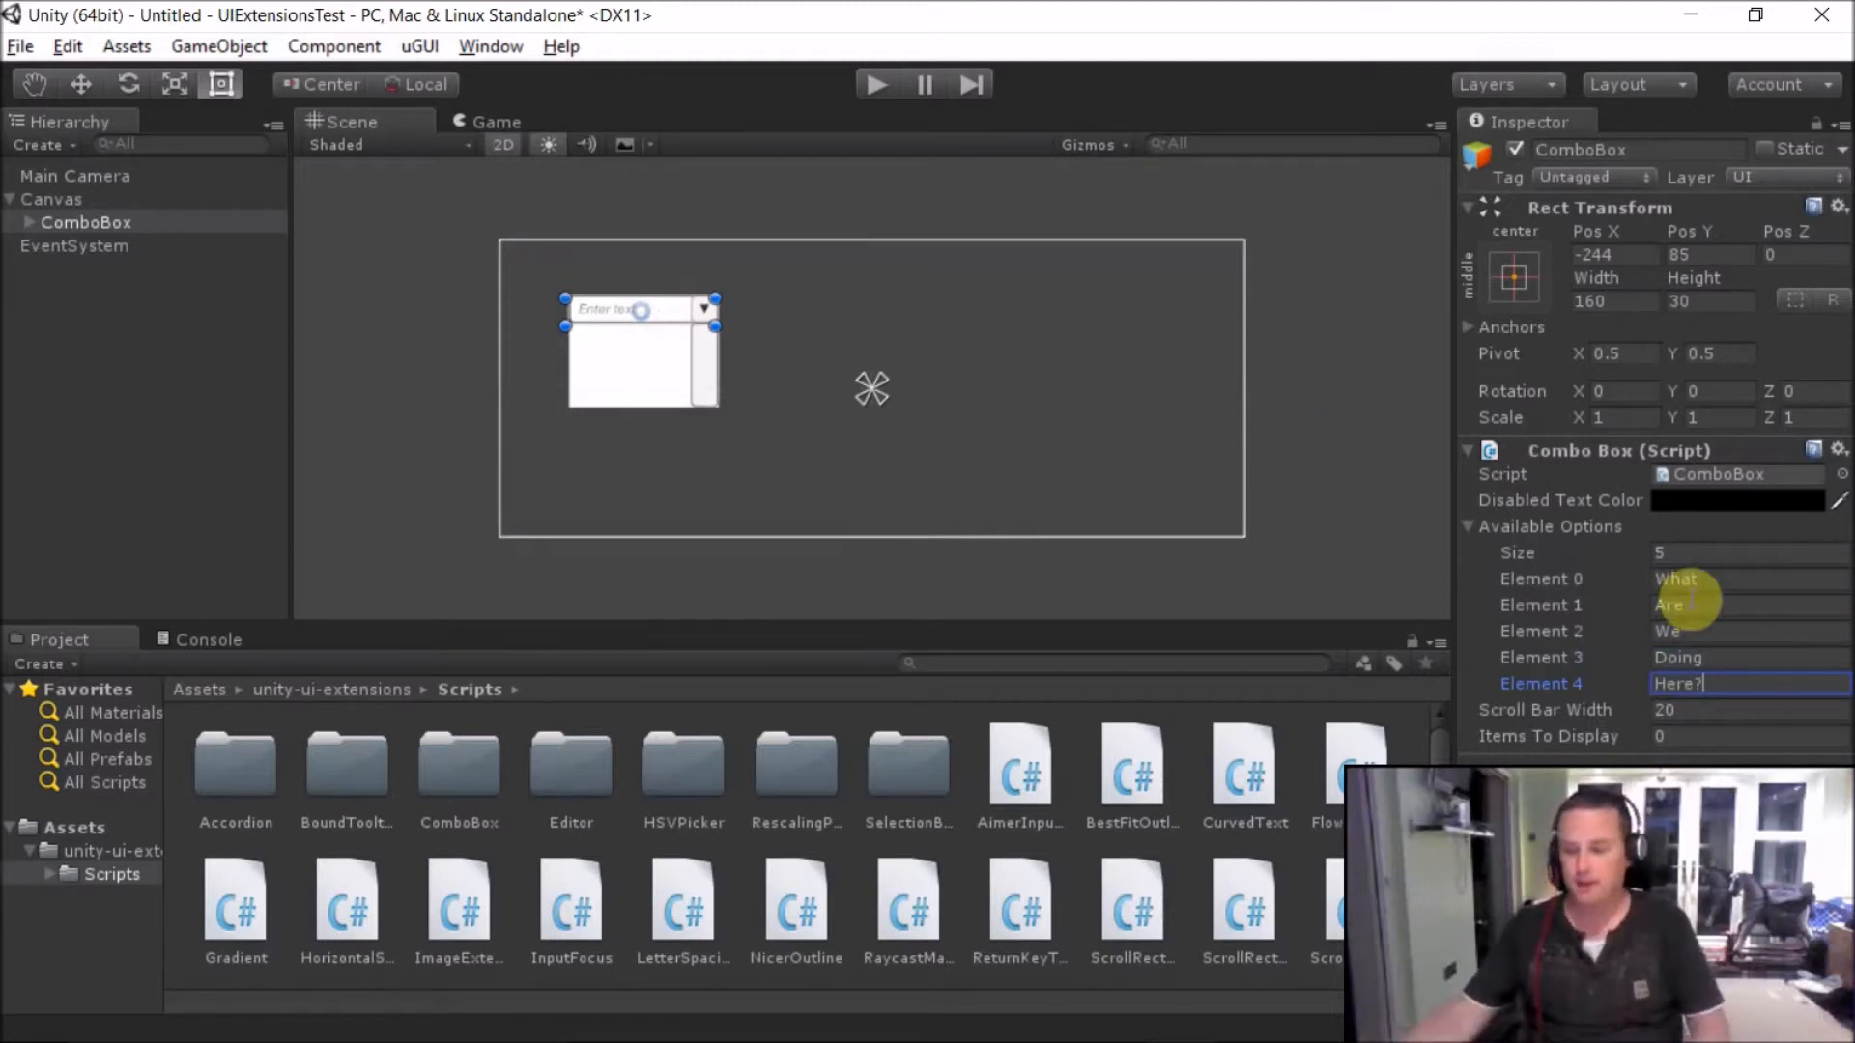
click(1747, 736)
text(3)
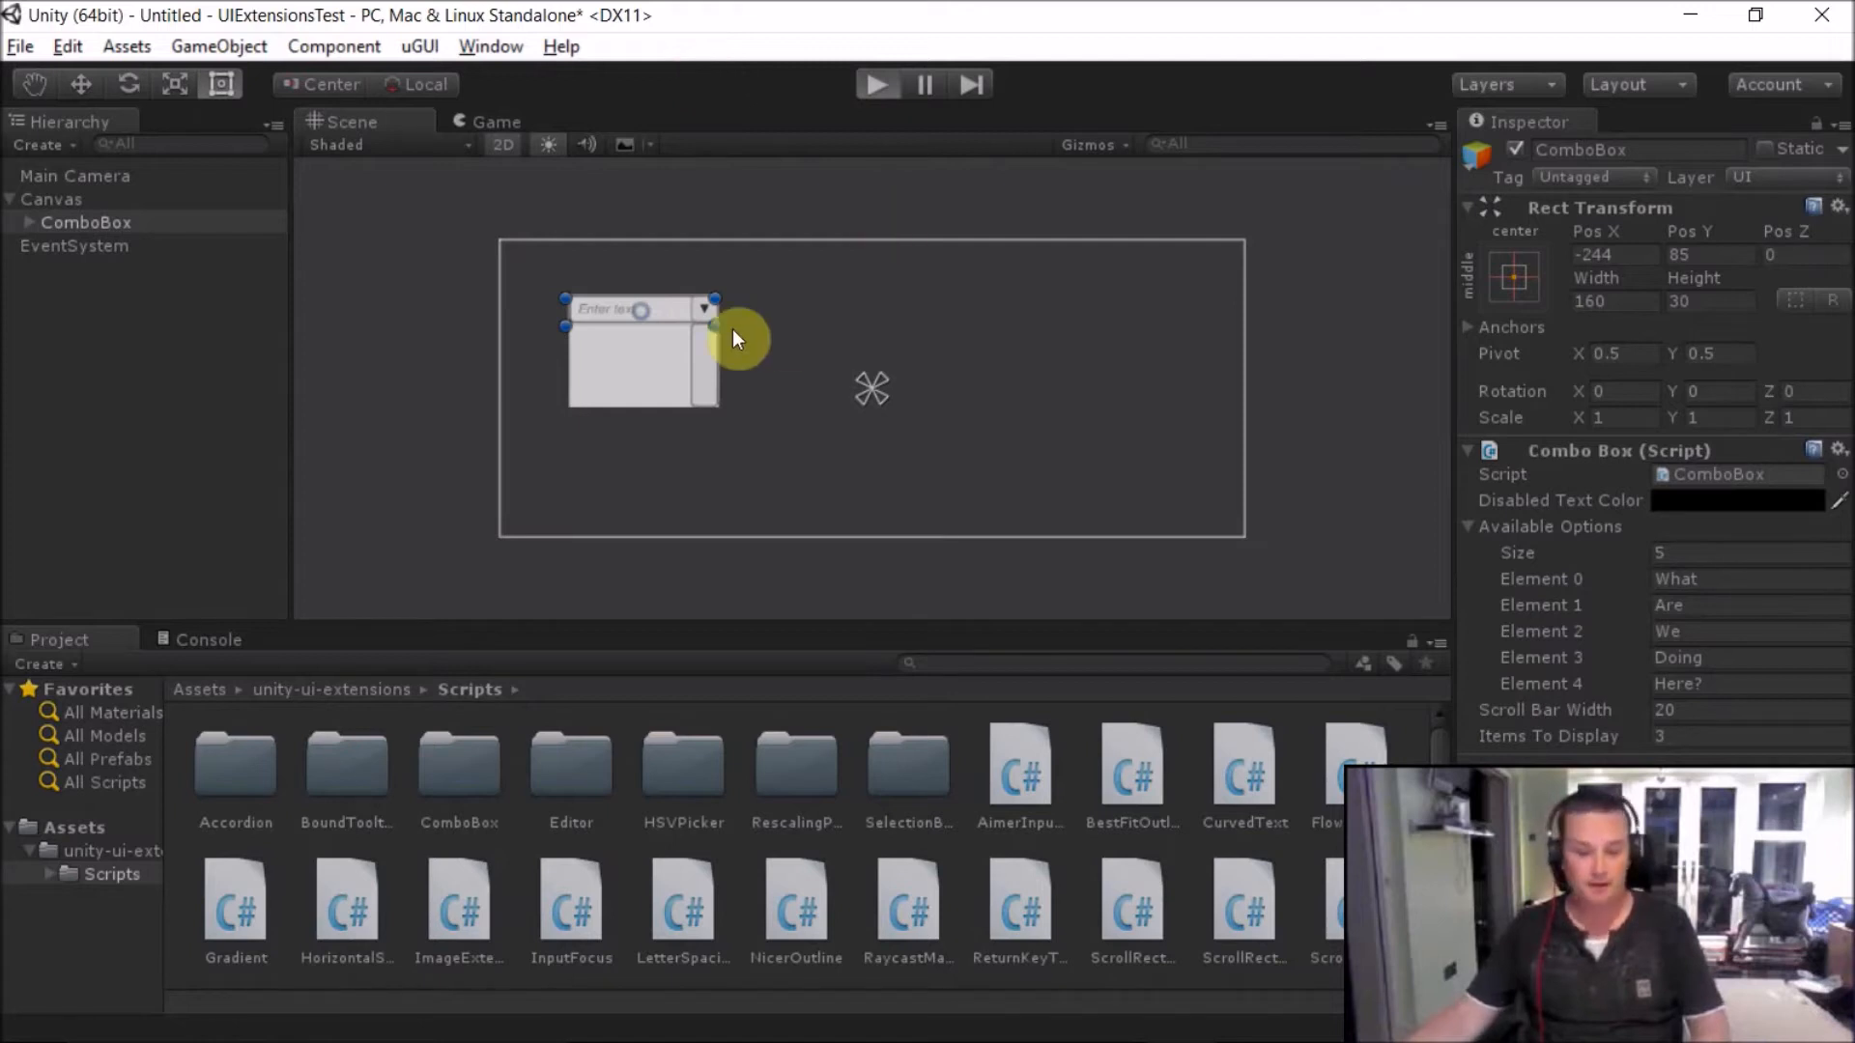
click(875, 84)
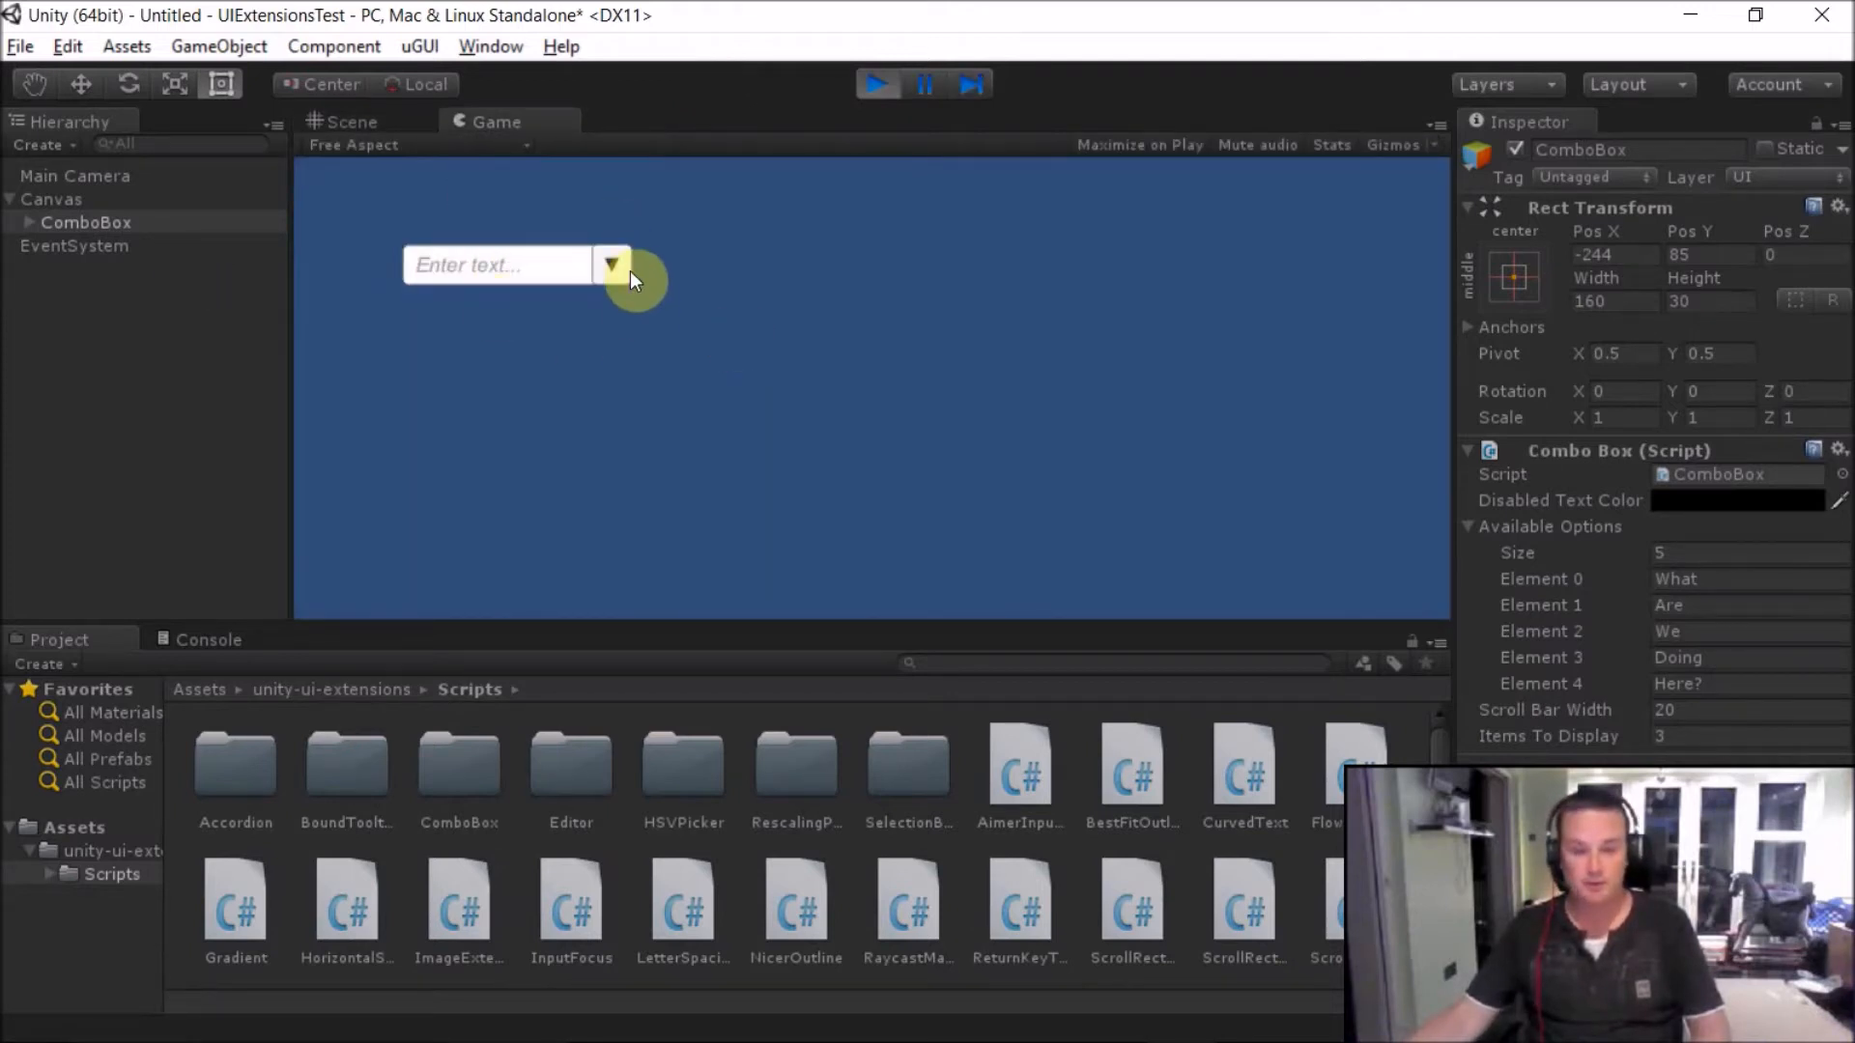
click(610, 265)
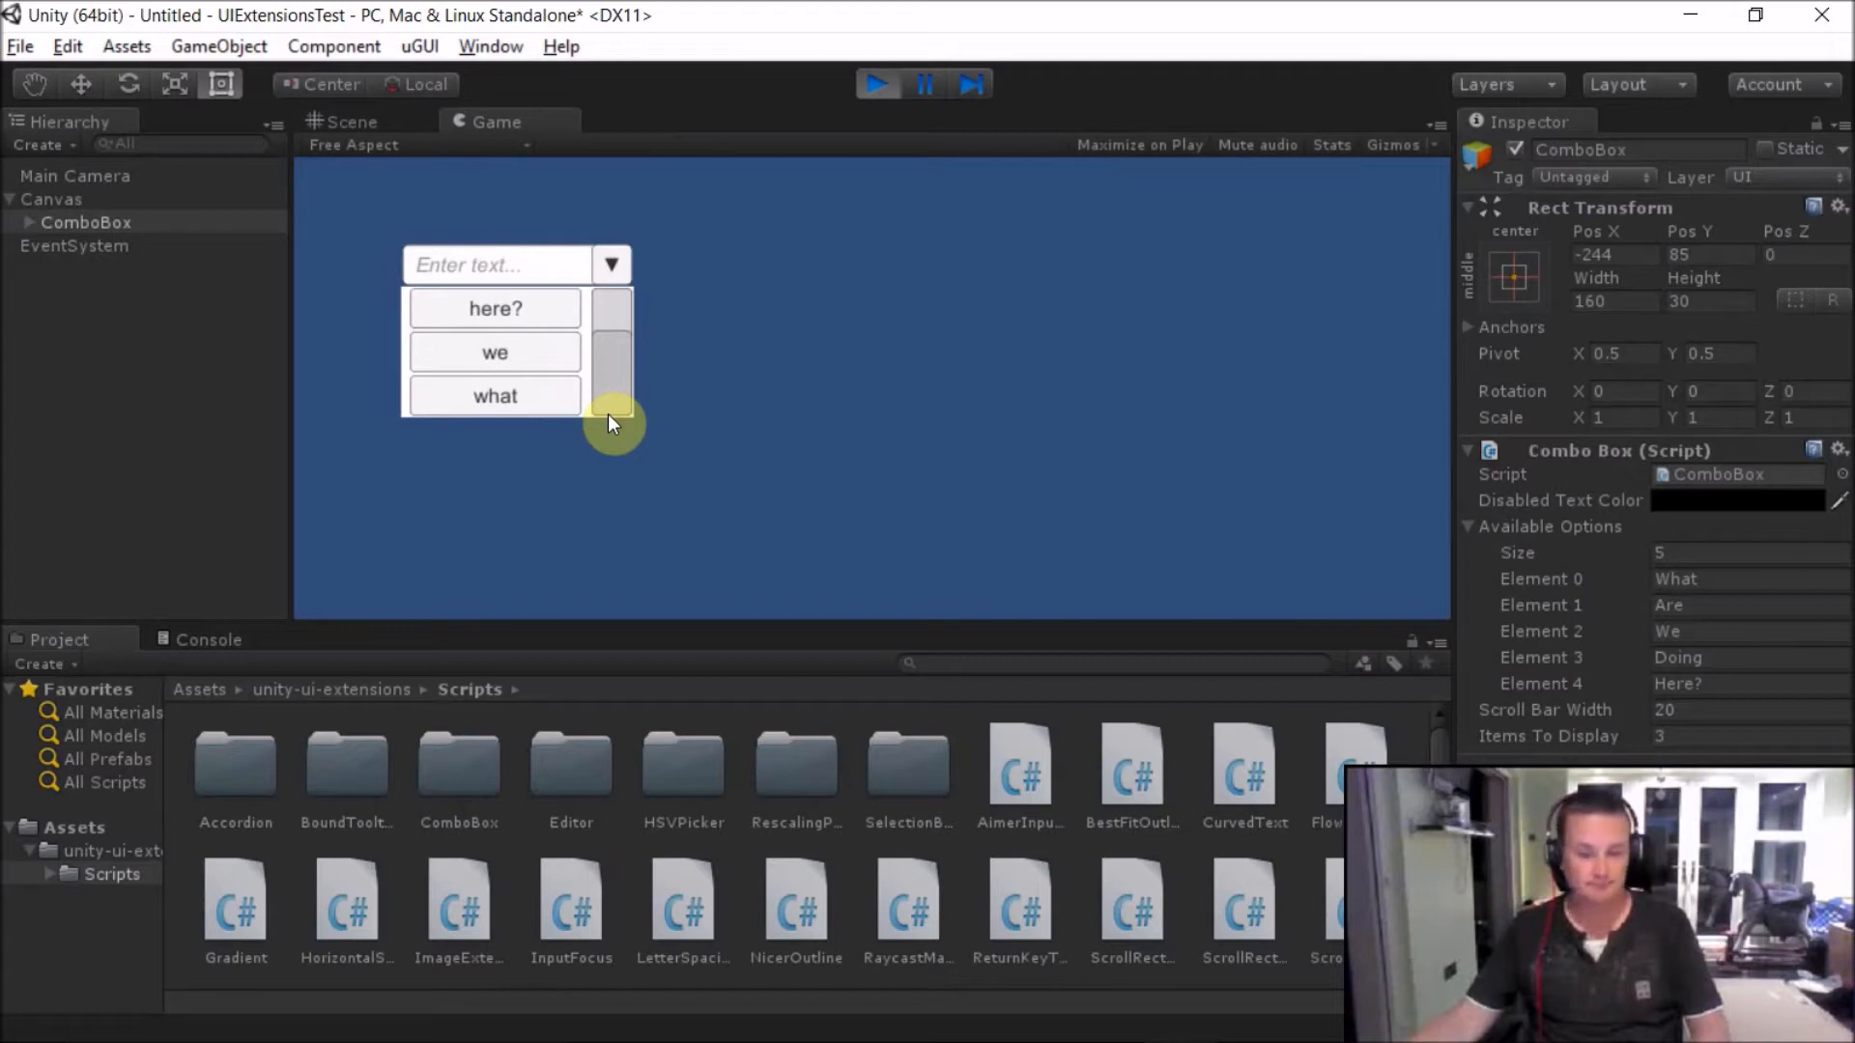
mouse_move(612, 400)
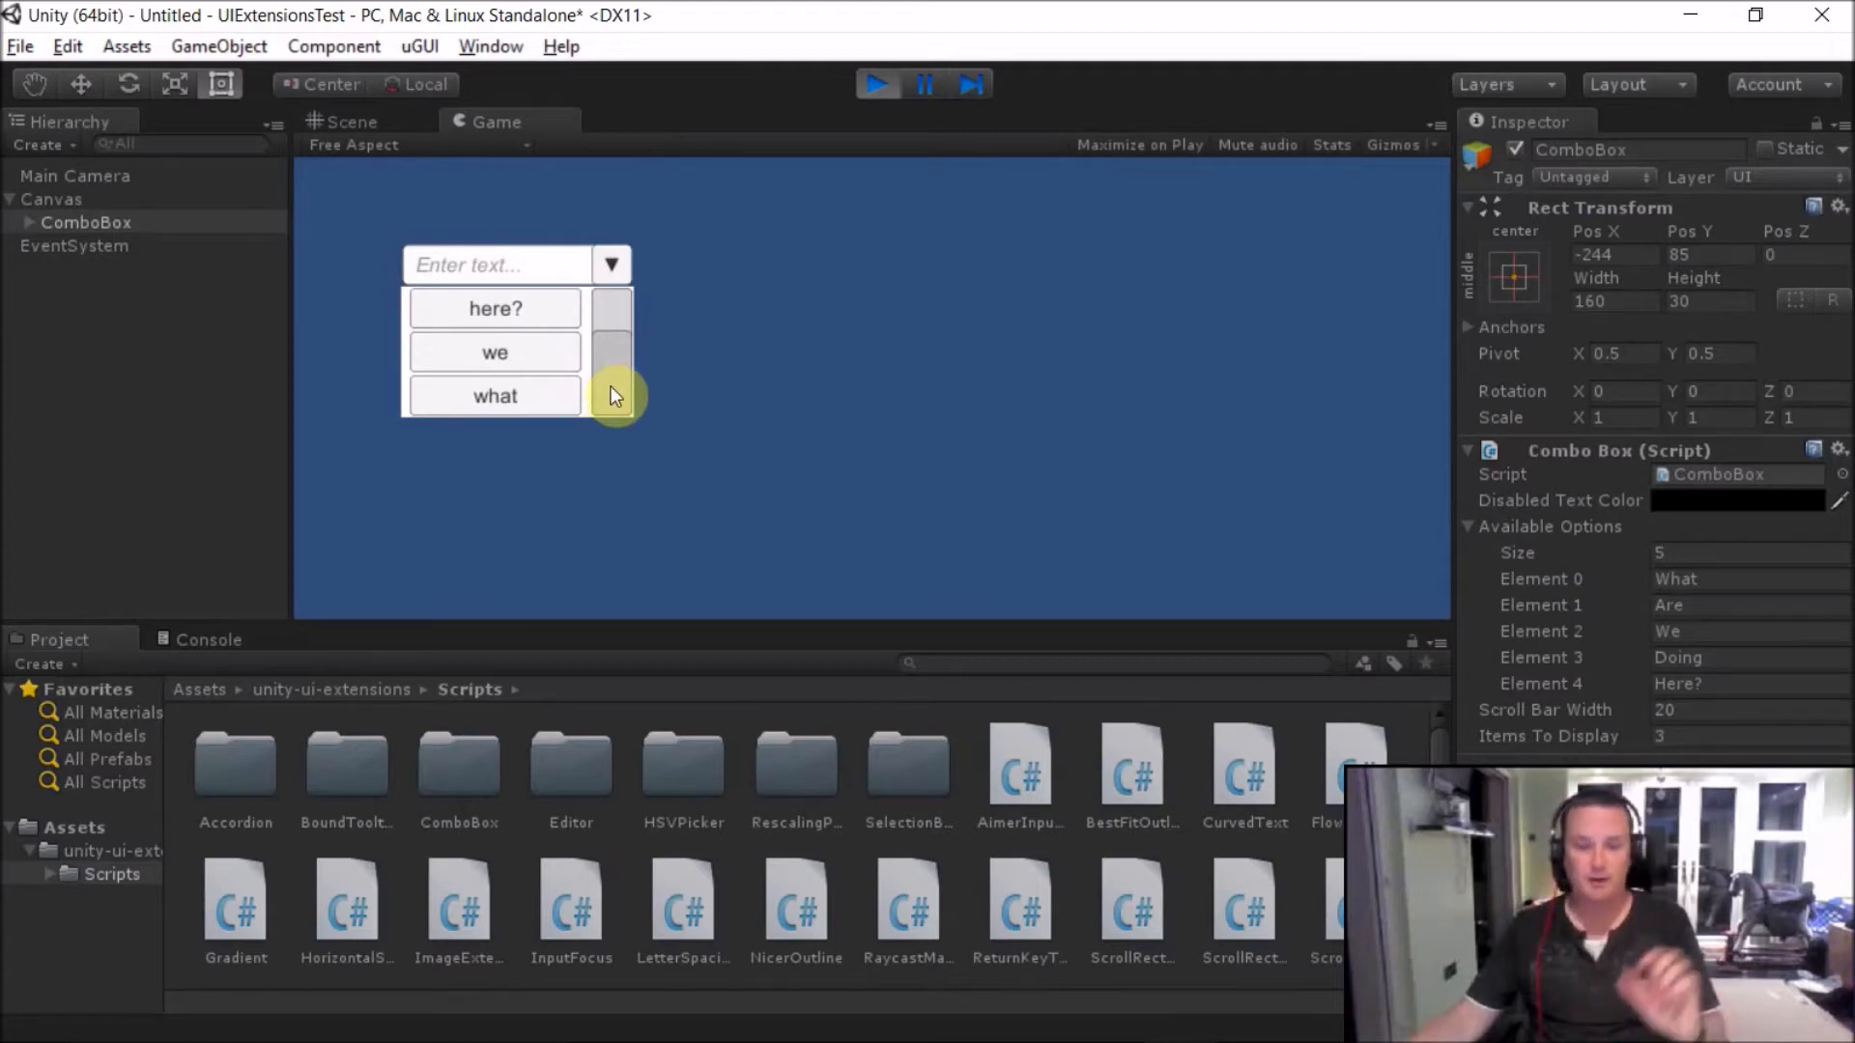
click(612, 265)
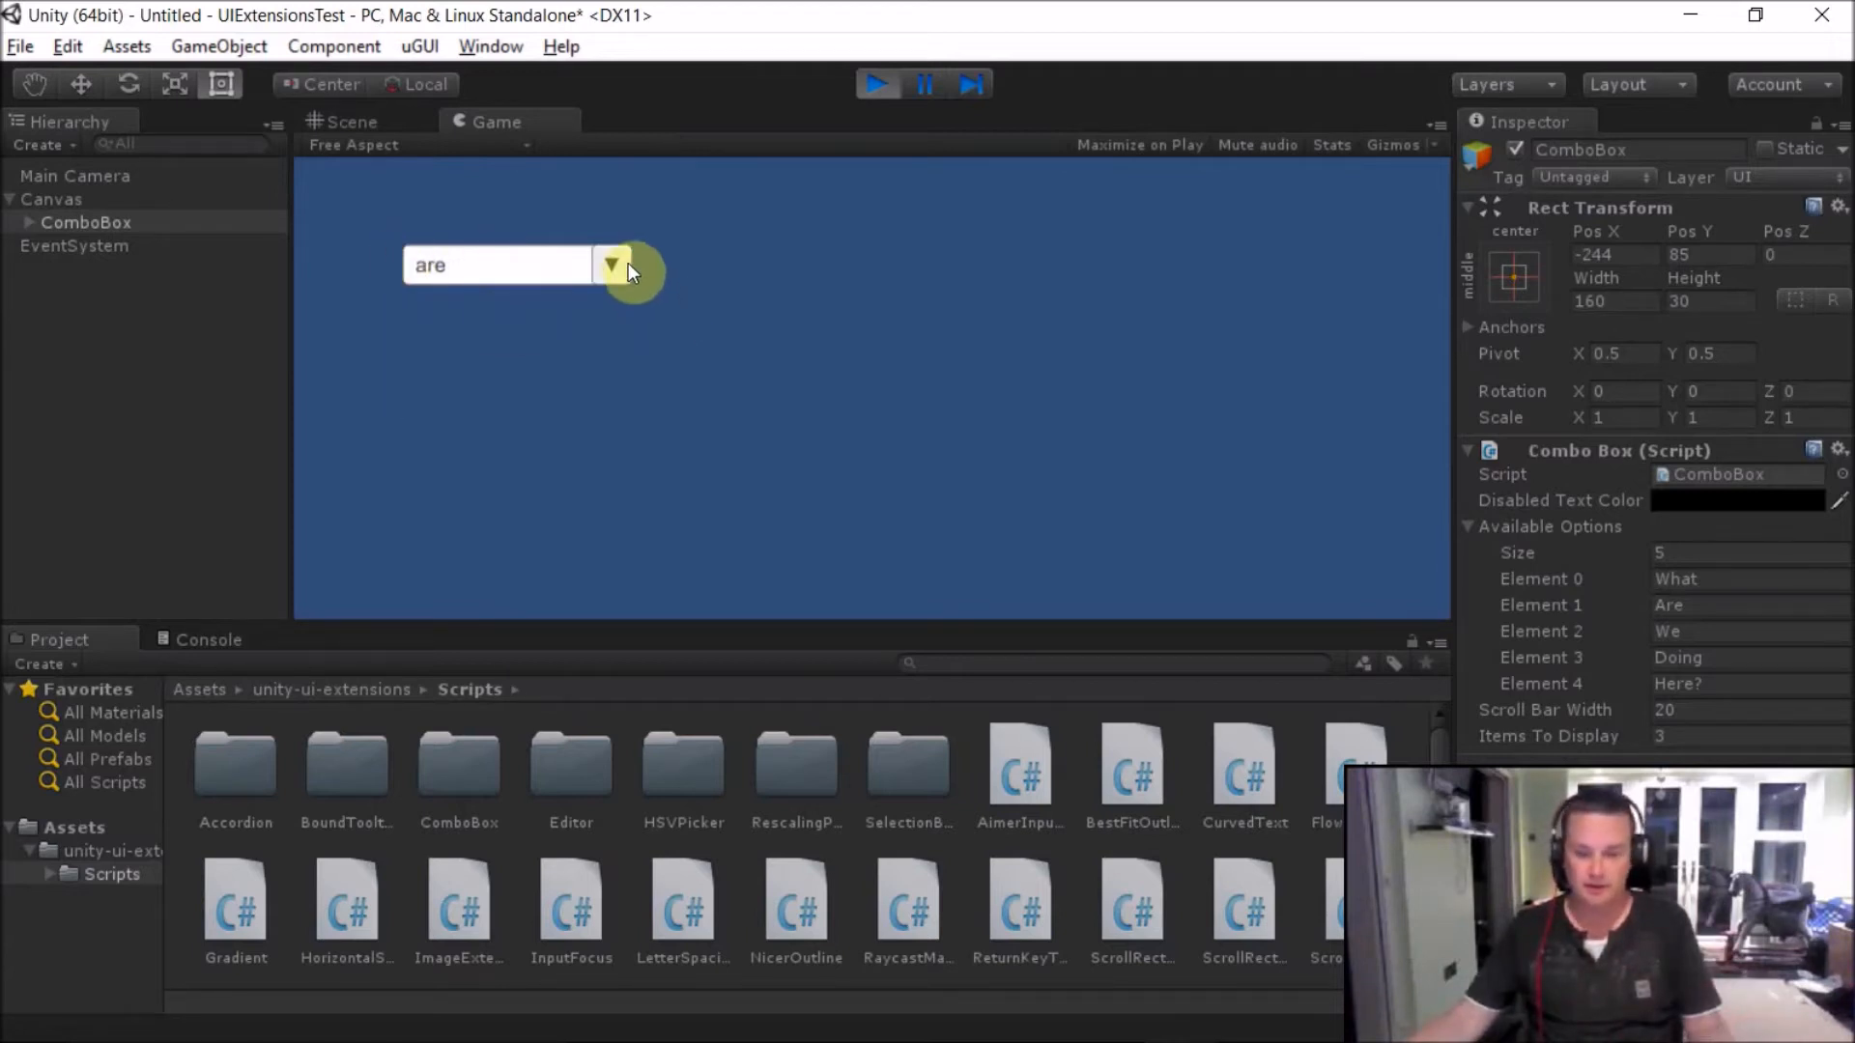
click(612, 265)
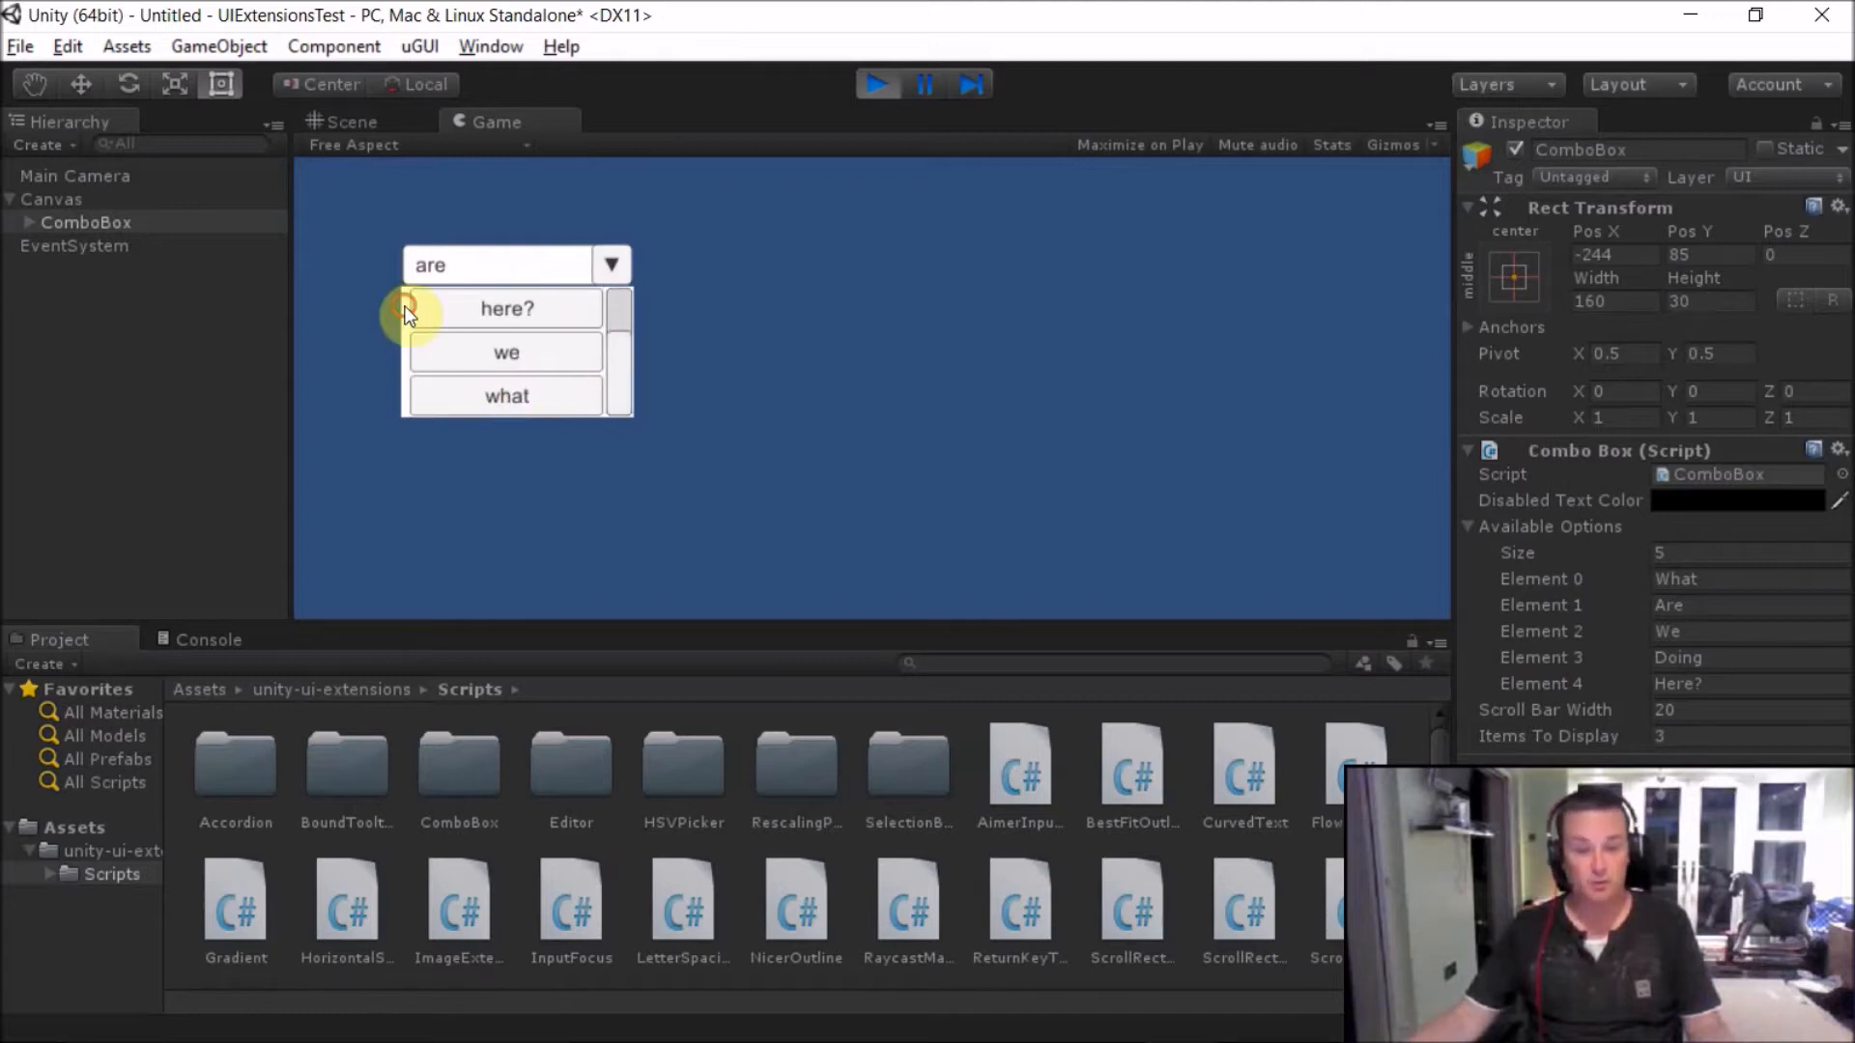
click(507, 395)
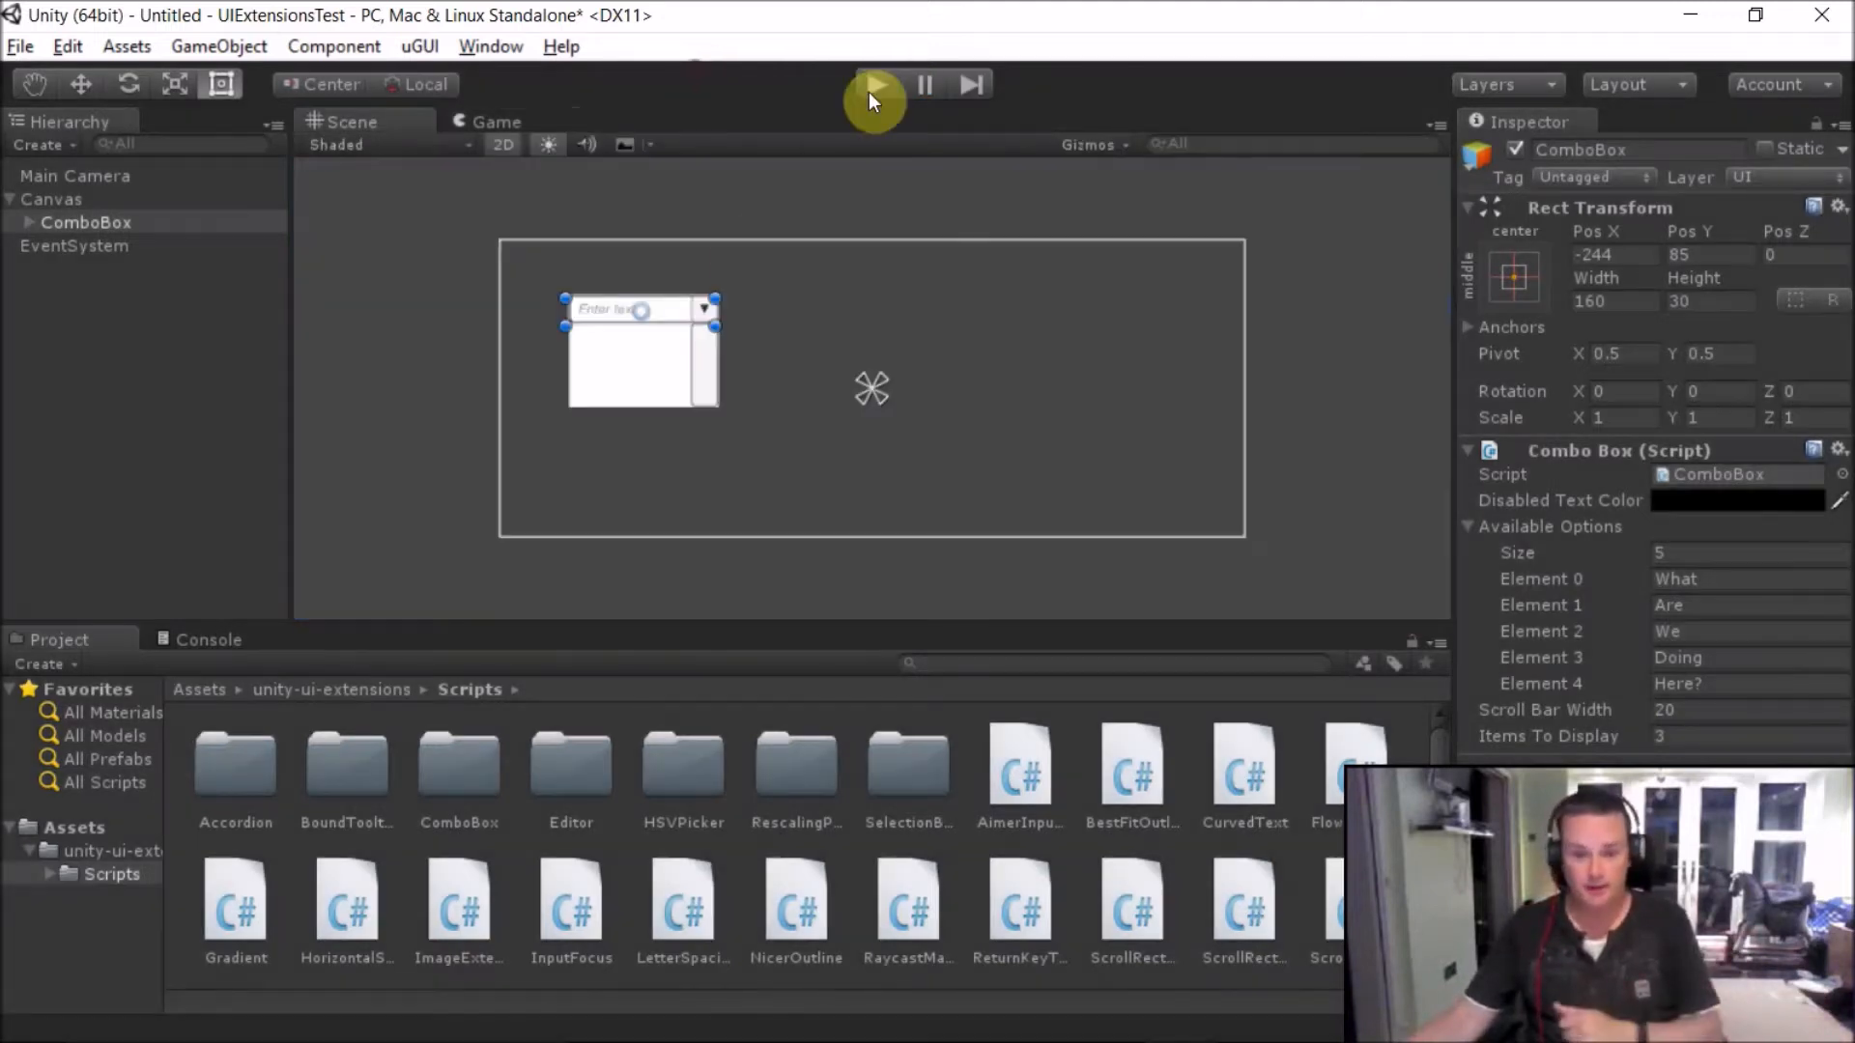
- Add a DropDownList control to the scene beside the ComboBox
click(218, 46)
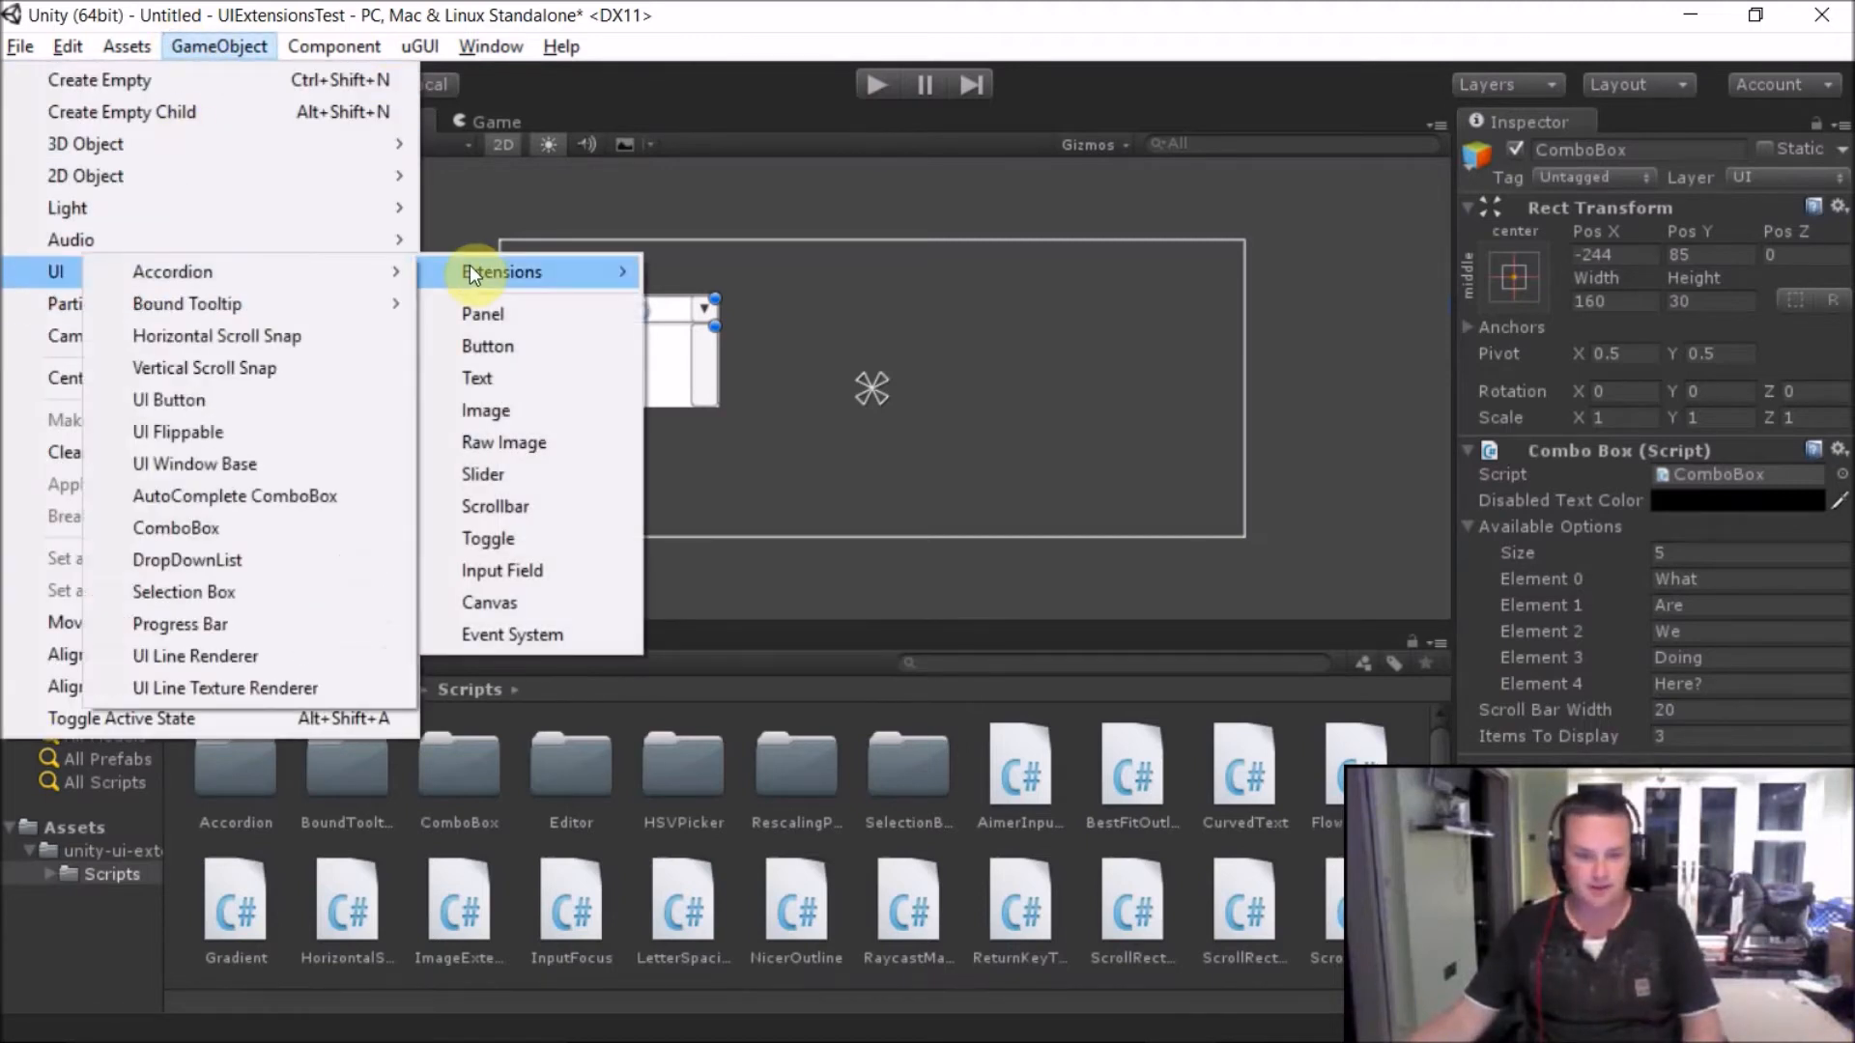
mouse_move(184, 592)
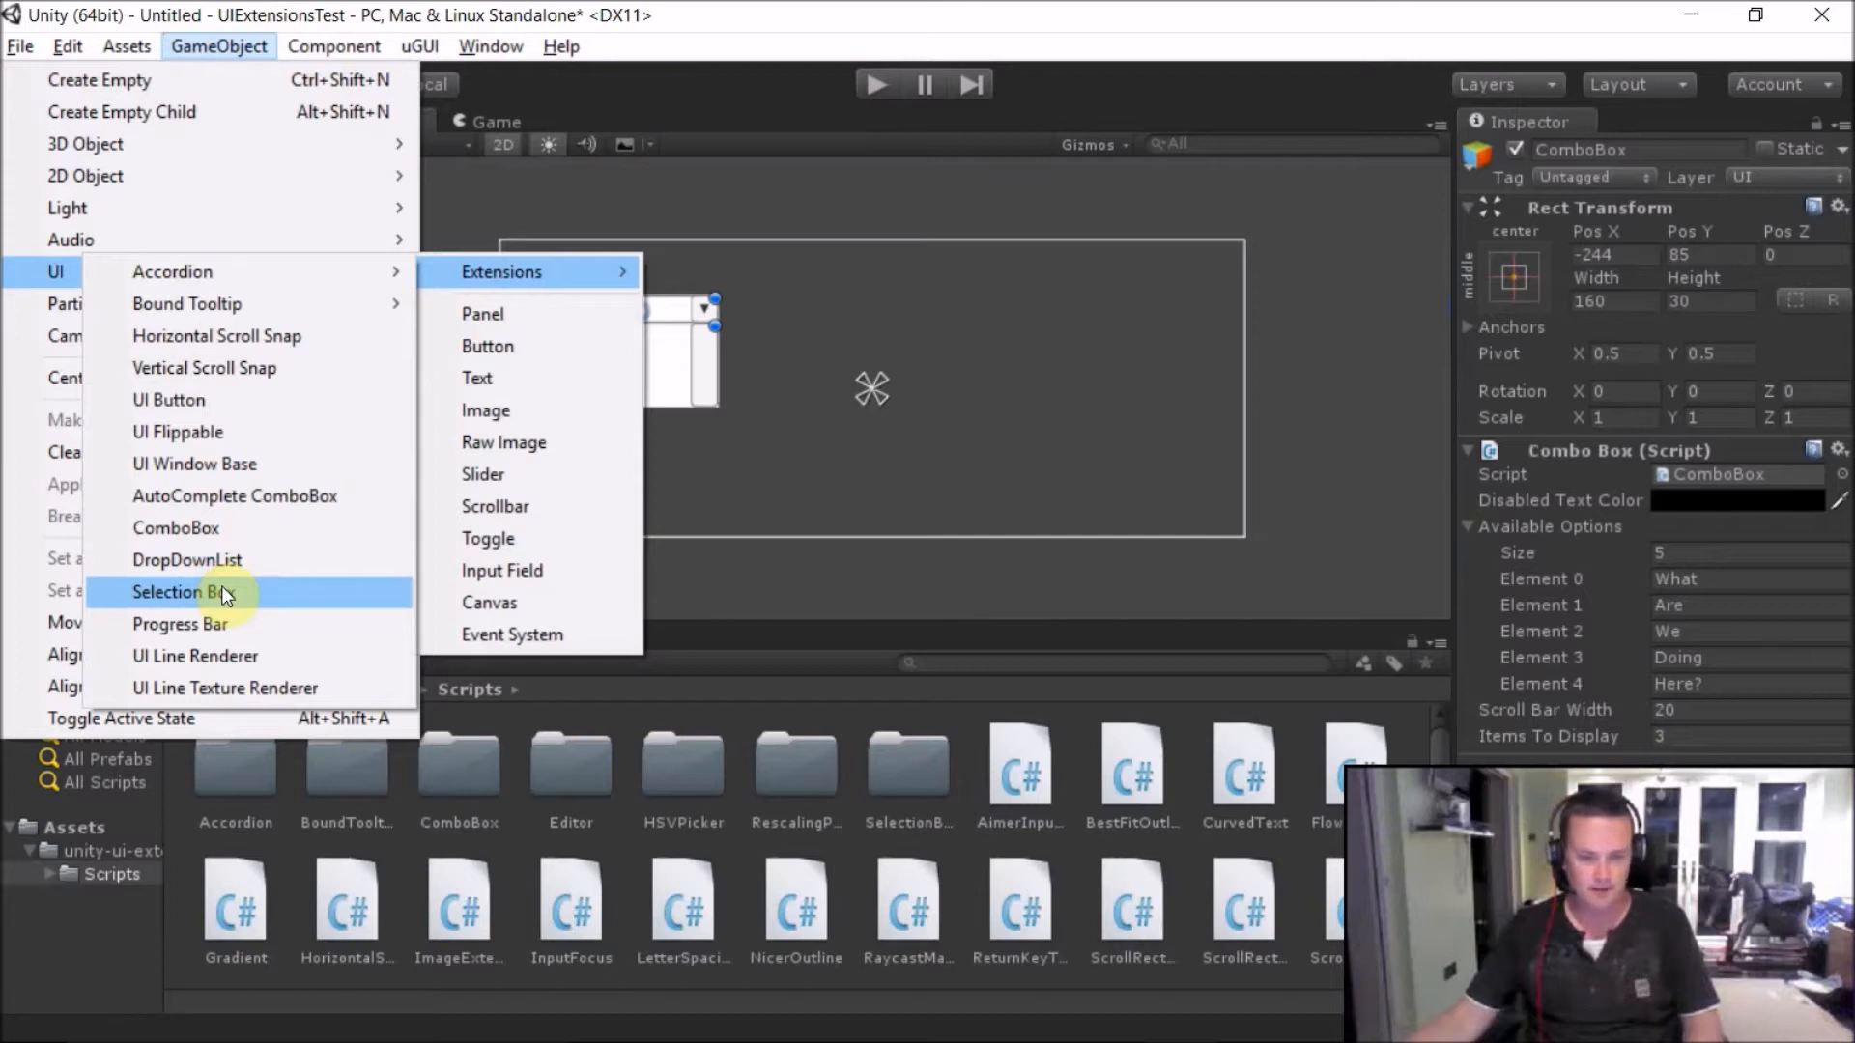
click(185, 560)
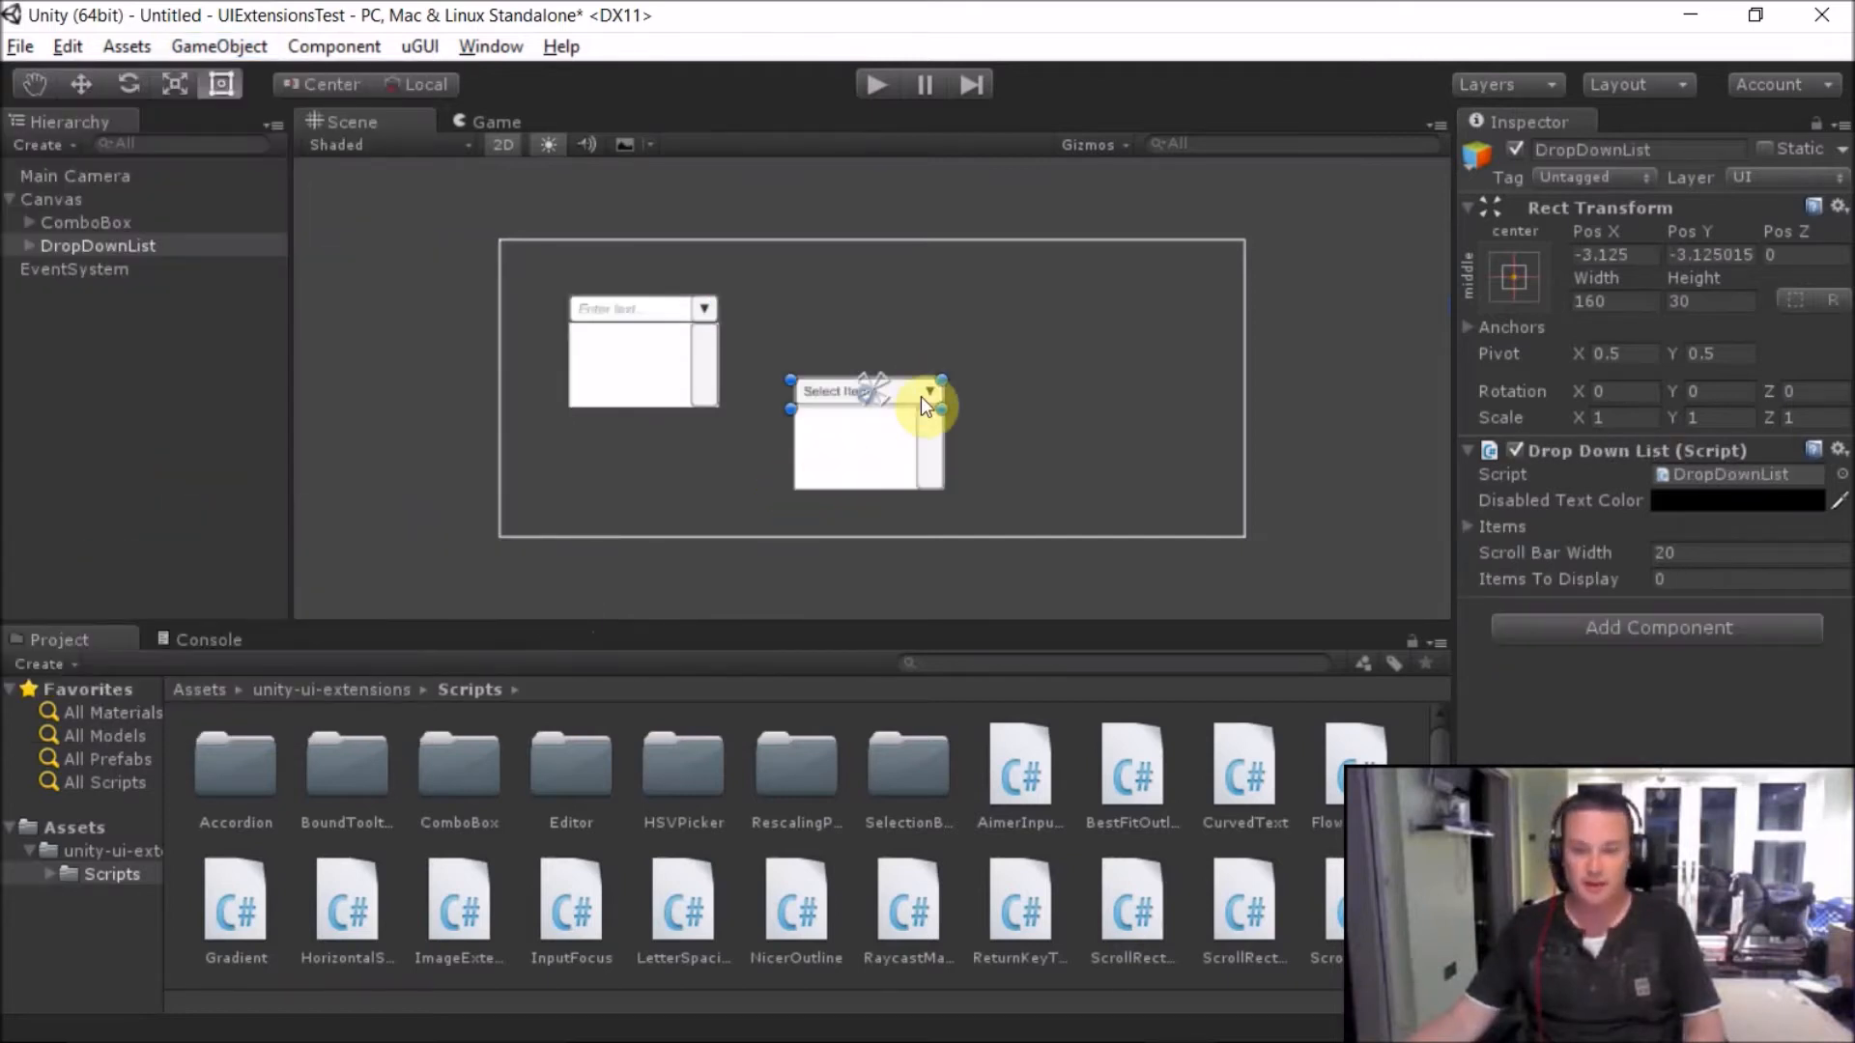
mouse_move(1177, 429)
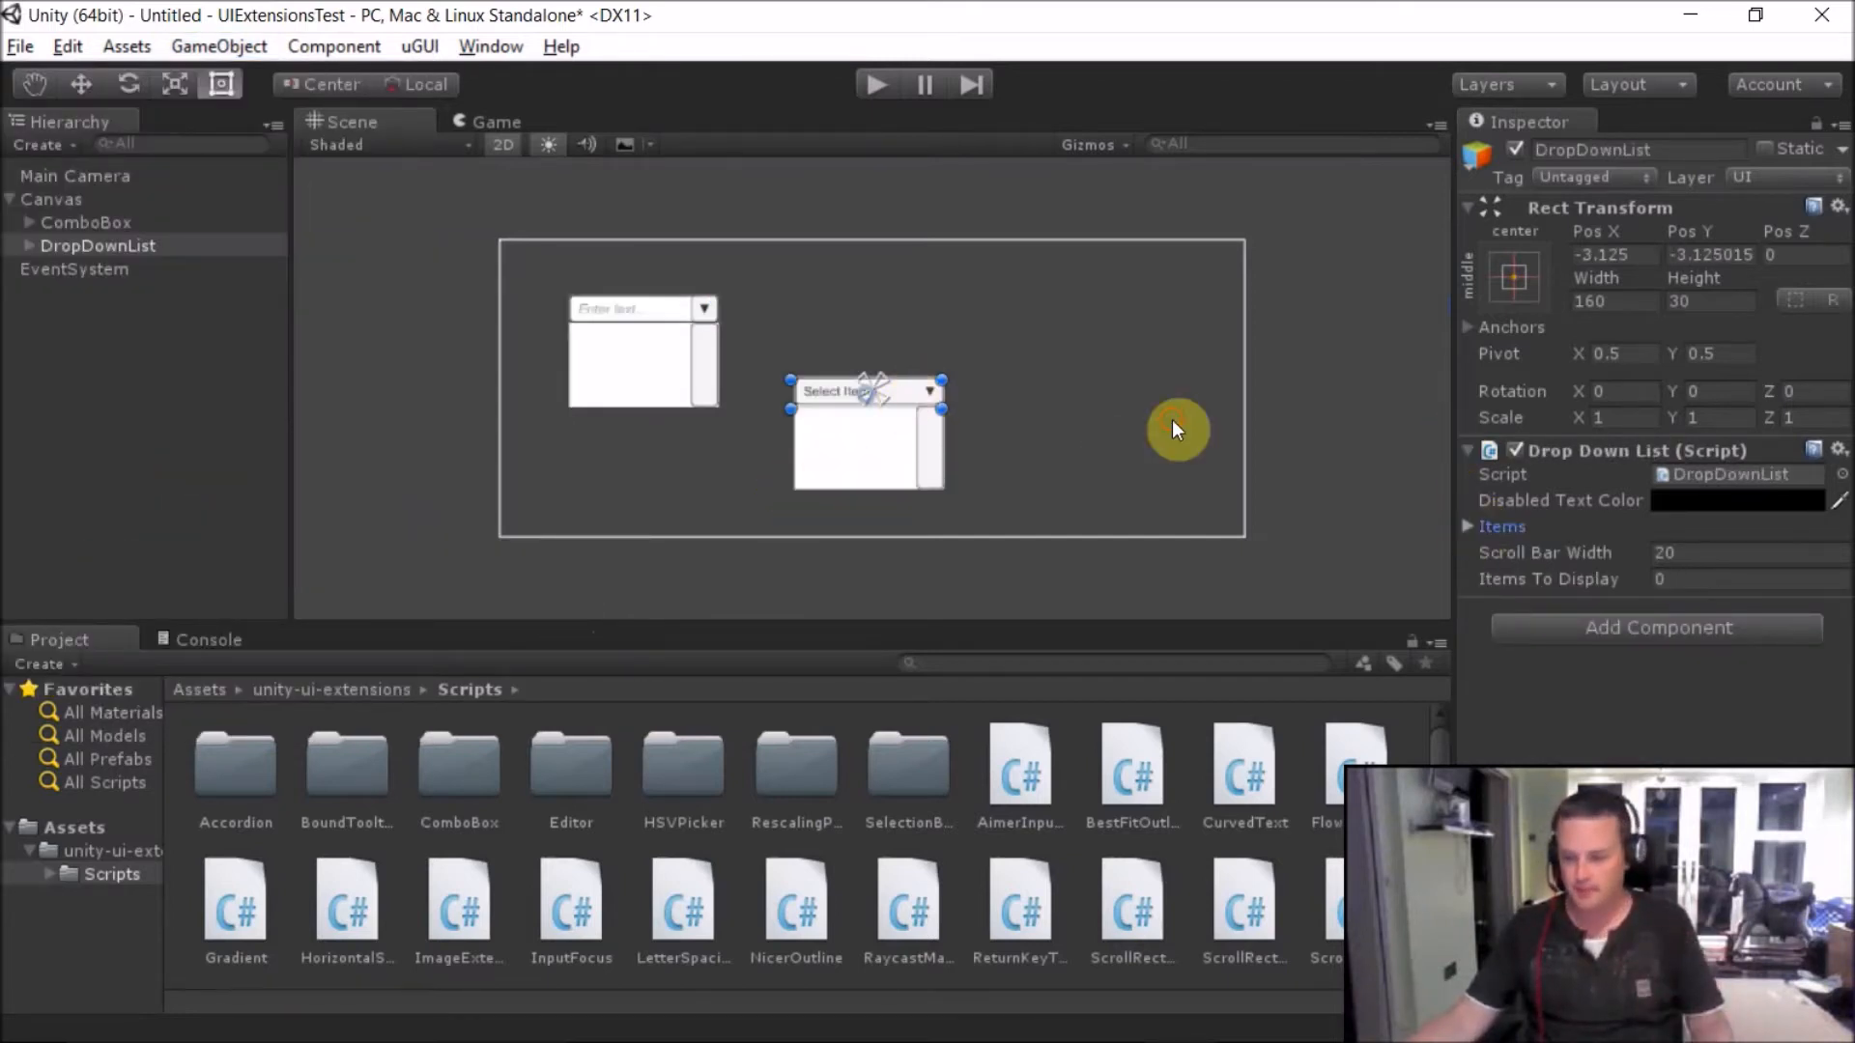
- Expand the Drop Down List Items, open Element 0 and start editing its Caption
click(1469, 526)
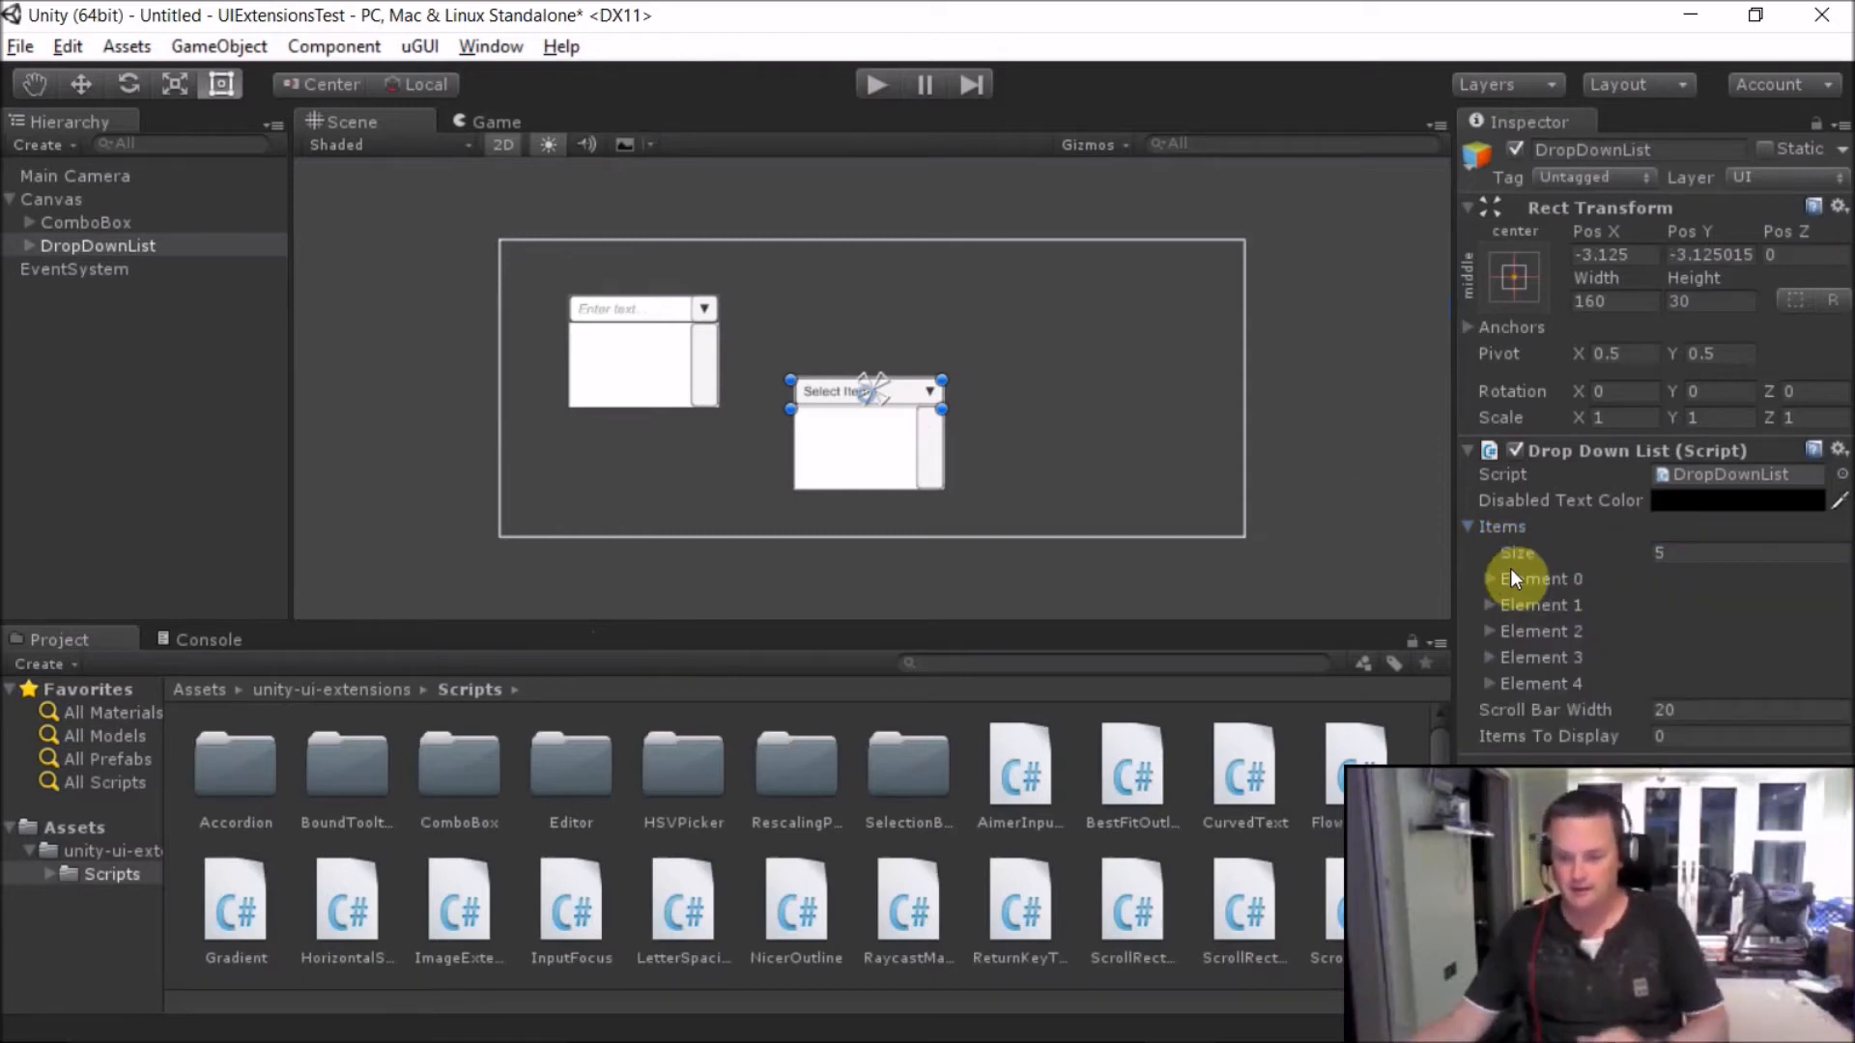
click(1490, 577)
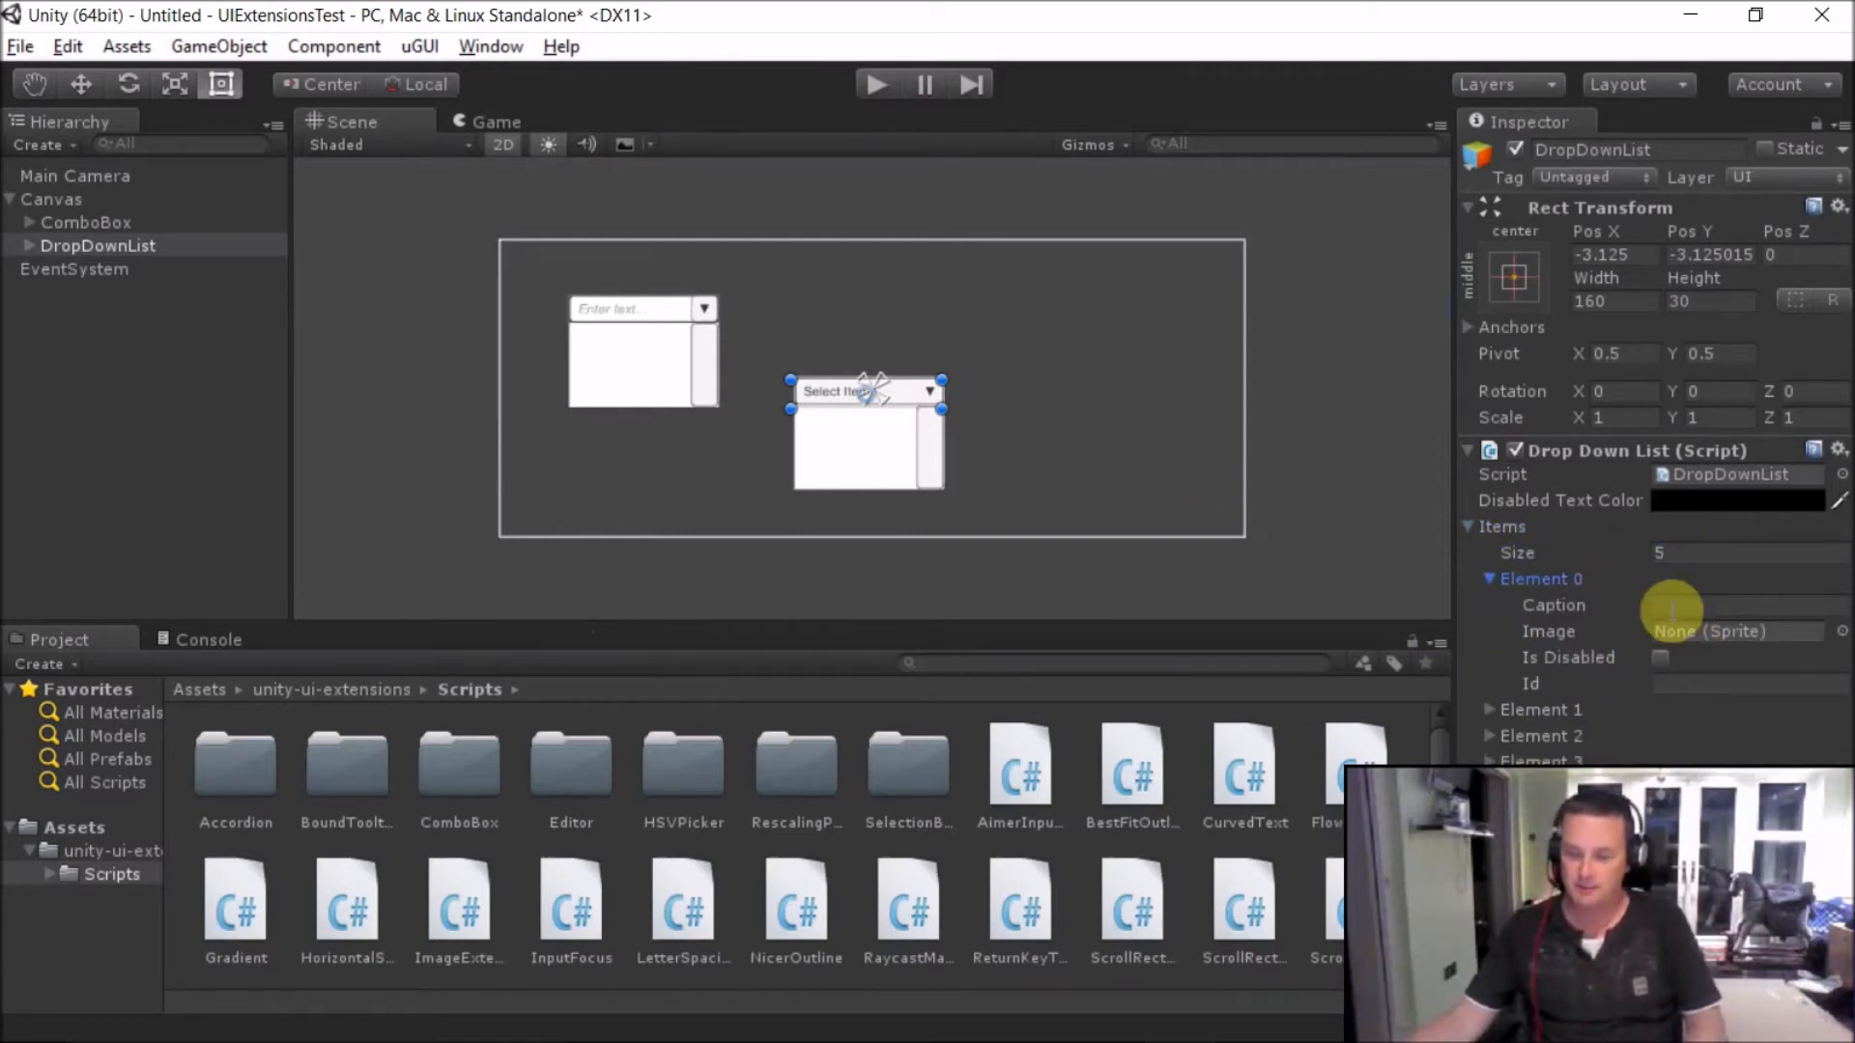
click(1745, 605)
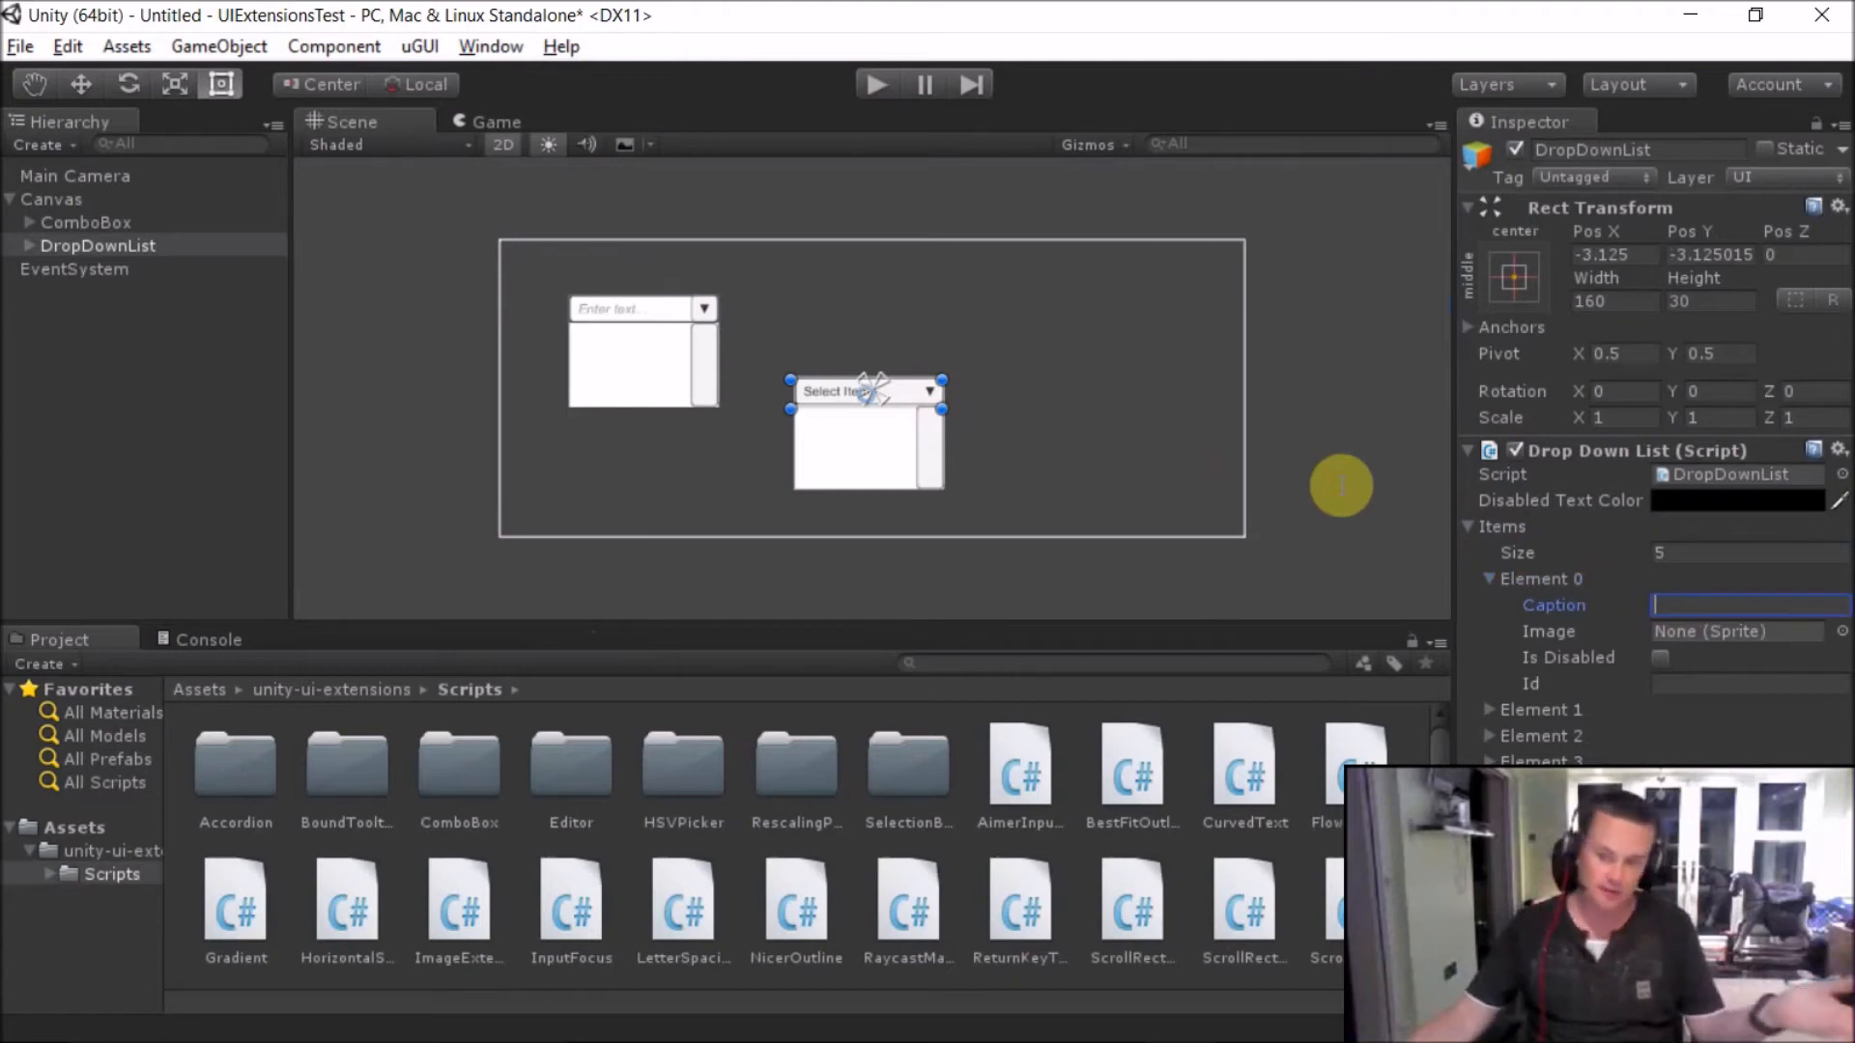
mouse_move(1627, 675)
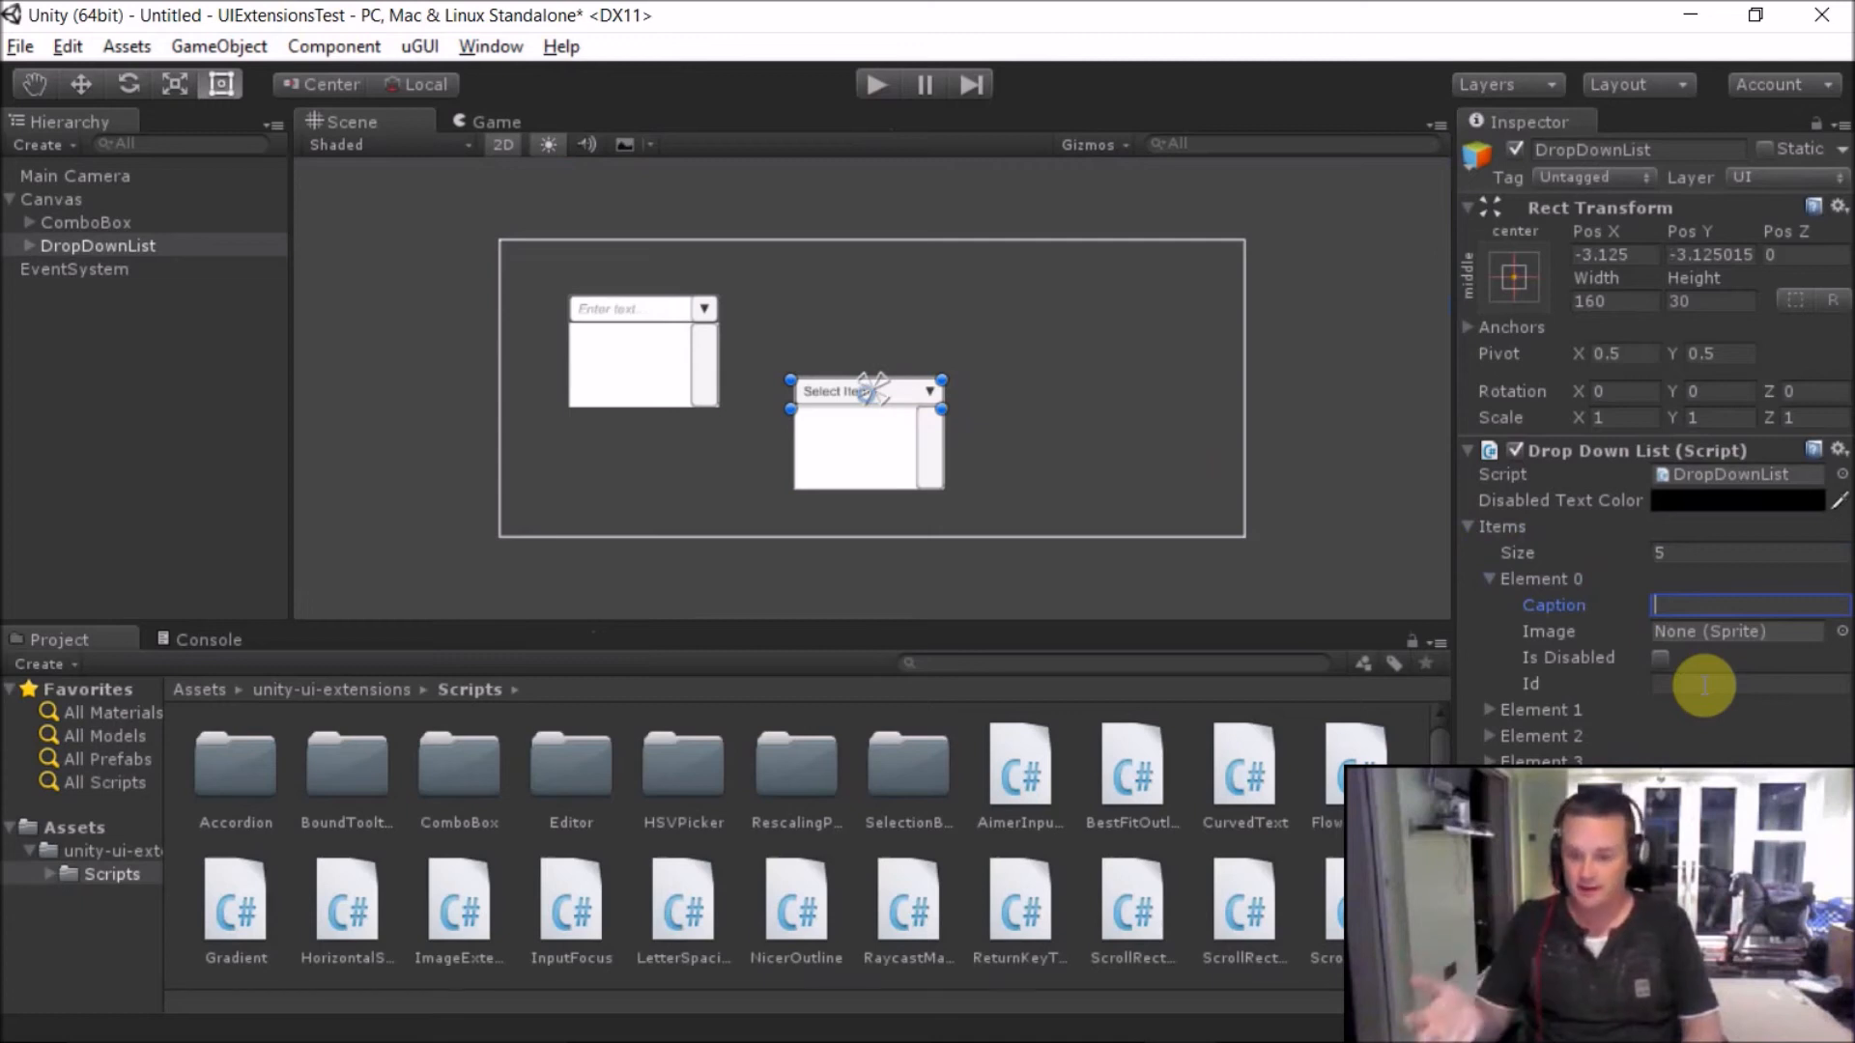
mouse_move(1478, 284)
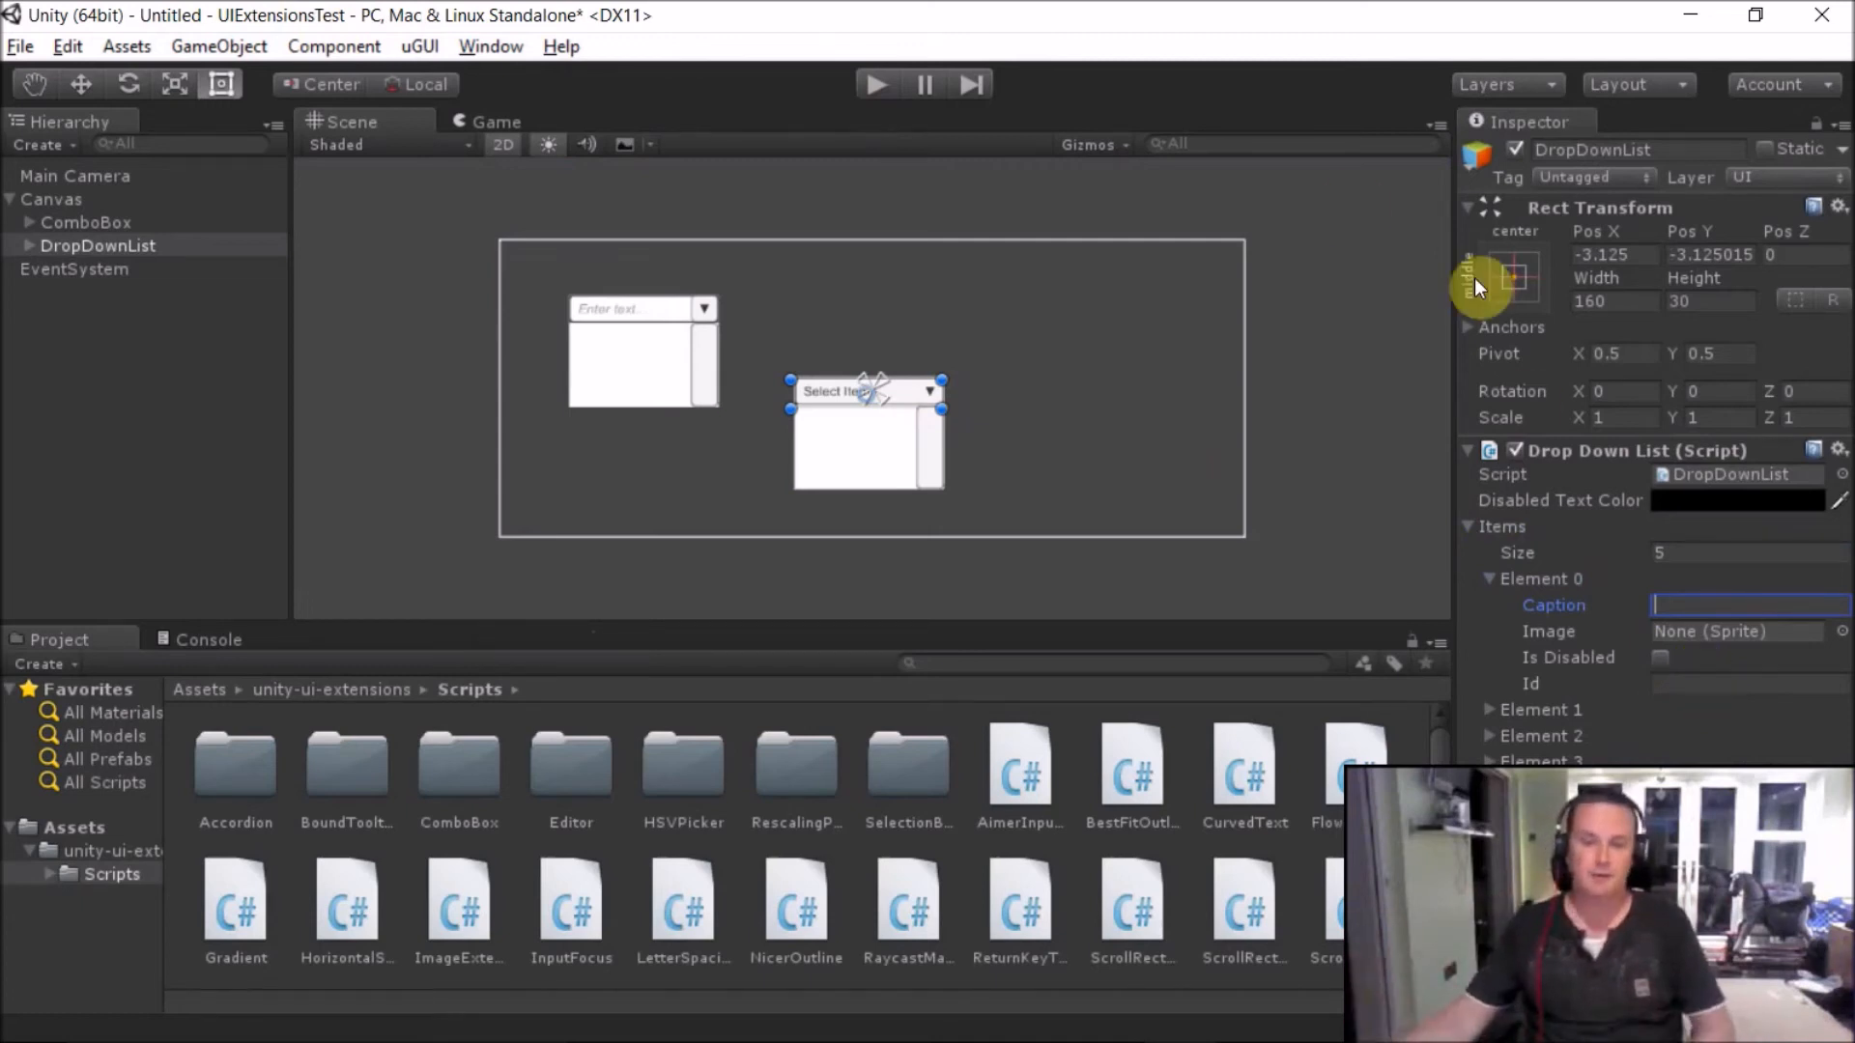
- Add an AutoComplete ComboBox to the scene and expand its Available Options
click(219, 47)
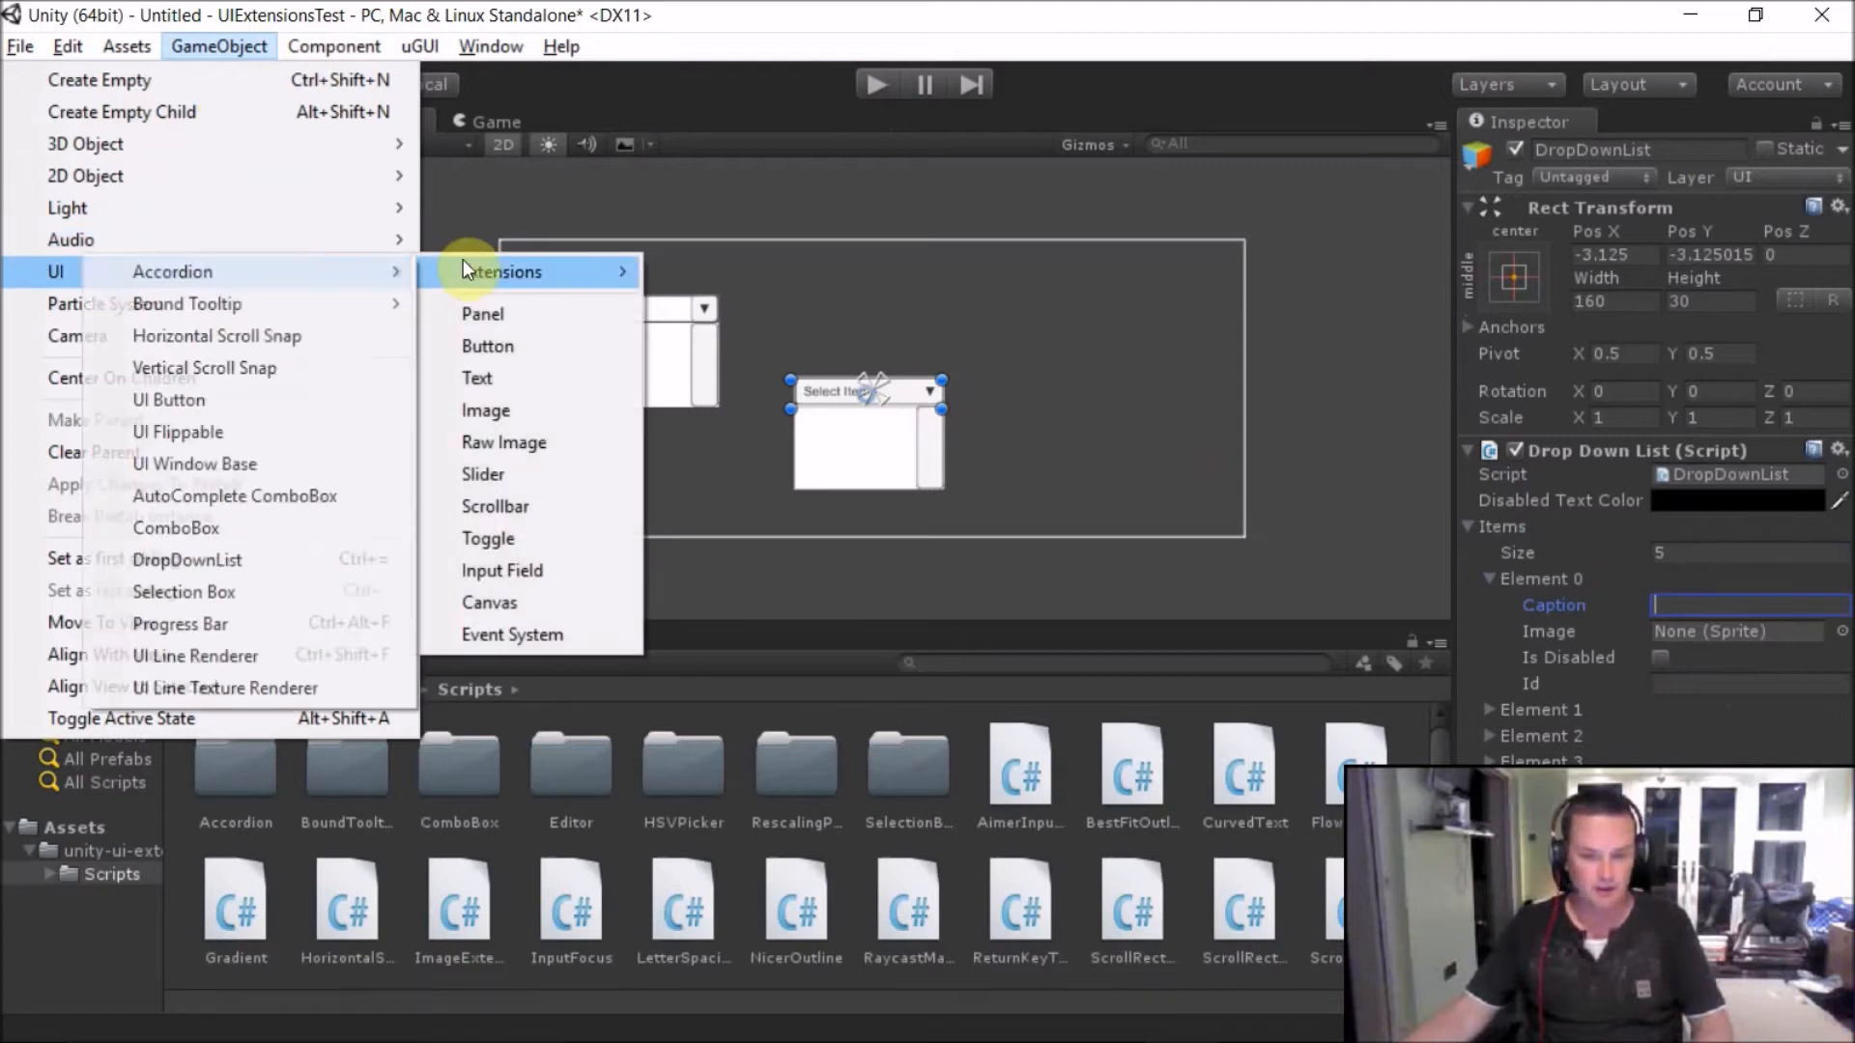
mouse_move(199, 502)
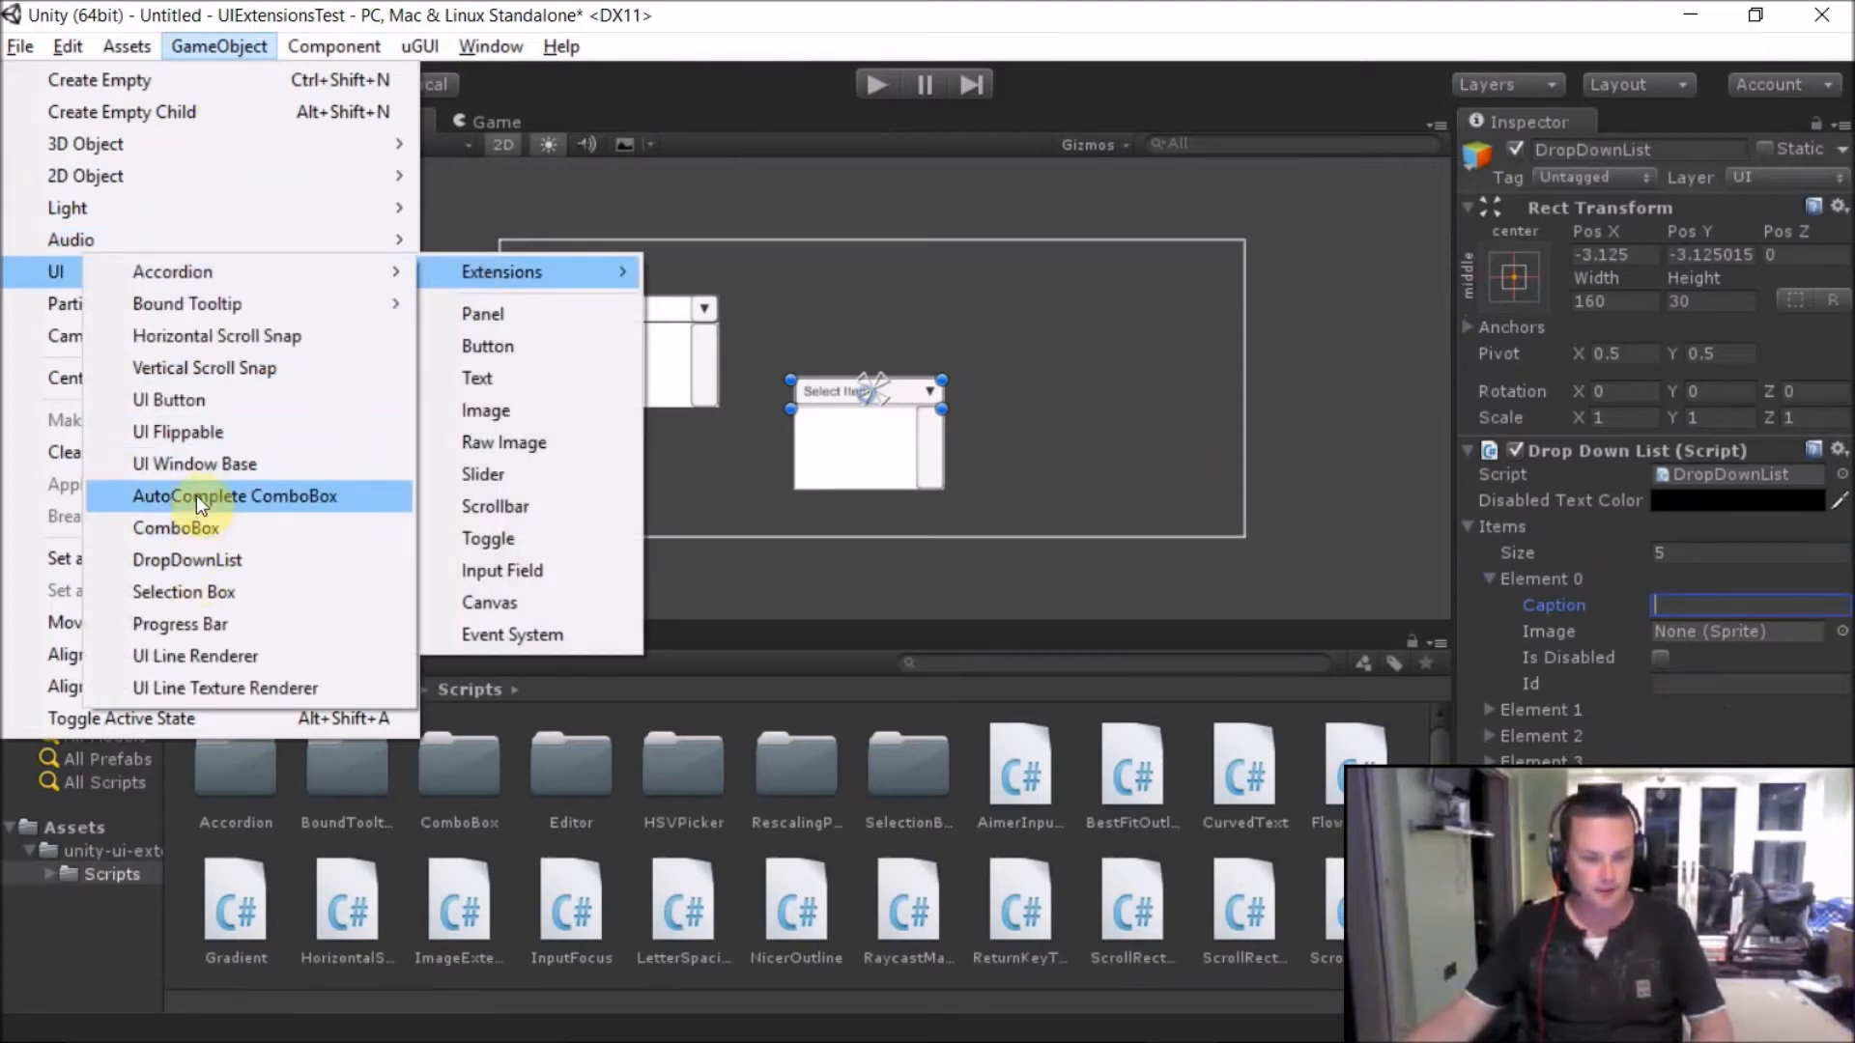
click(234, 496)
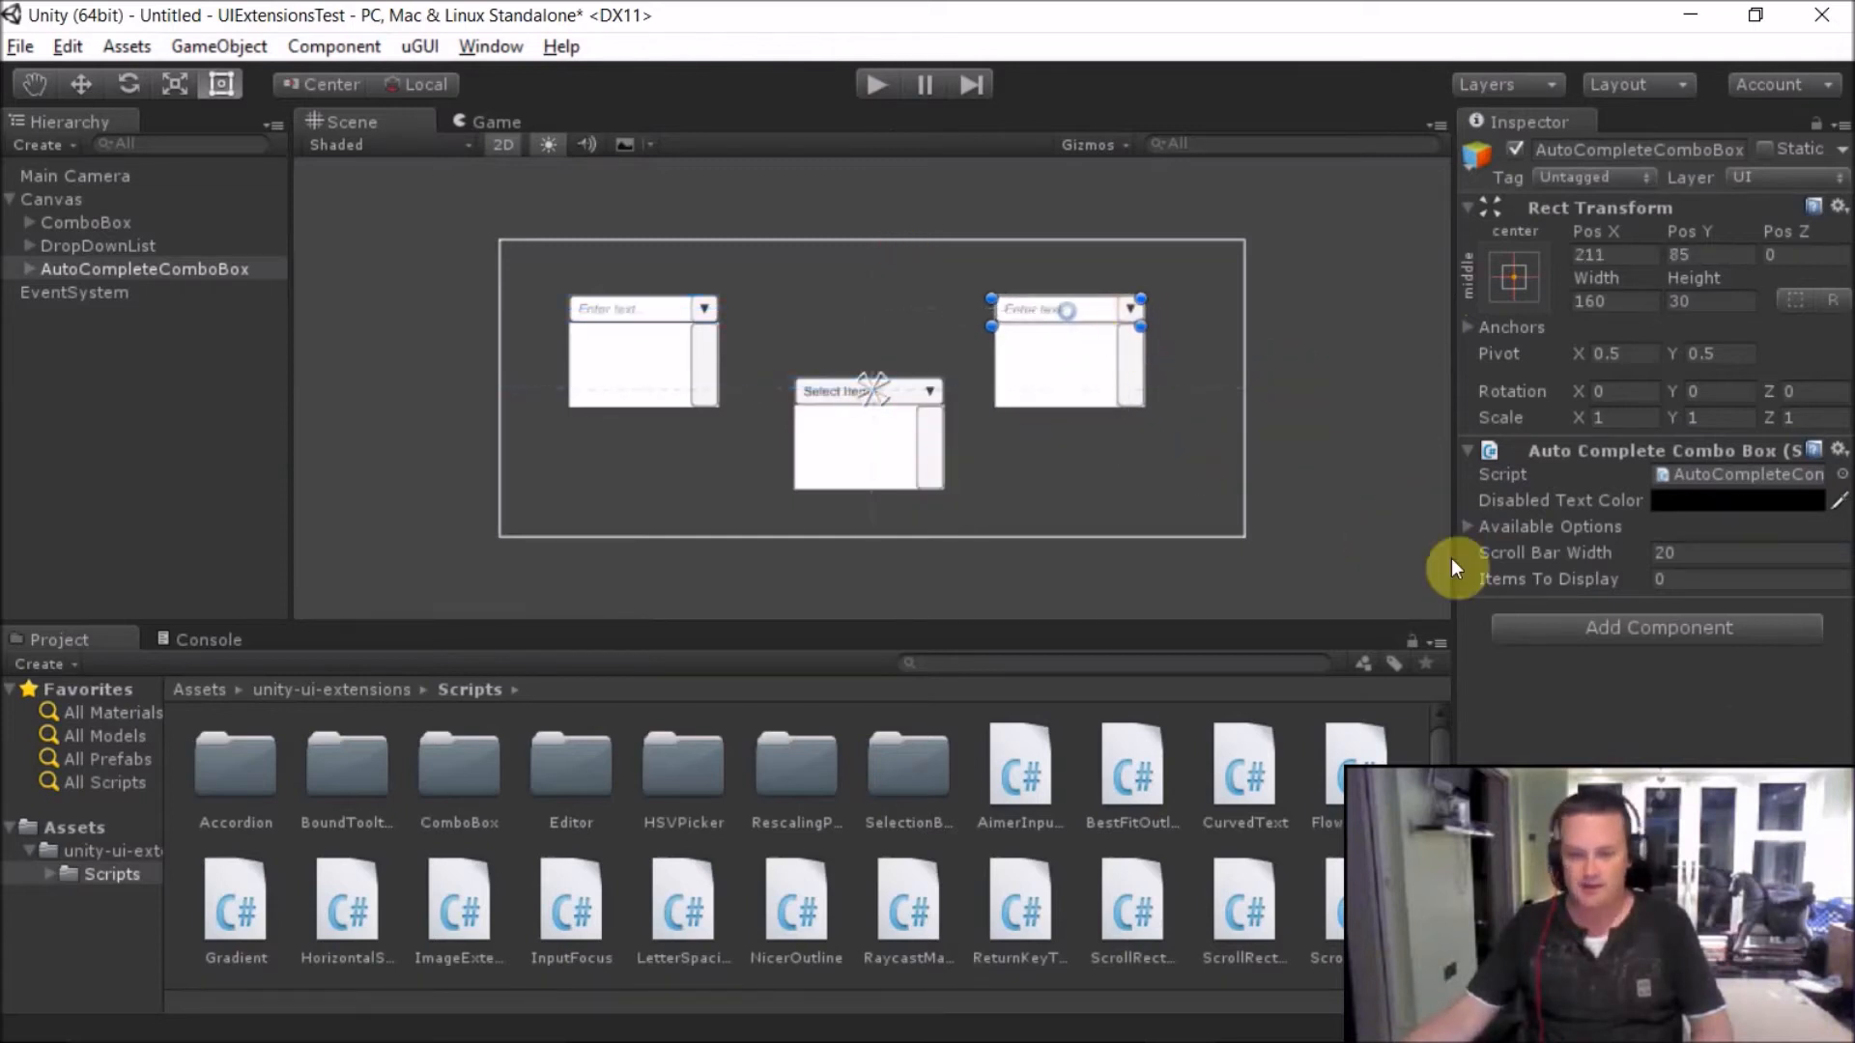
click(1470, 525)
text(To)
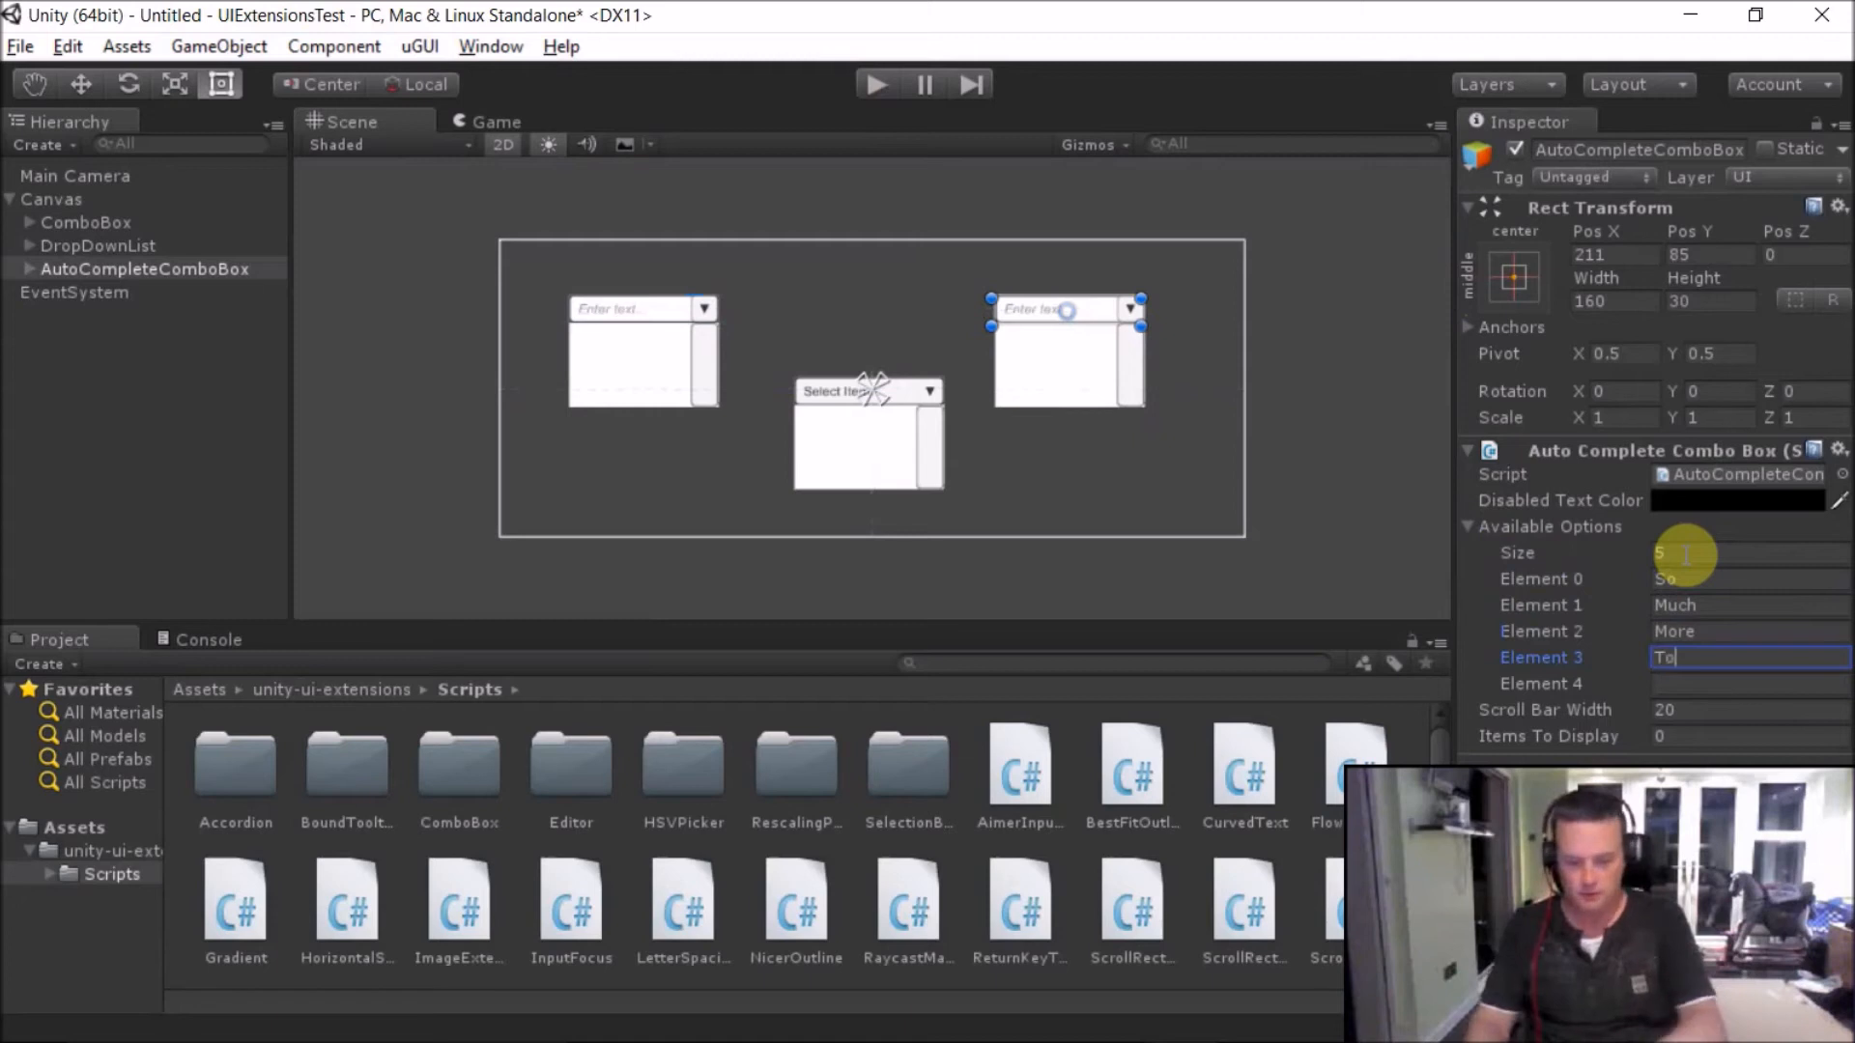
- Finish the options with 'Demonstrate' and set Items To Display to 5
text(Demons)
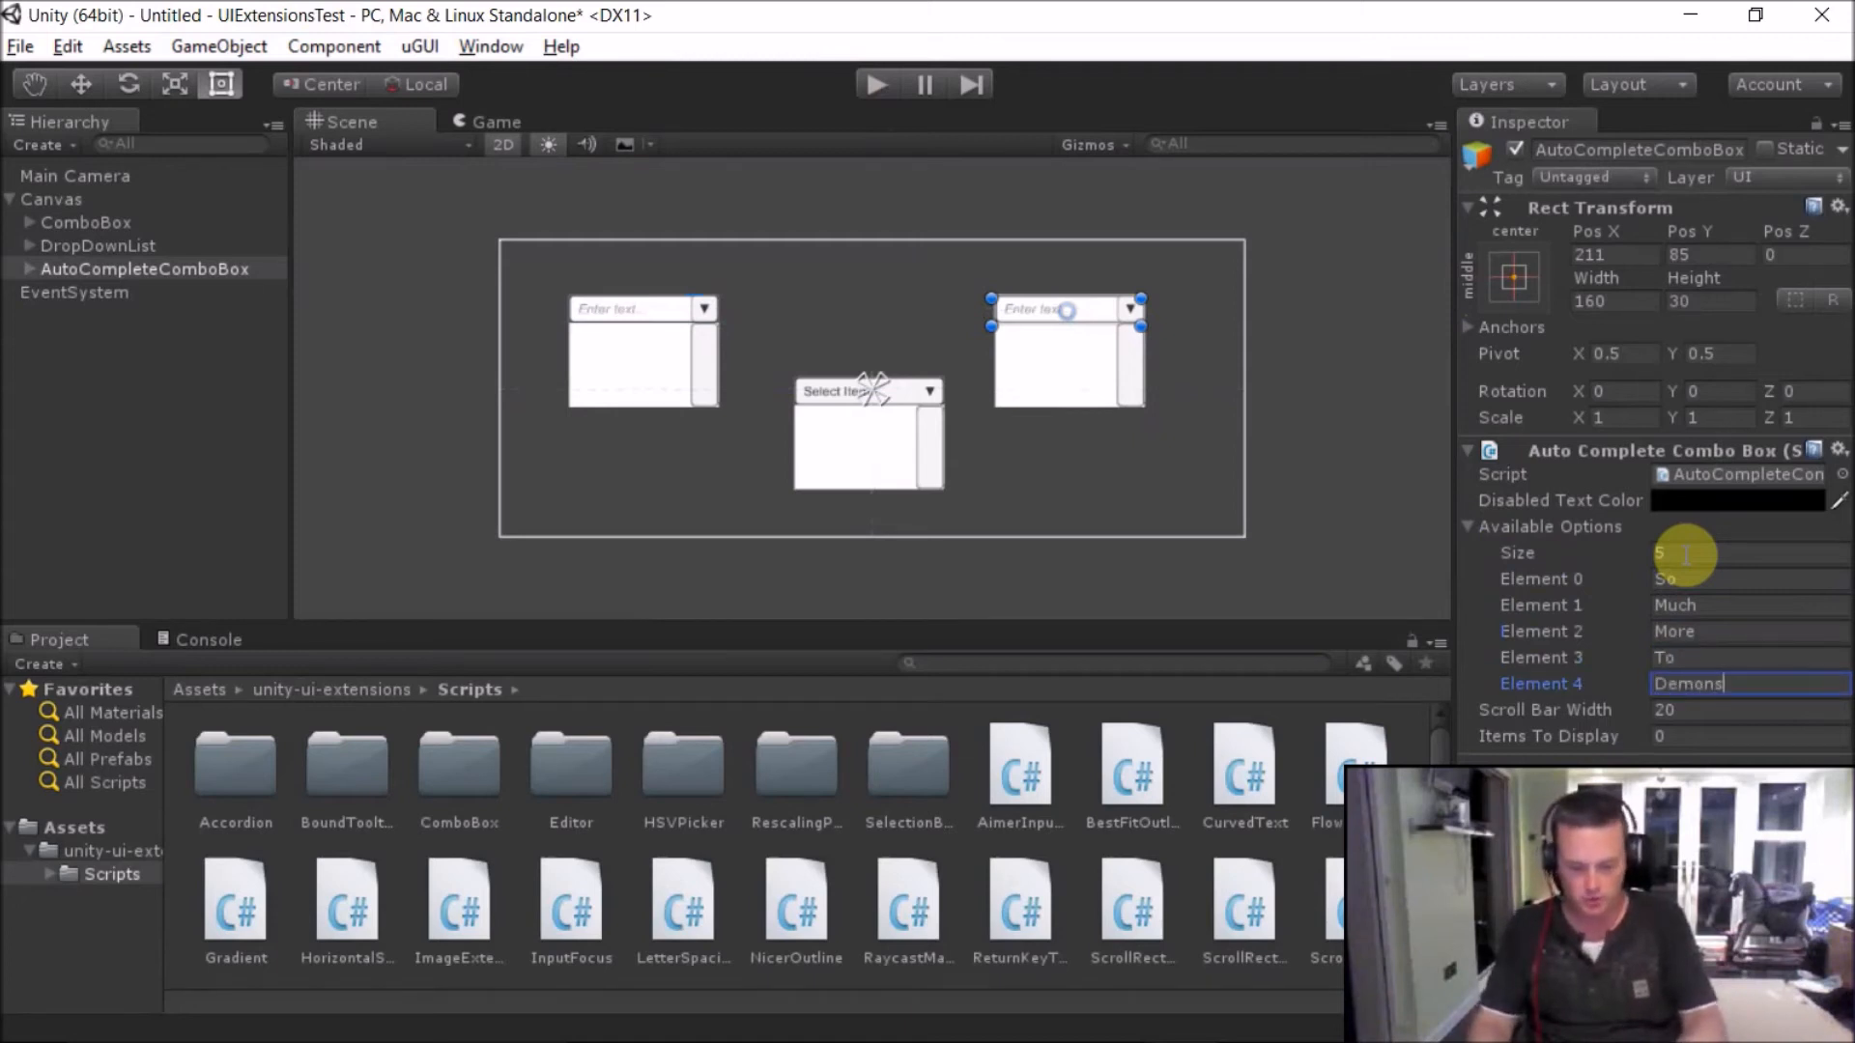
text(trate)
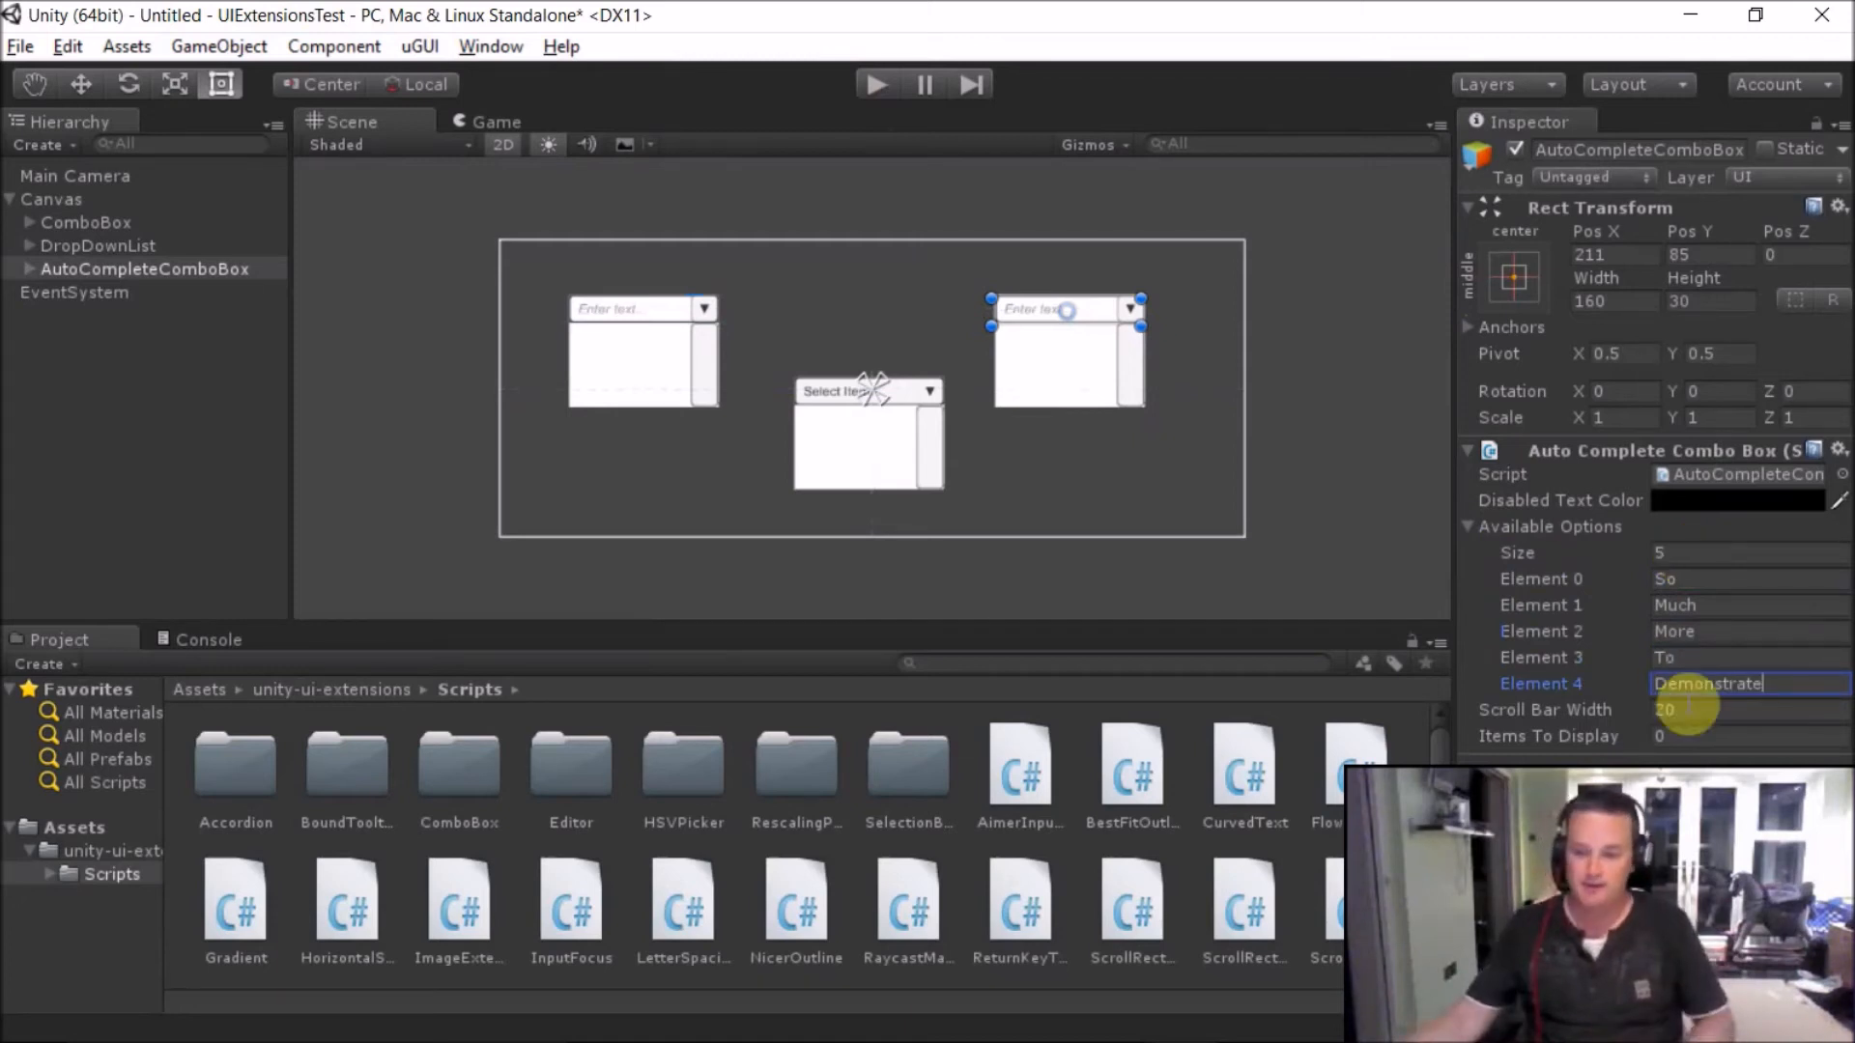
click(1746, 736)
text(5)
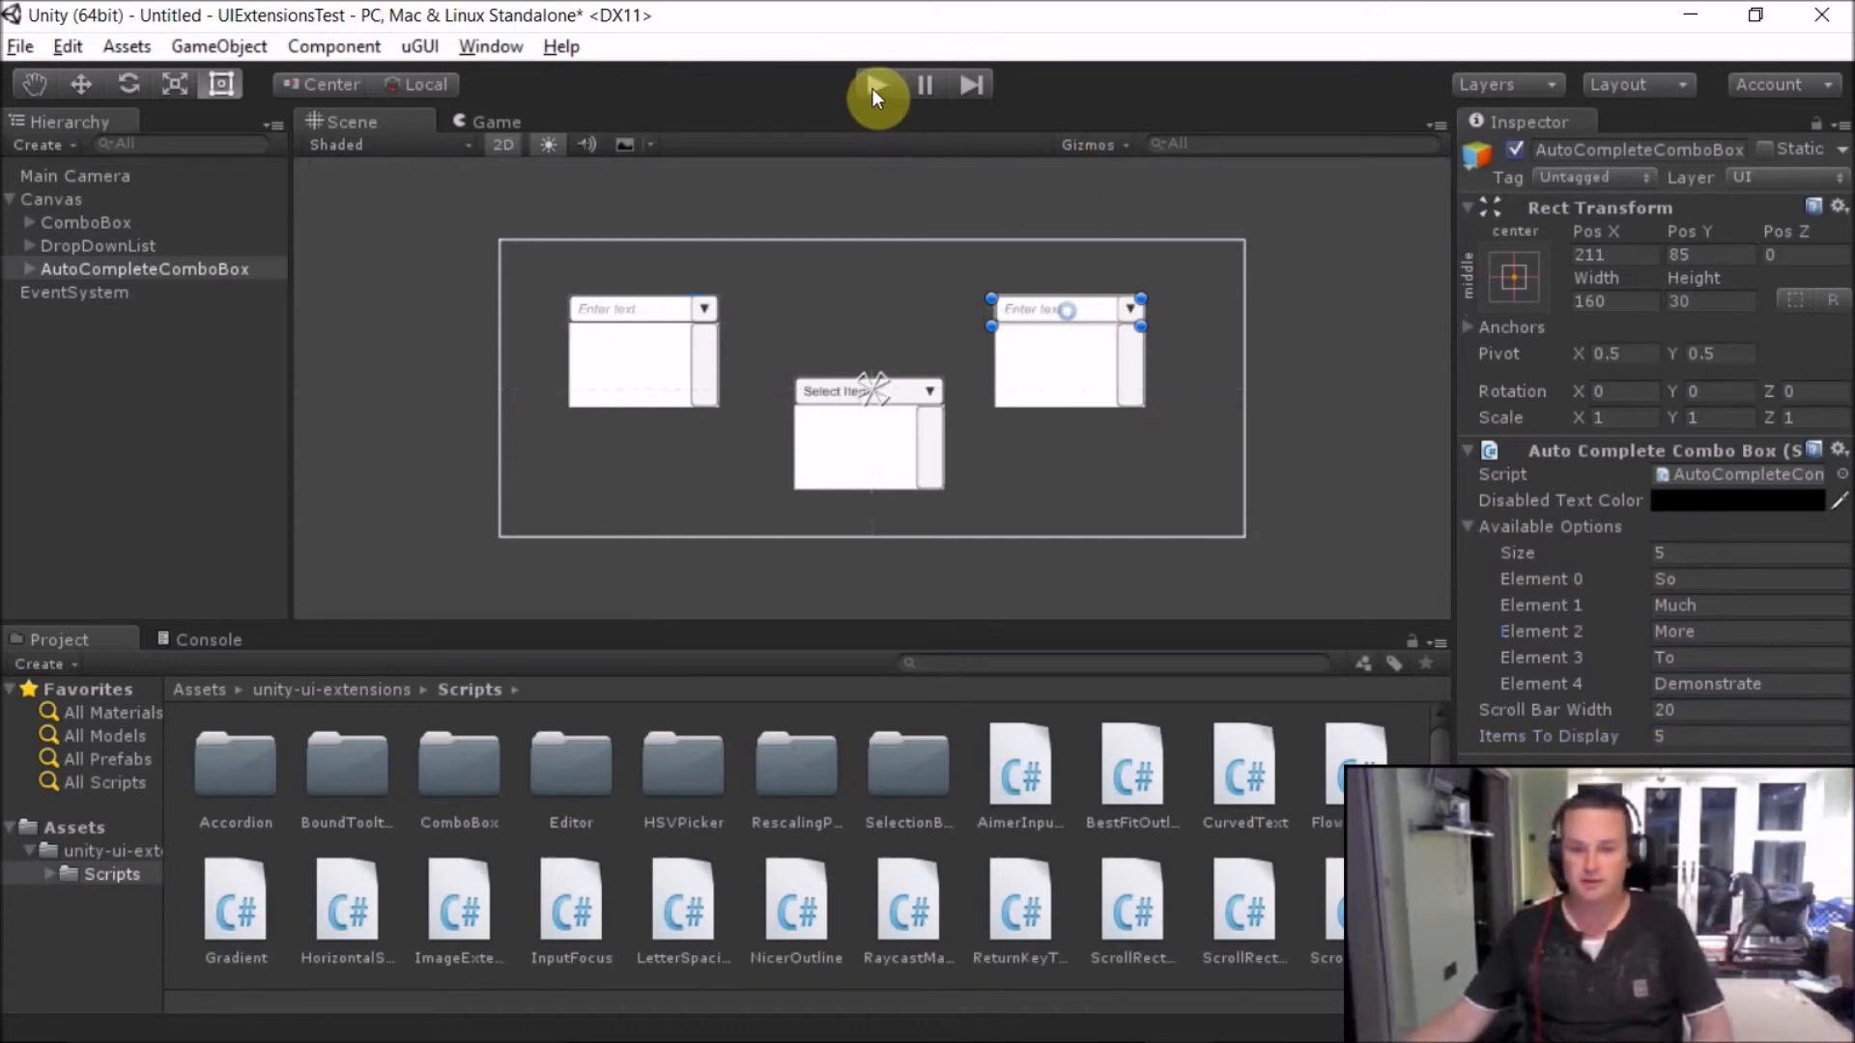
- Play the scene and type 'de' then 'mo' to watch the AutoComplete suggestions narrow
click(876, 83)
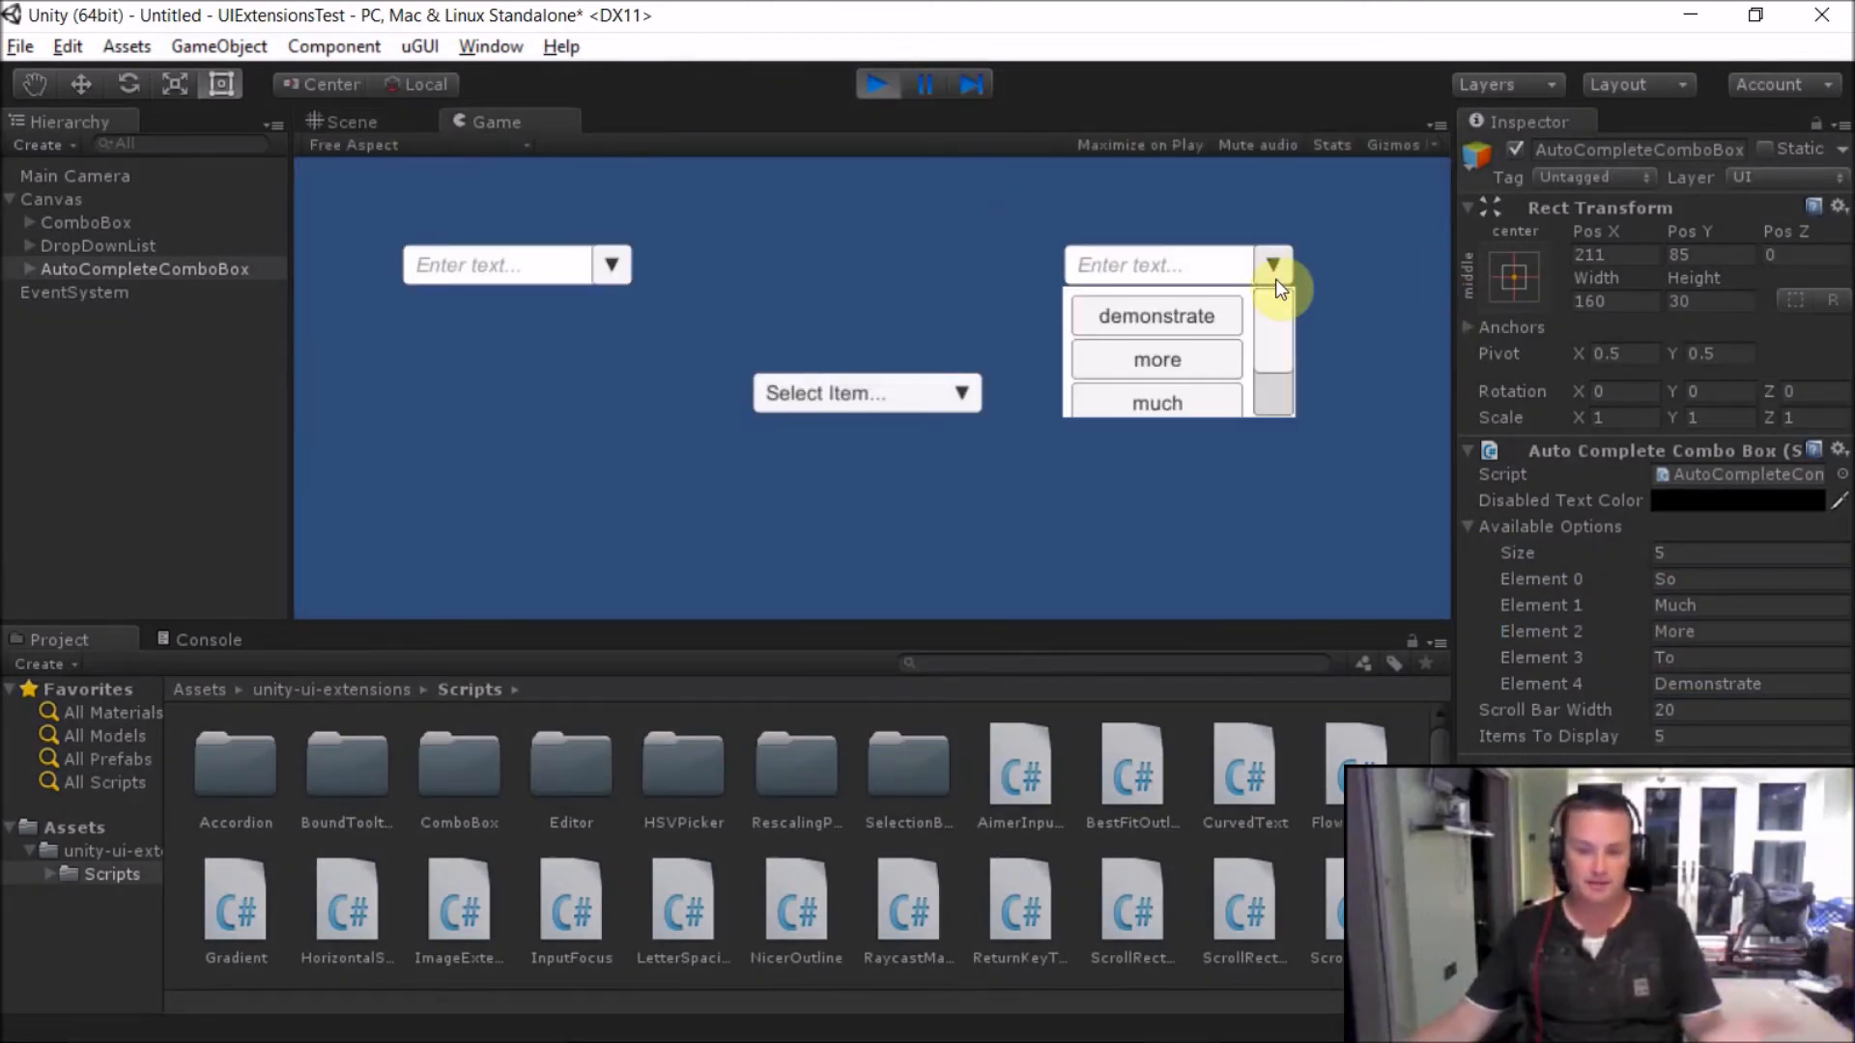
scroll(down, 3)
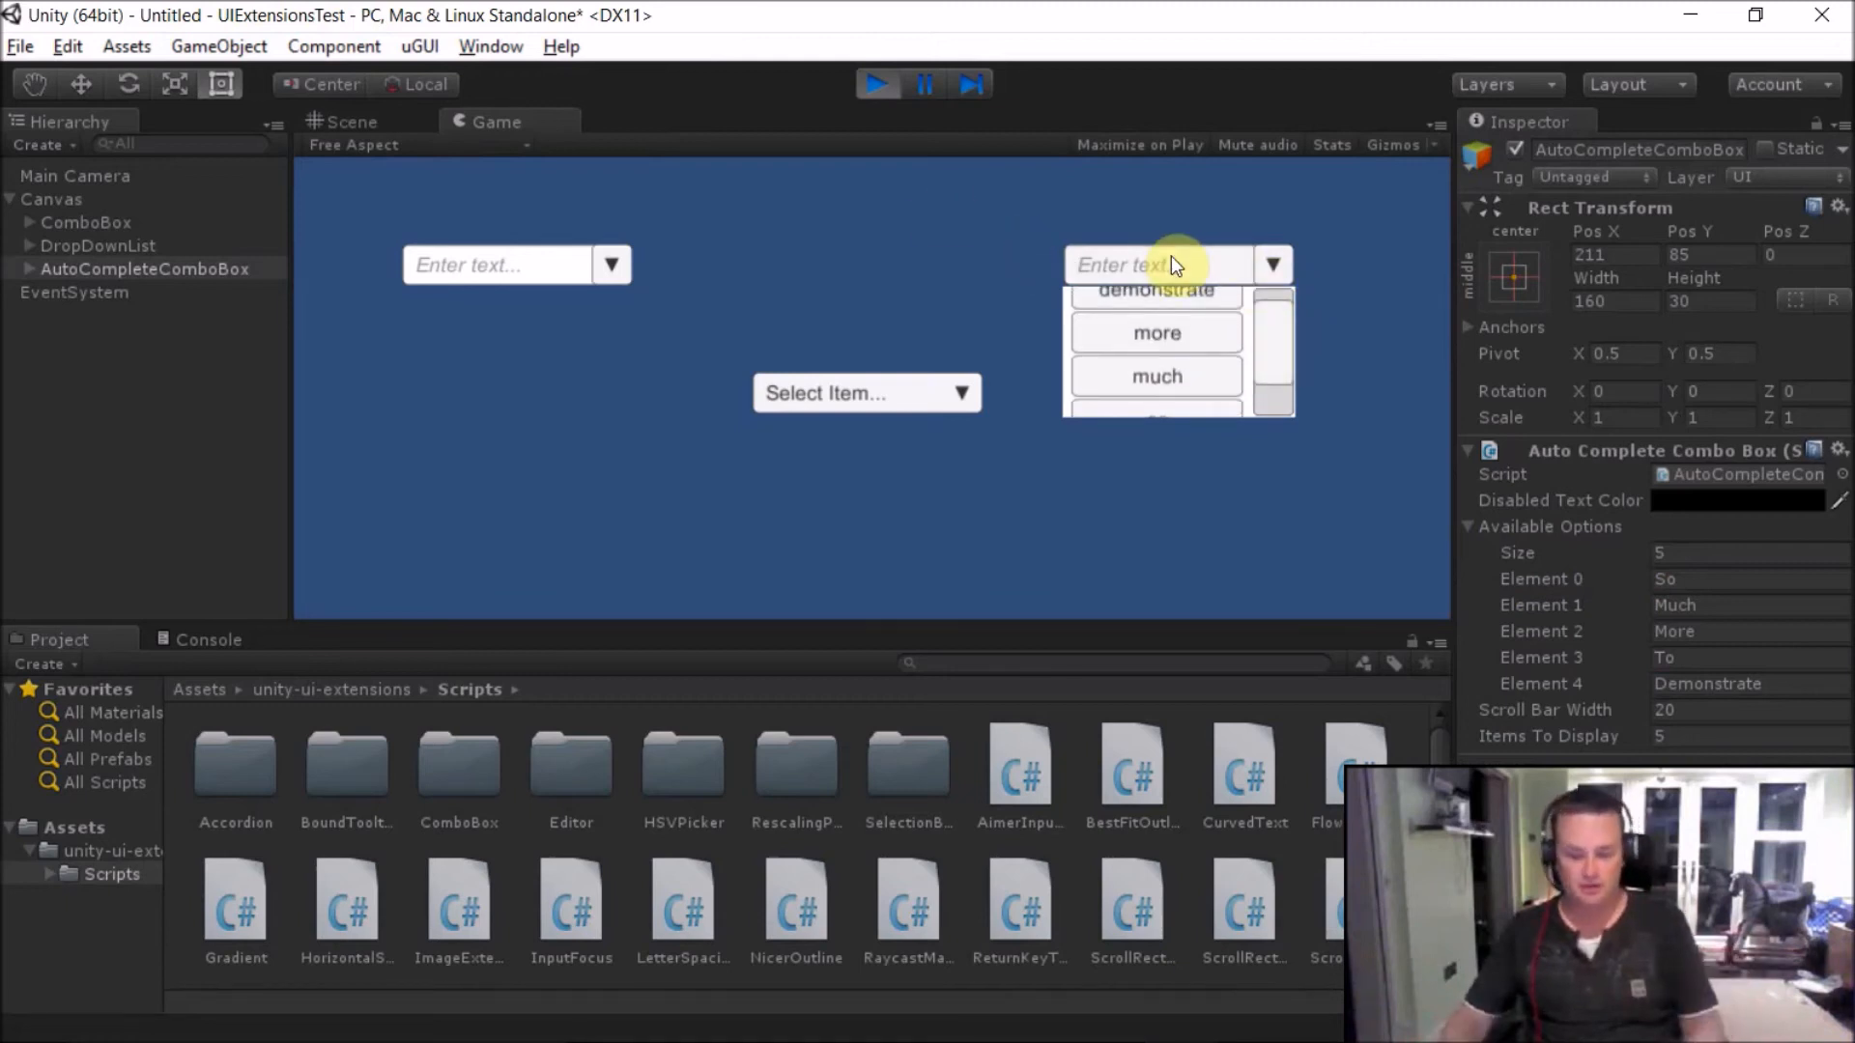
text(de)
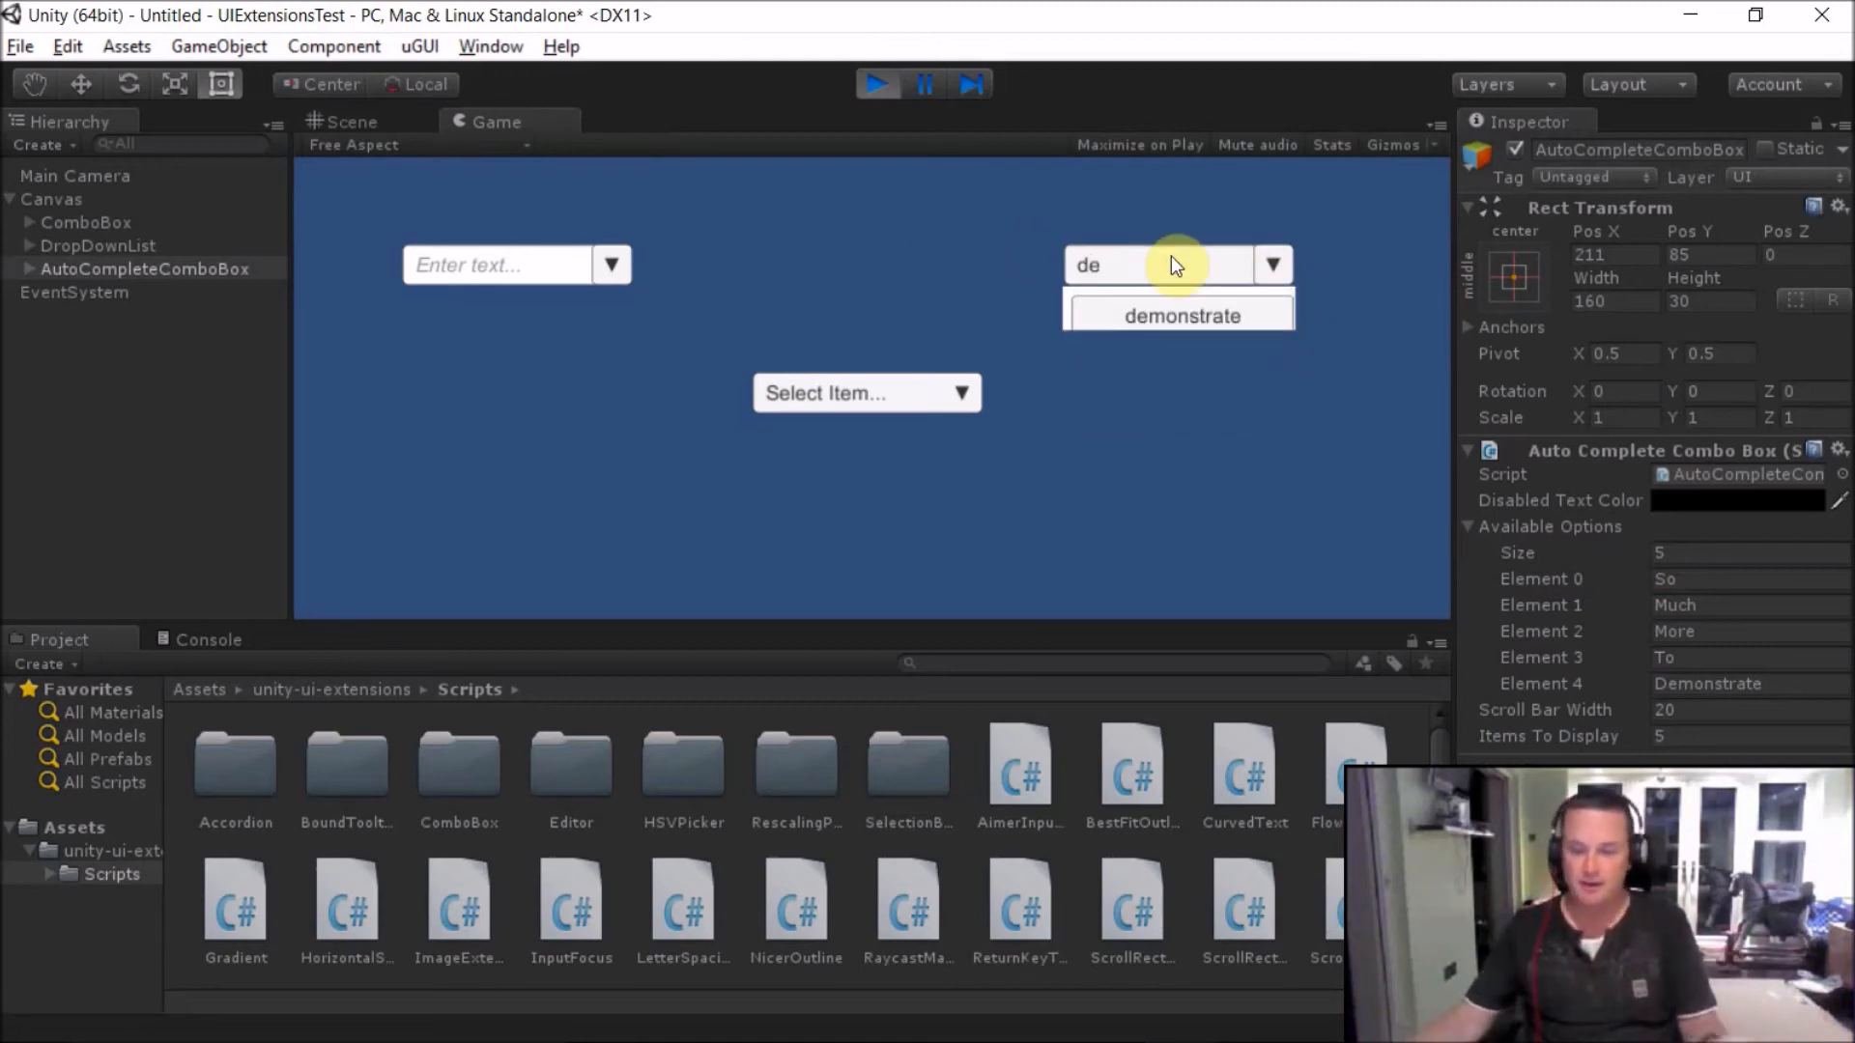
text(m)
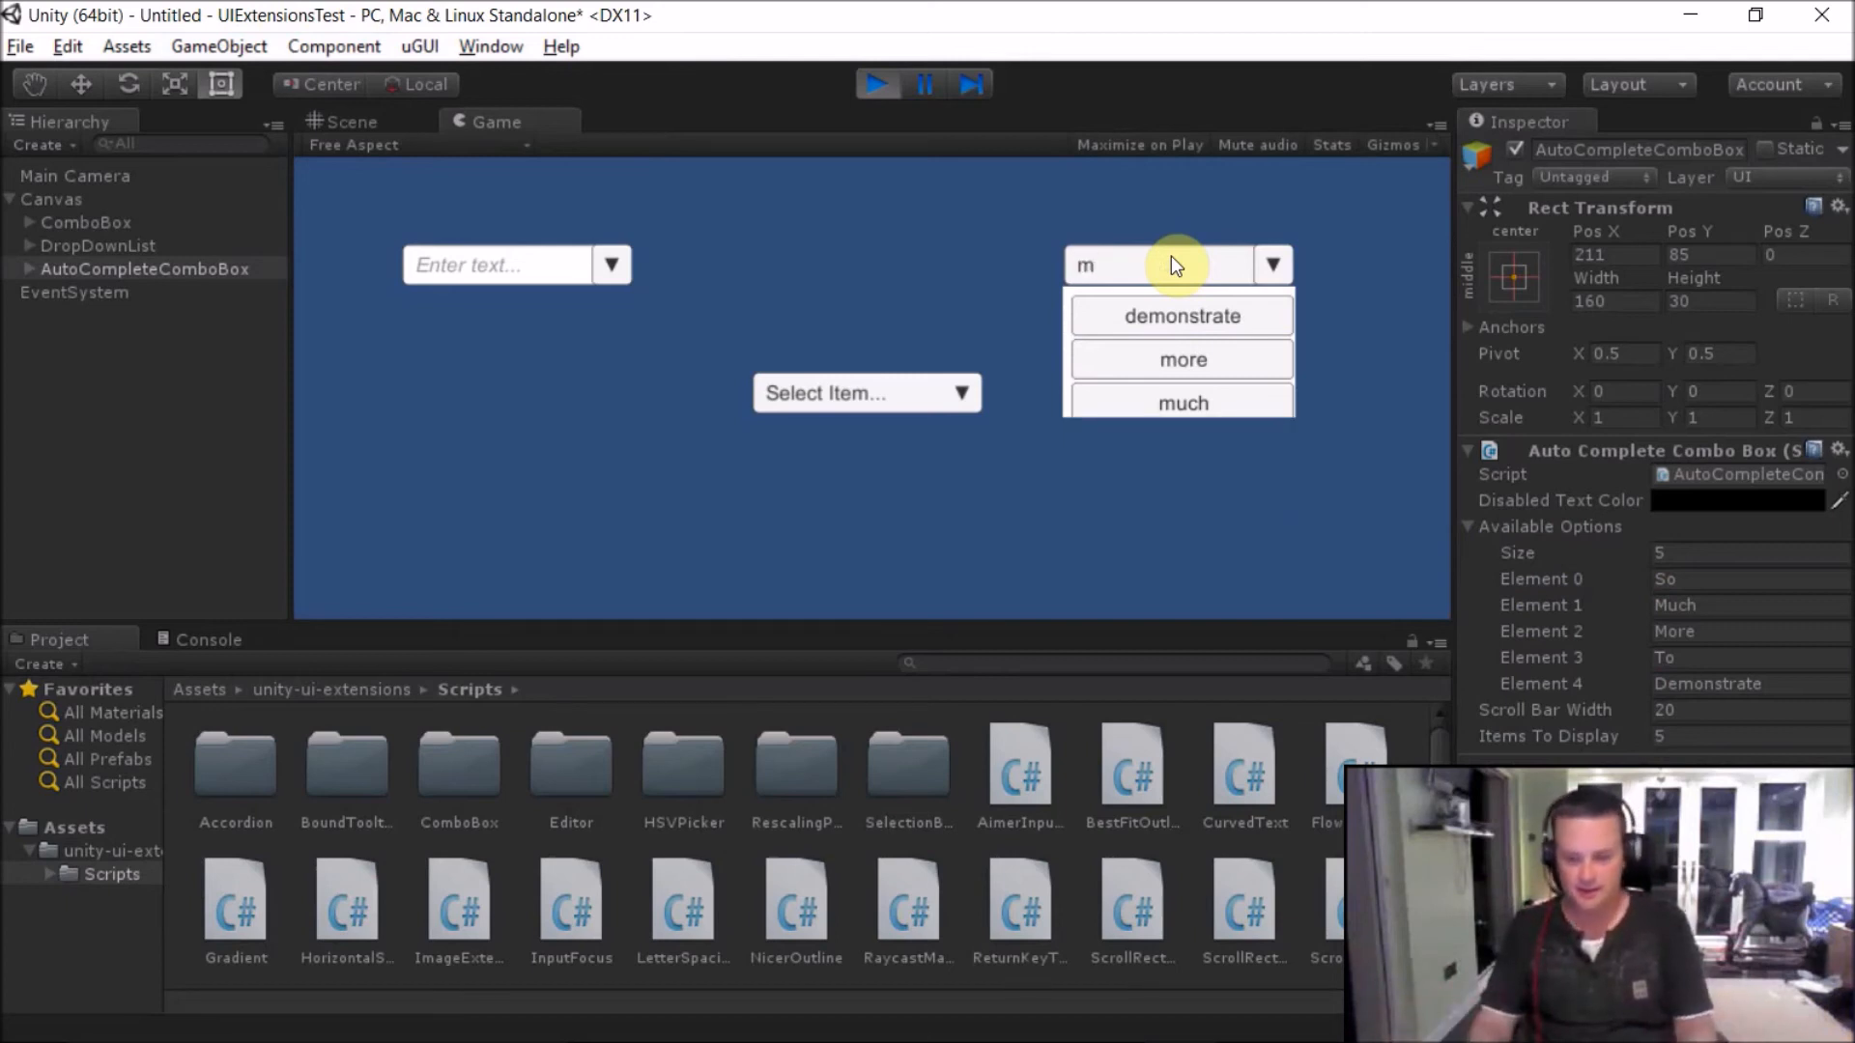
text(o)
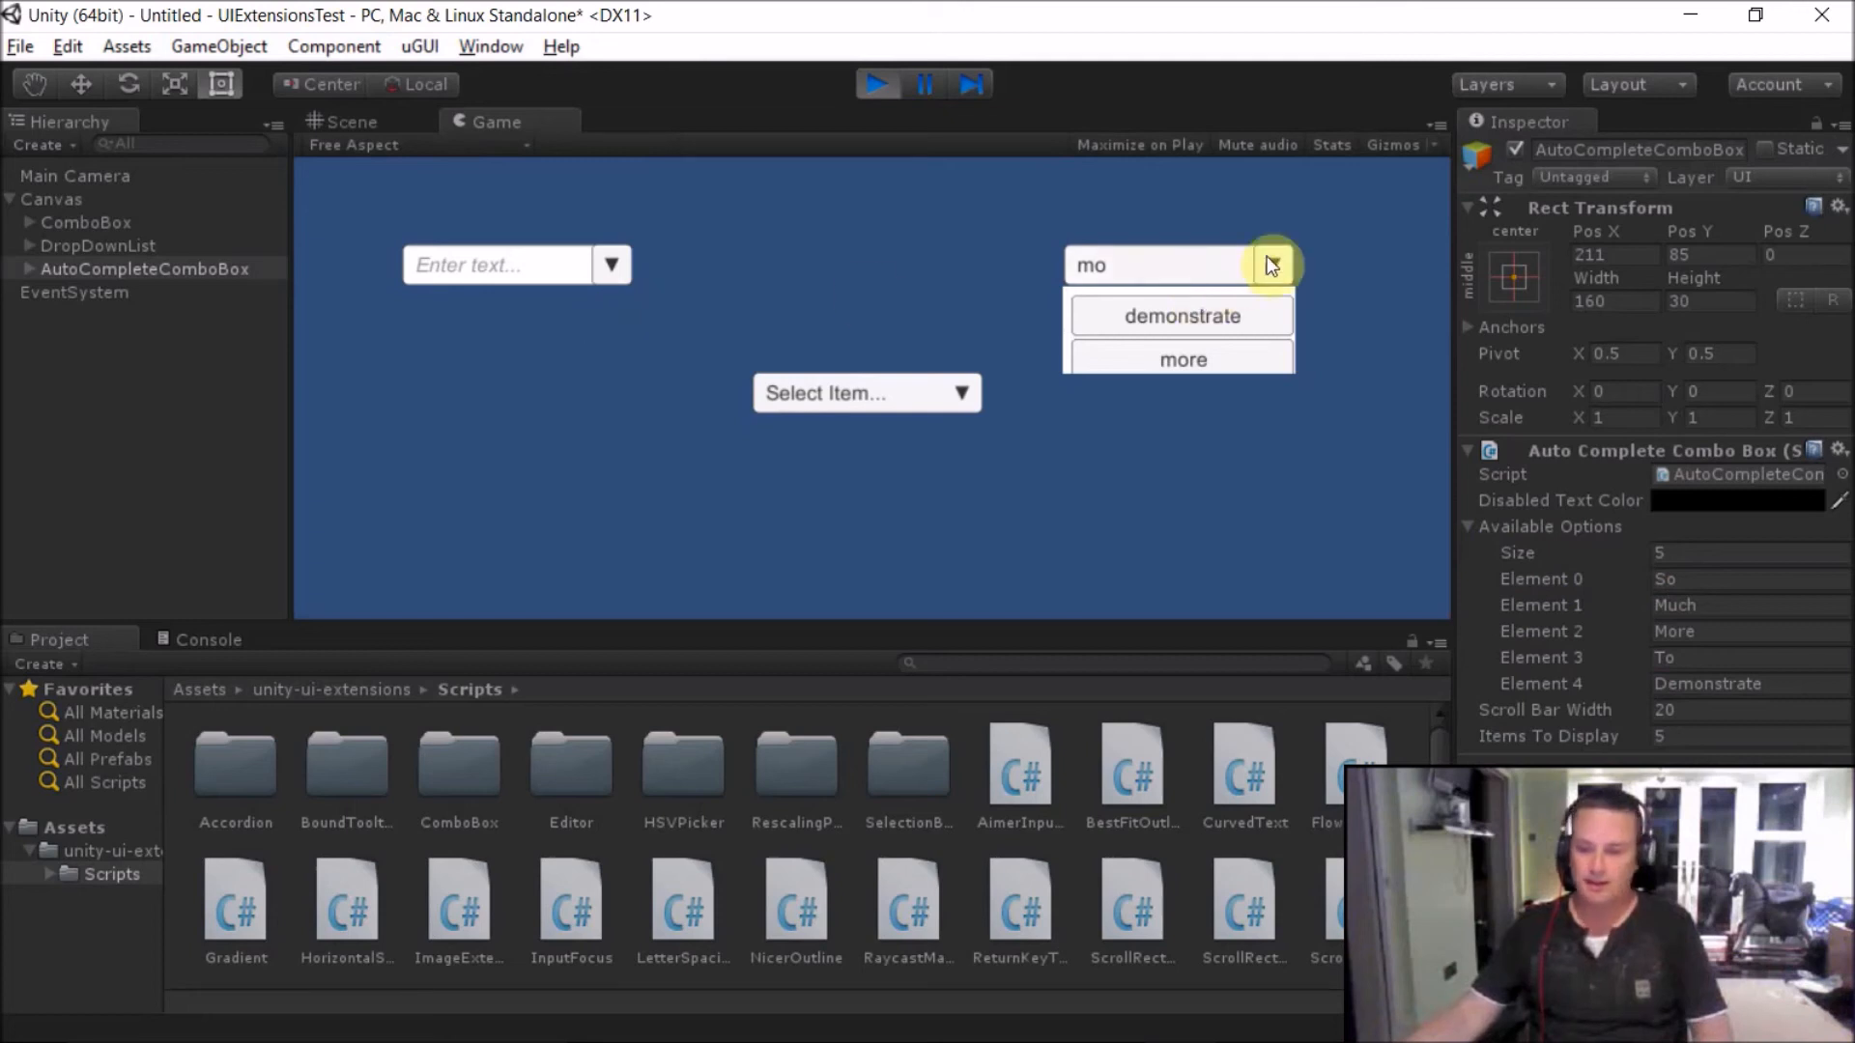
mouse_move(41, 292)
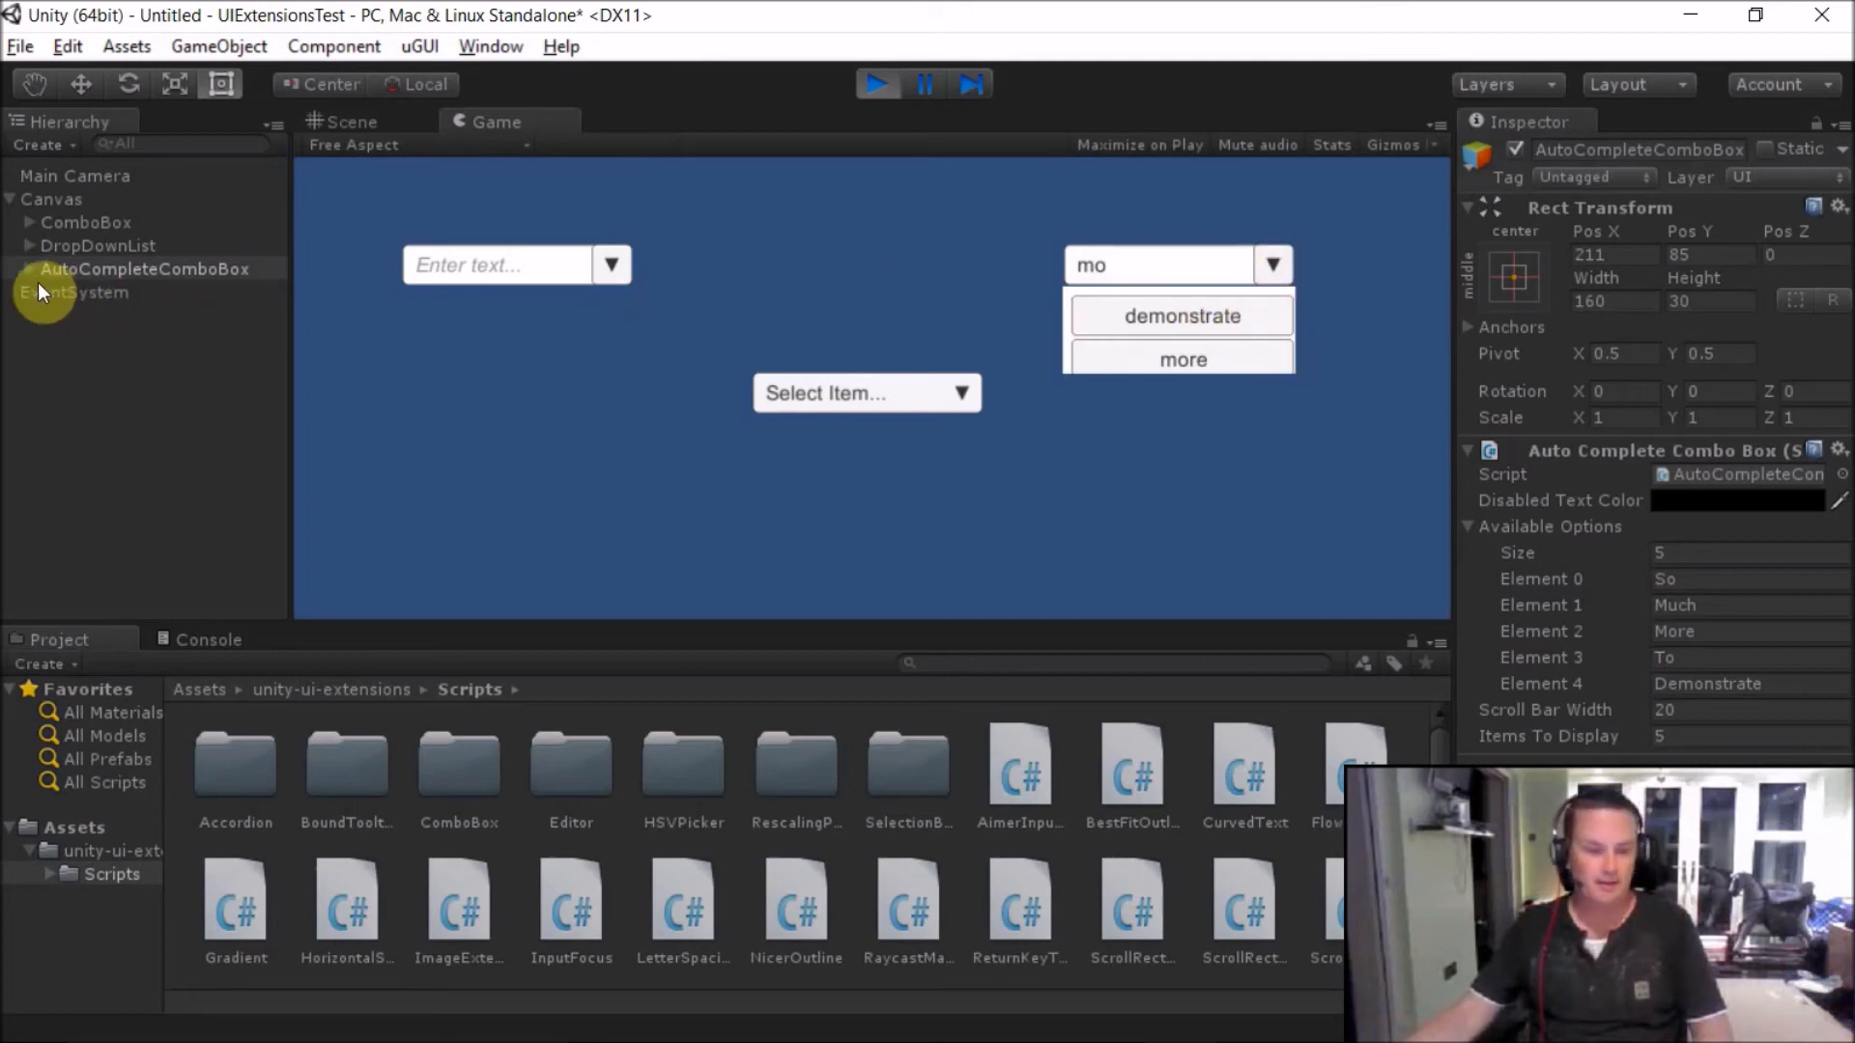
- Expand AutoCompleteComboBox and ItemTemplate in the Hierarchy and inspect its Text child
click(32, 268)
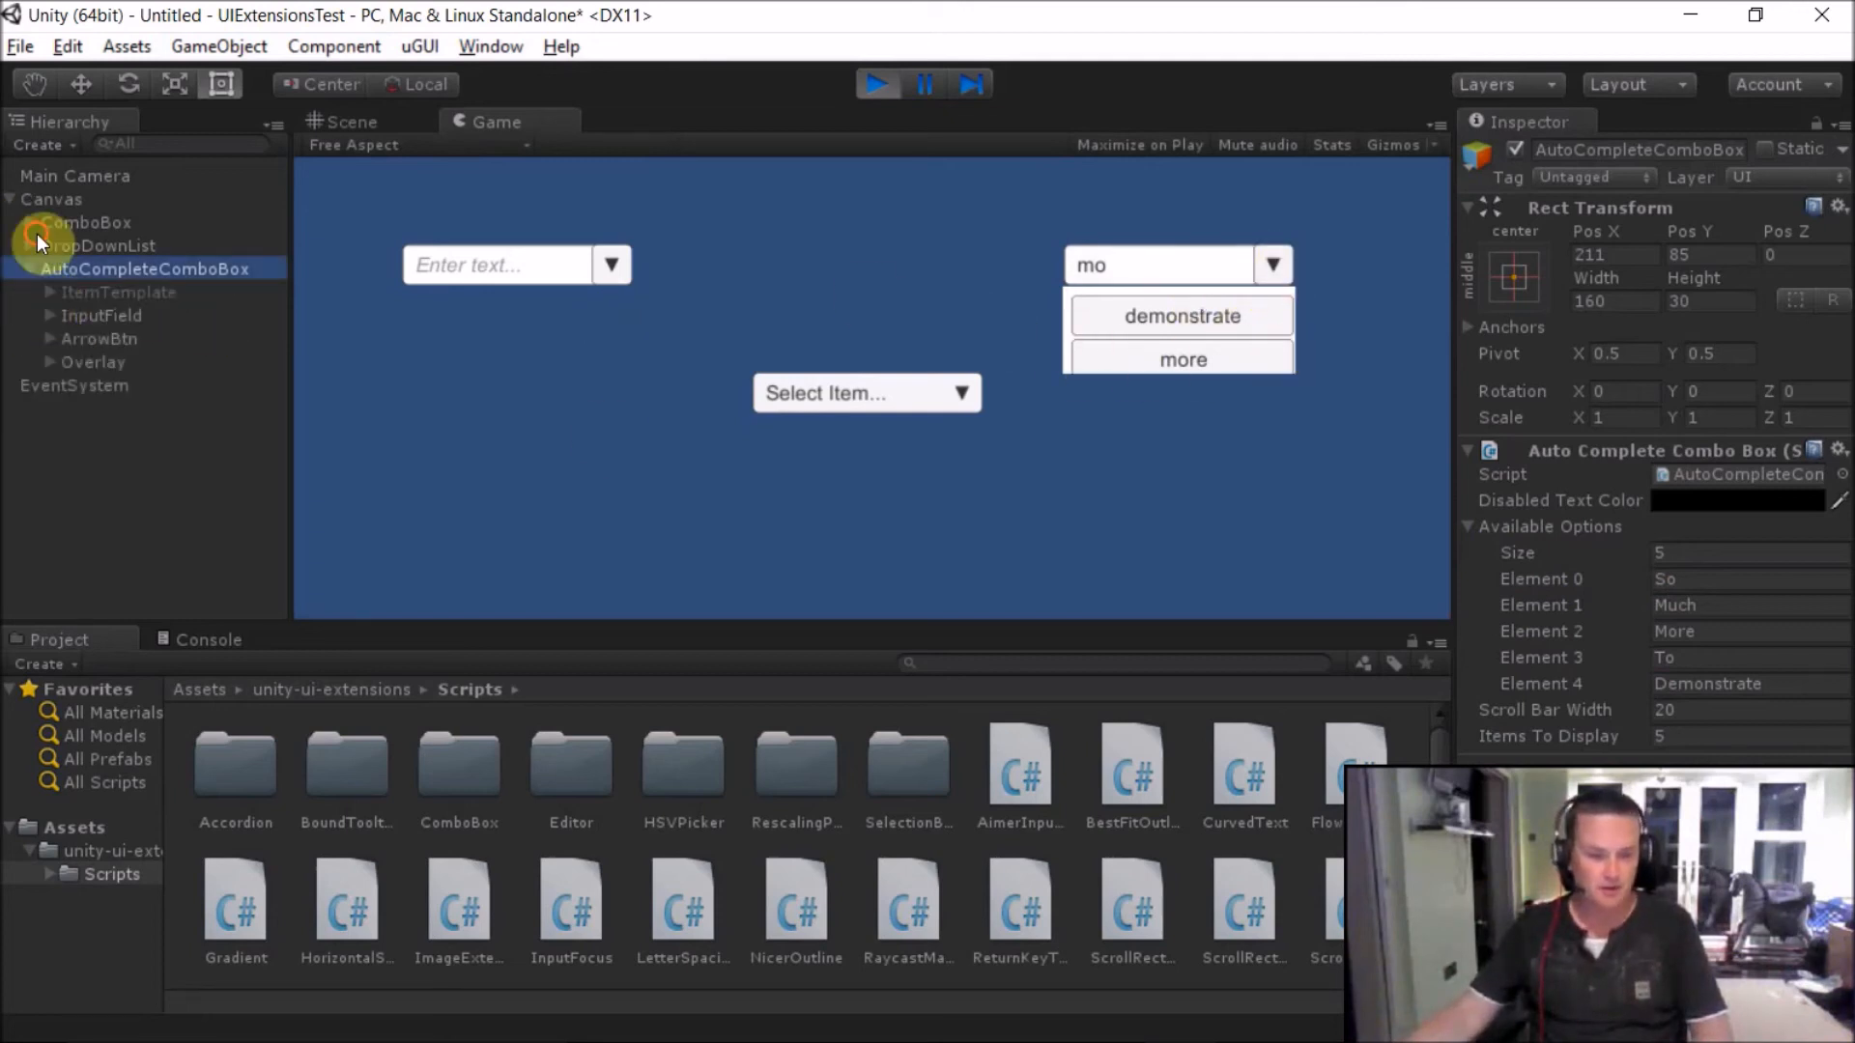
click(118, 292)
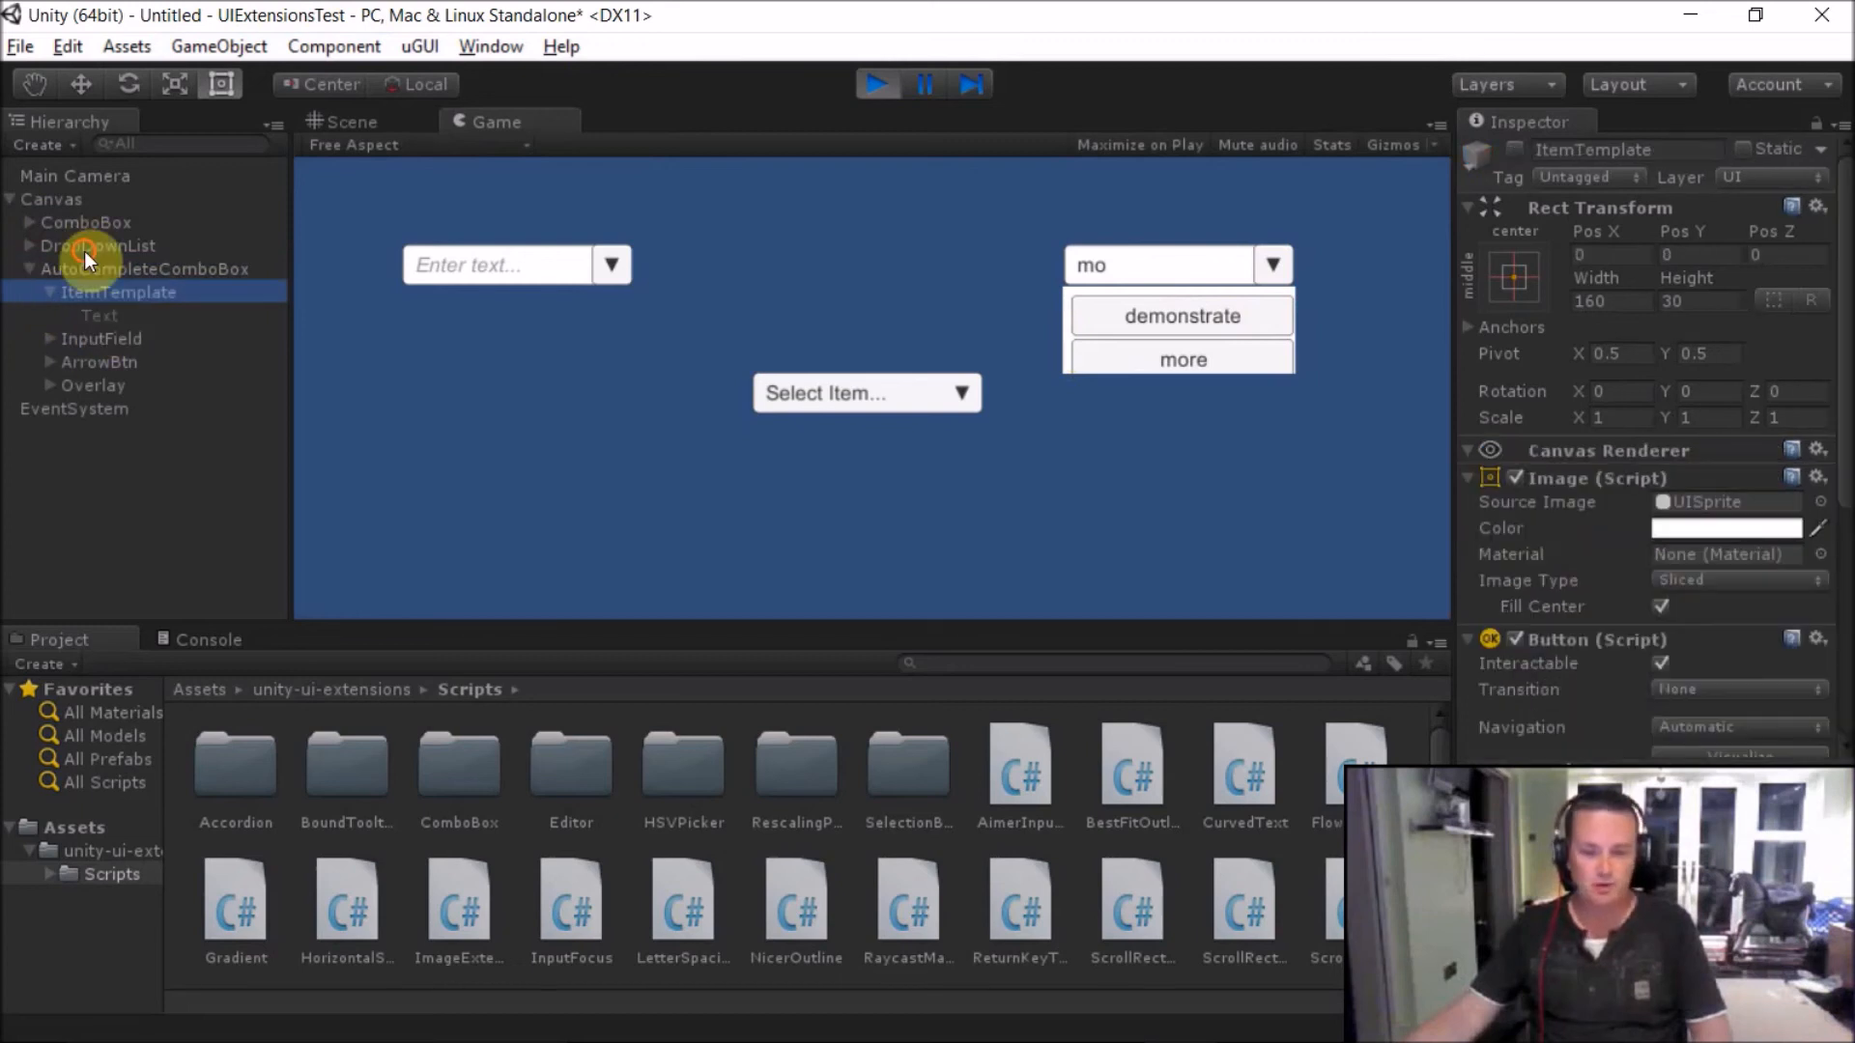
click(98, 315)
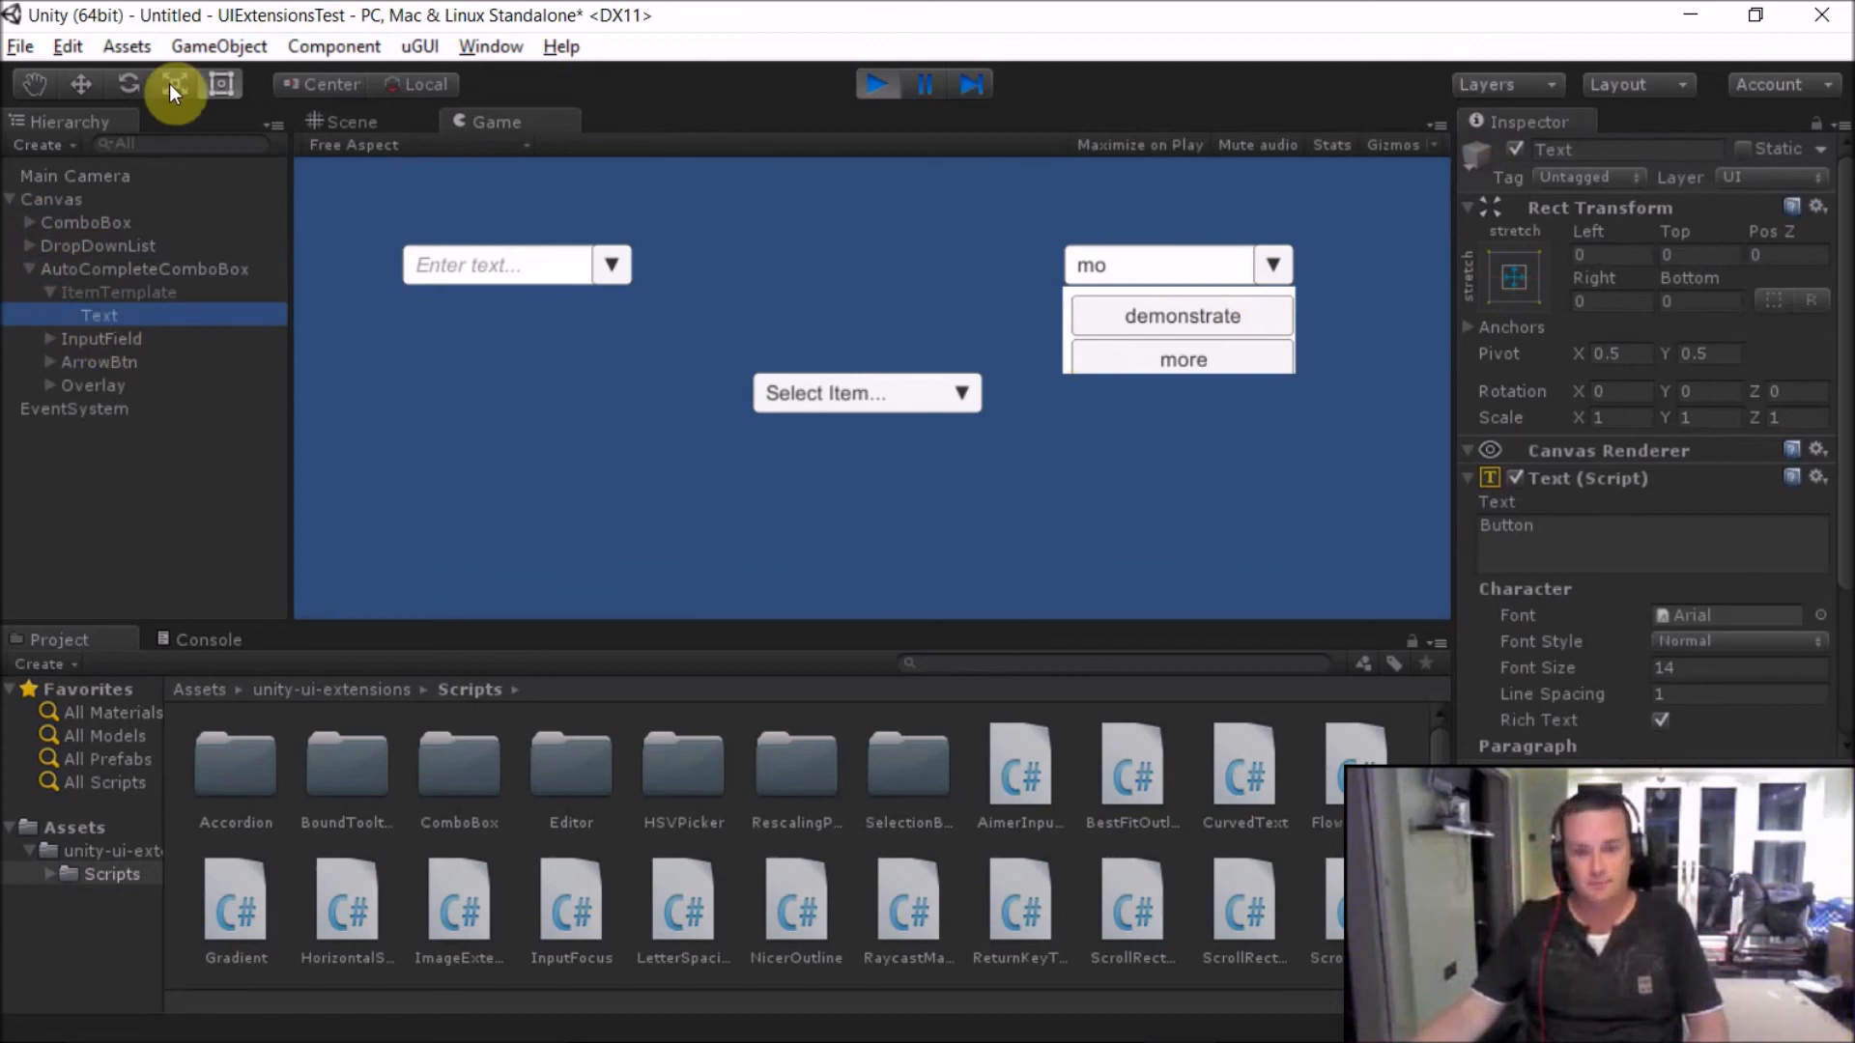
mouse_move(869, 193)
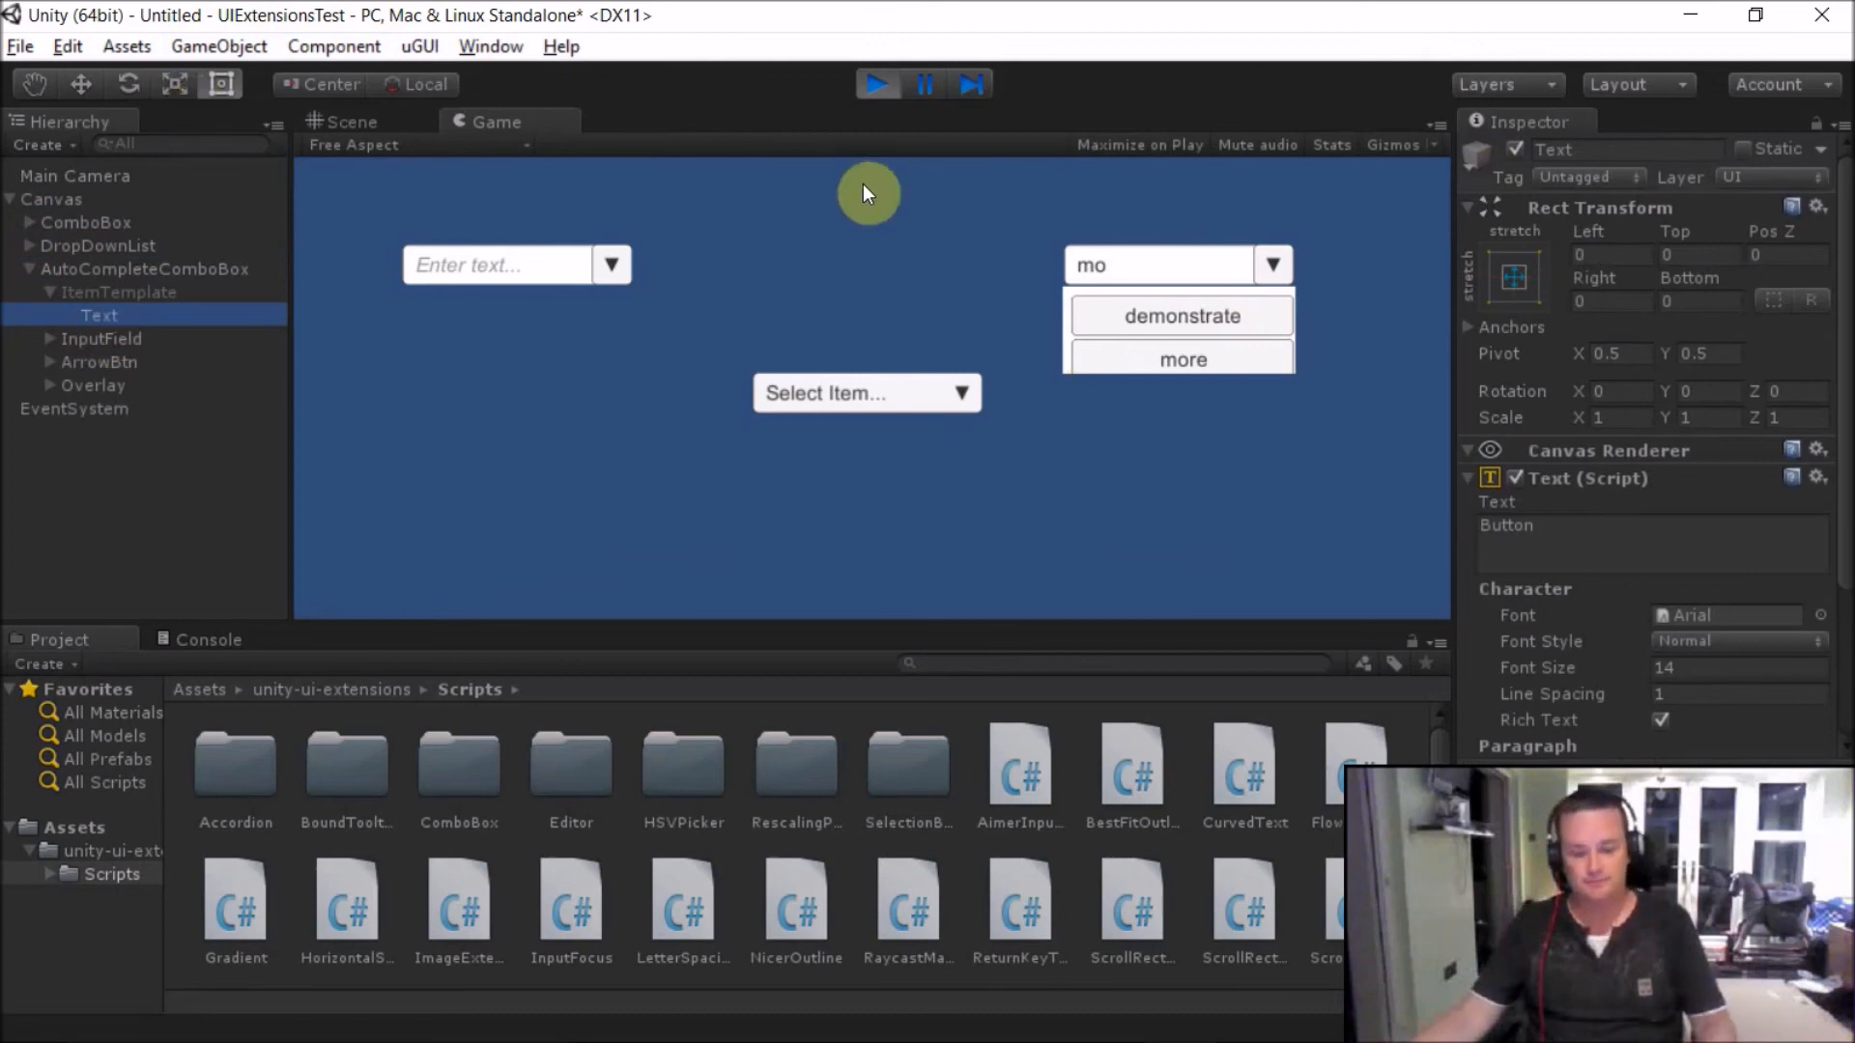